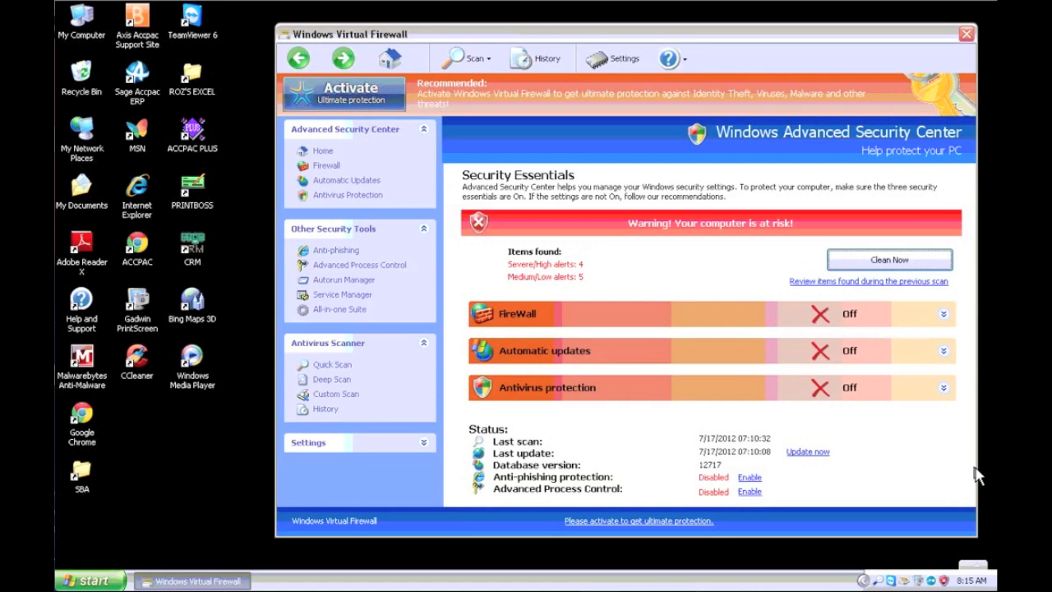
mouse_move(875, 391)
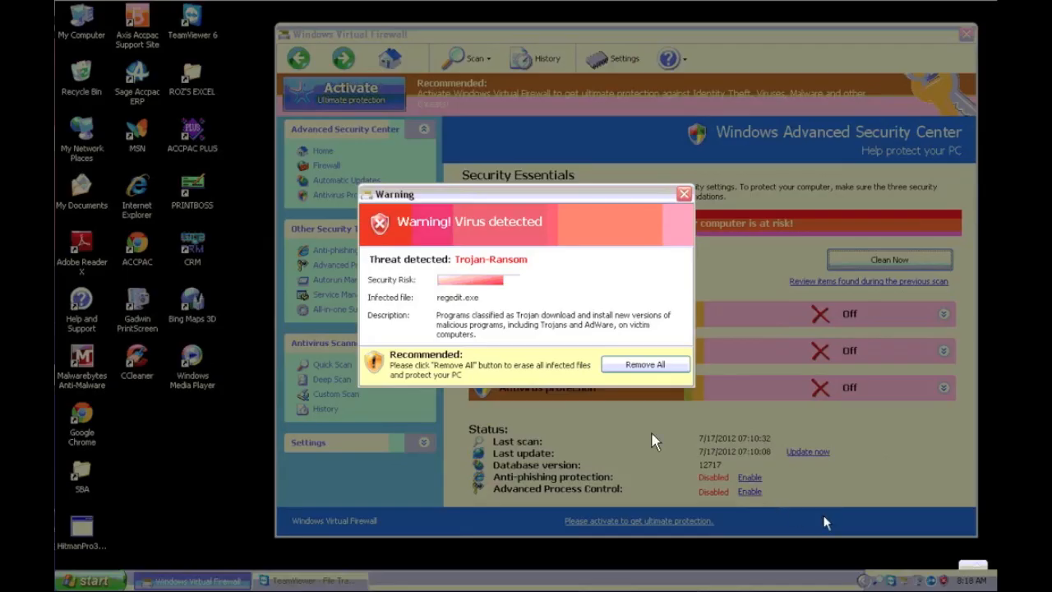
mouse_move(684, 194)
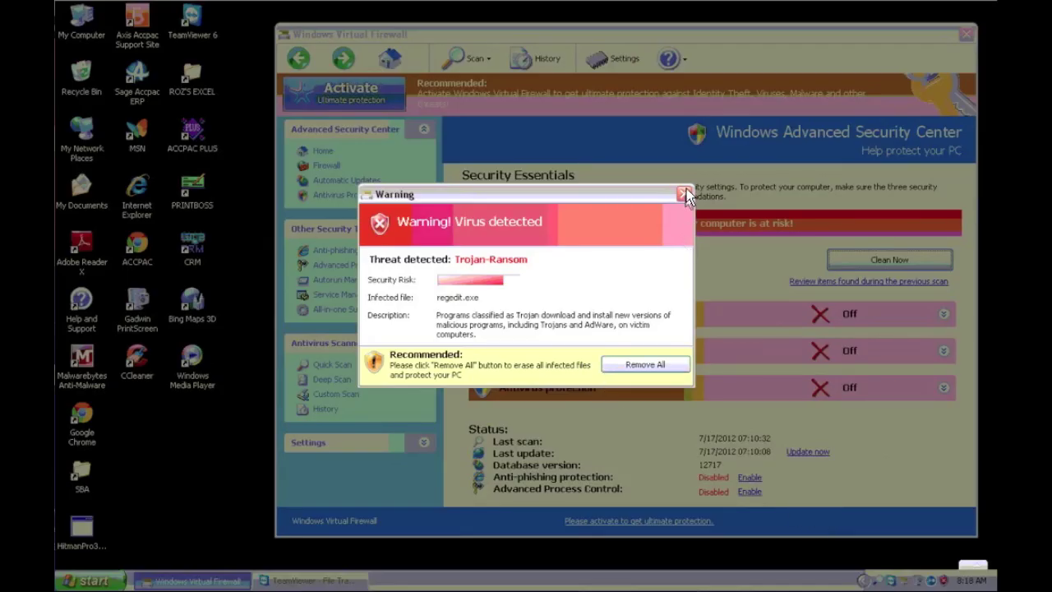
Step: Dismiss the fake virus warning, close the Windows Virtual Firewall window and the TeamViewer event log
click(684, 194)
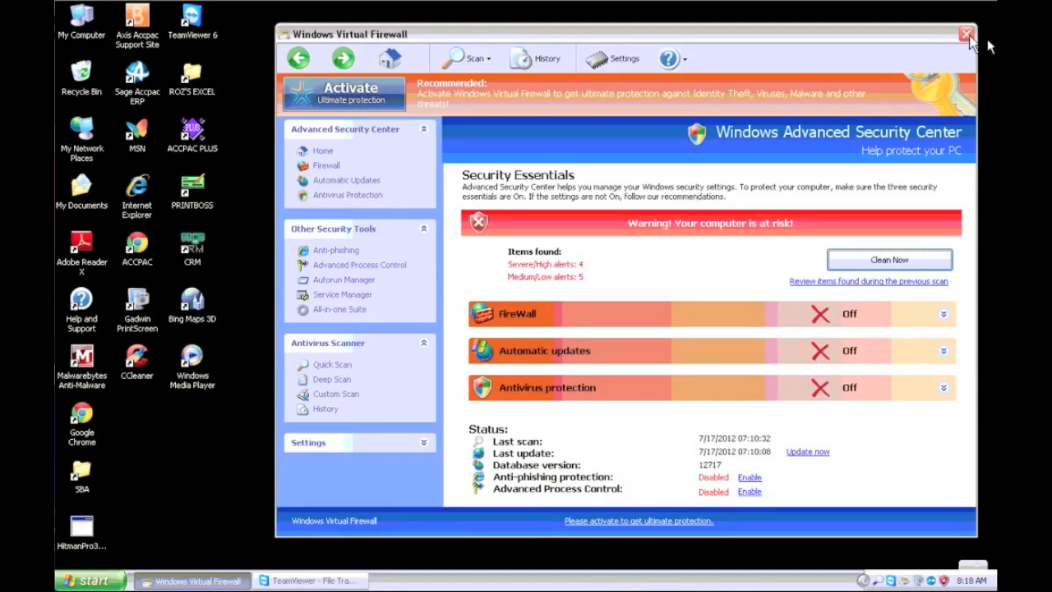
click(964, 34)
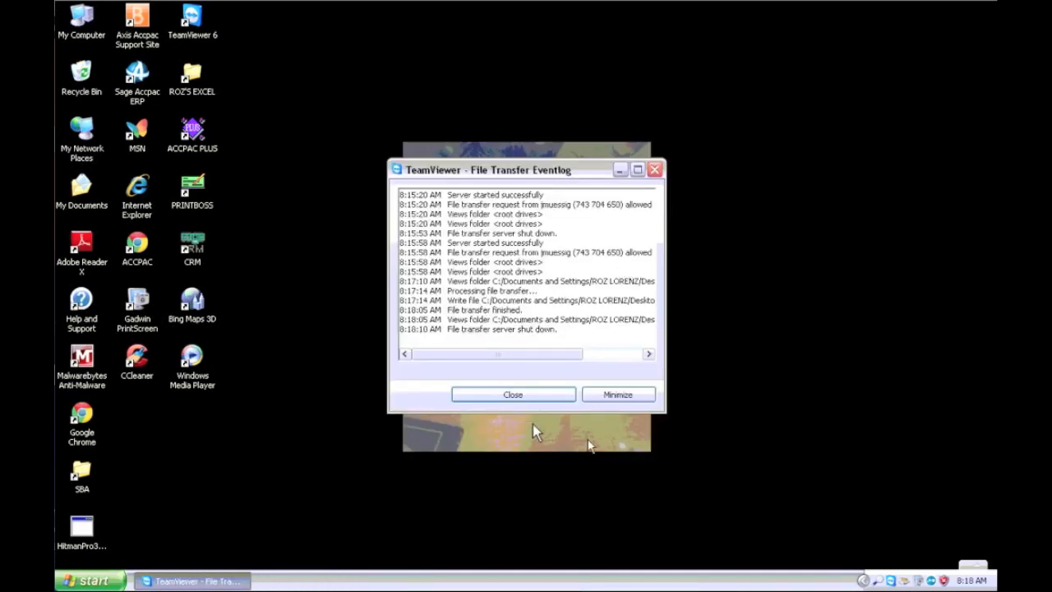
click(513, 394)
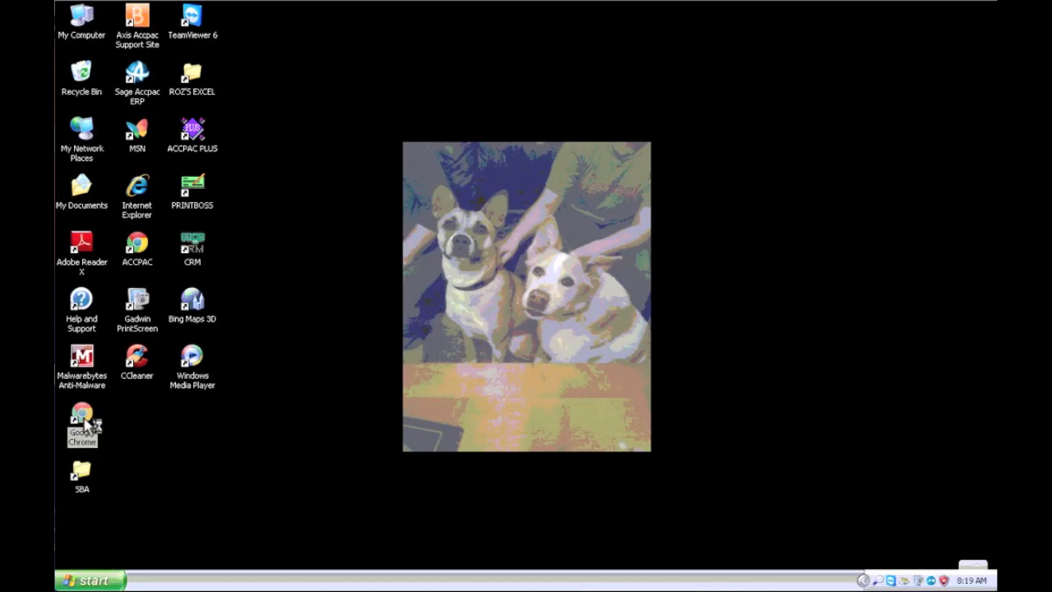
Step: Launch Google Chrome and dismiss the fake blocked-program warning it triggers
double_click(82, 414)
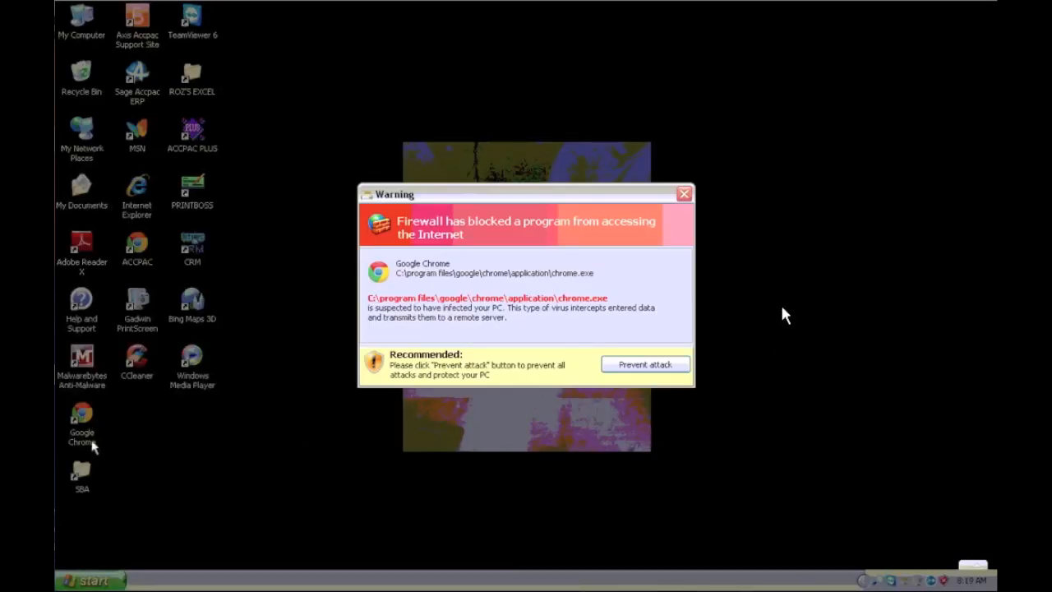
click(684, 194)
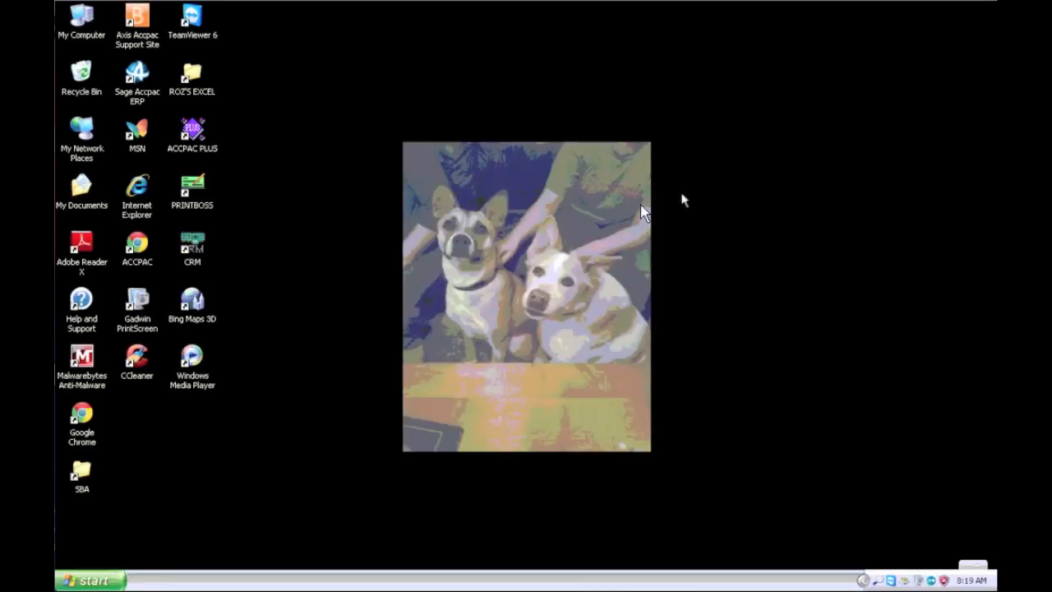
mouse_move(217, 415)
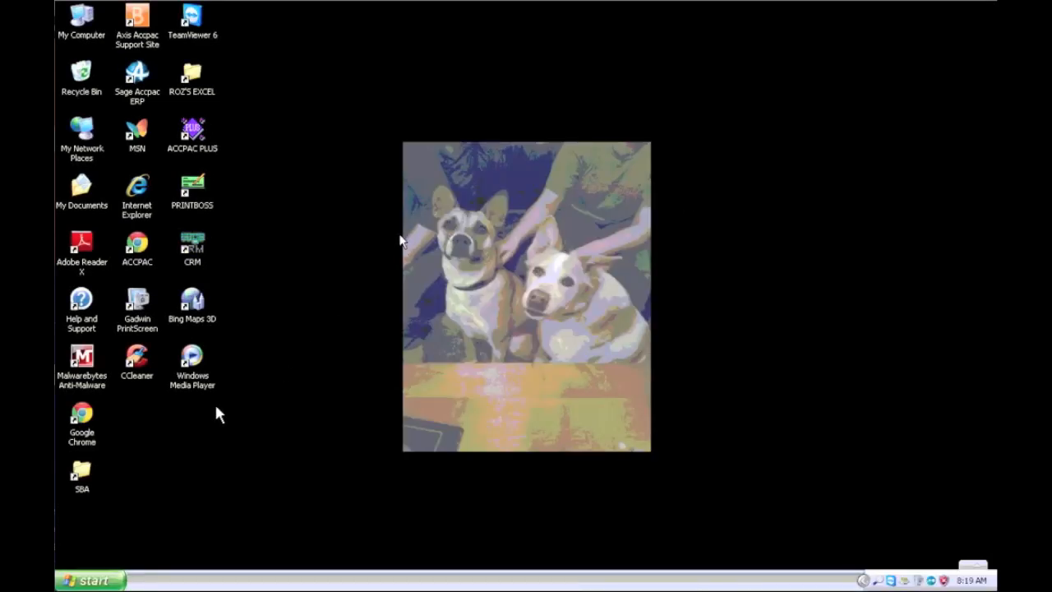
mouse_move(368, 68)
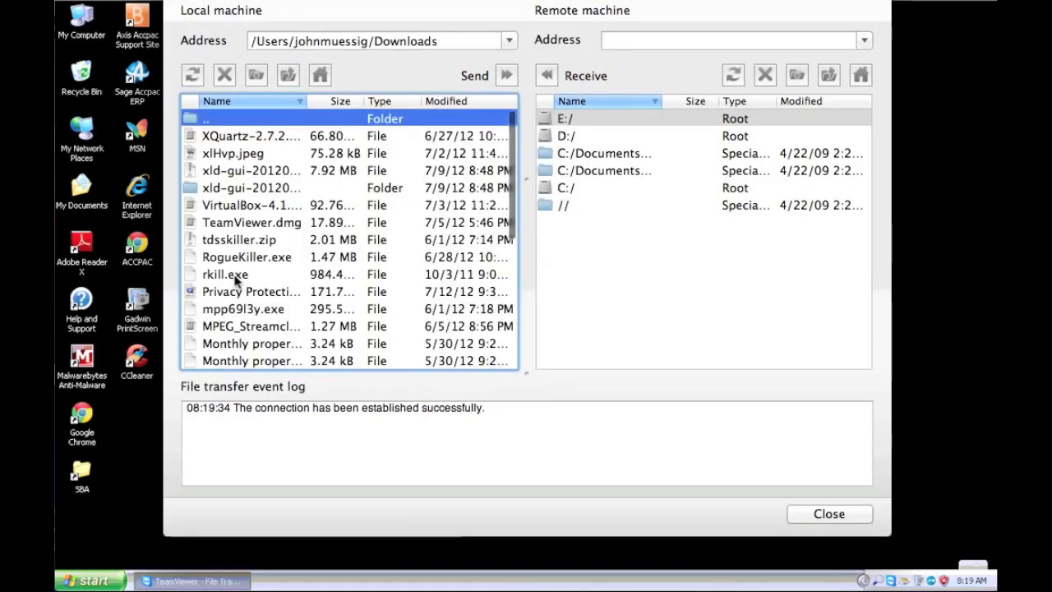
Step: Send rkill.exe from local Downloads to the remote Desktop folder and close the file transfer
click(224, 273)
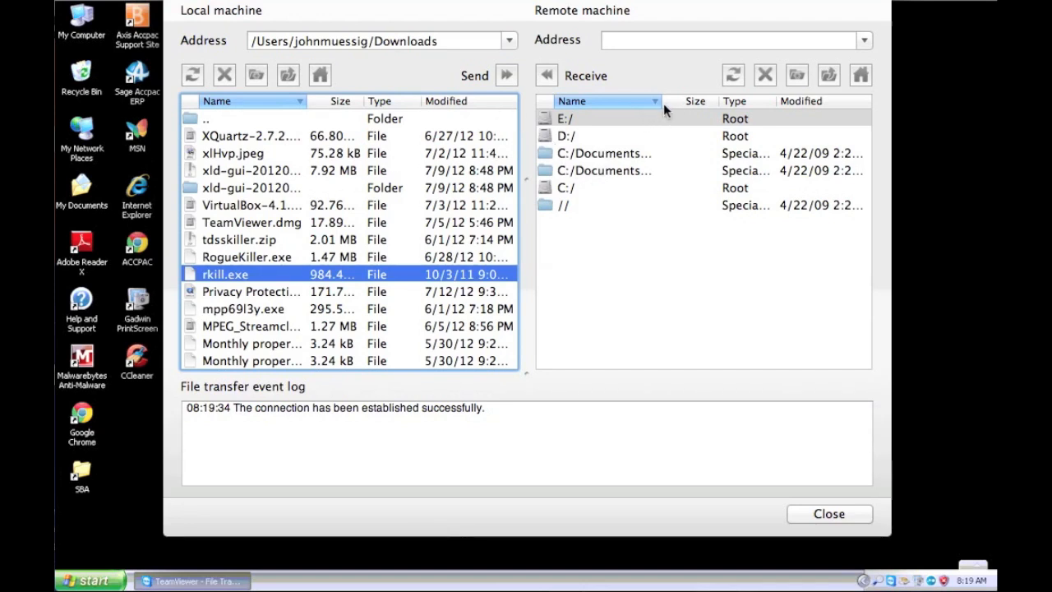
click(700, 169)
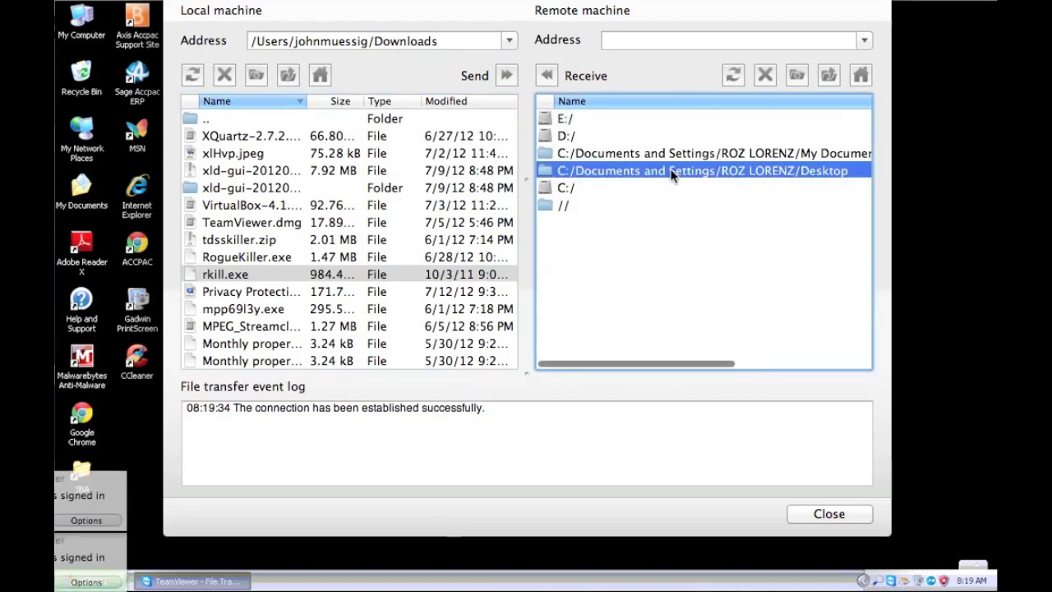
double_click(702, 169)
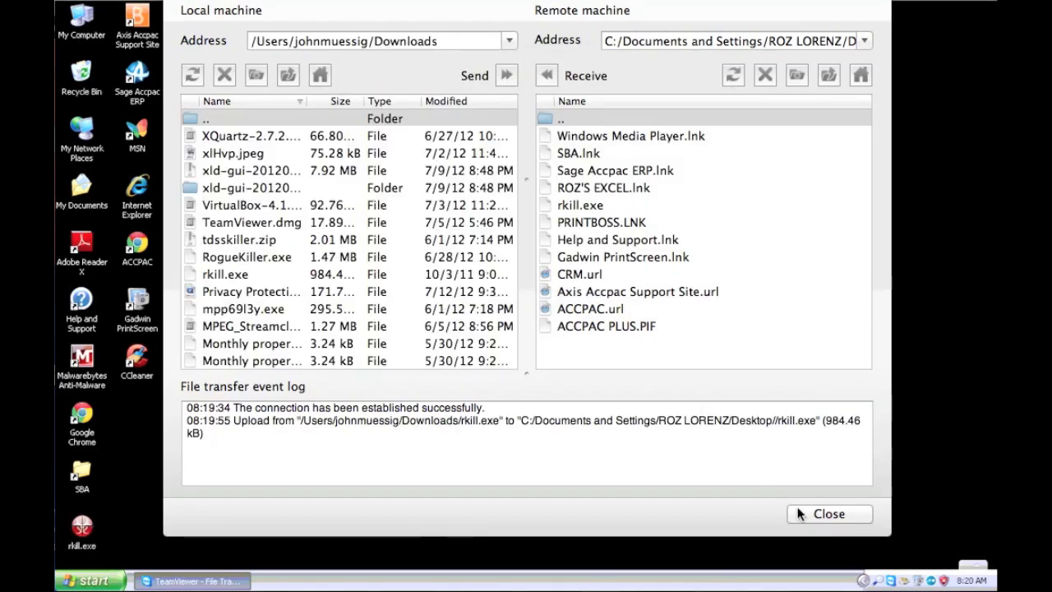
click(839, 513)
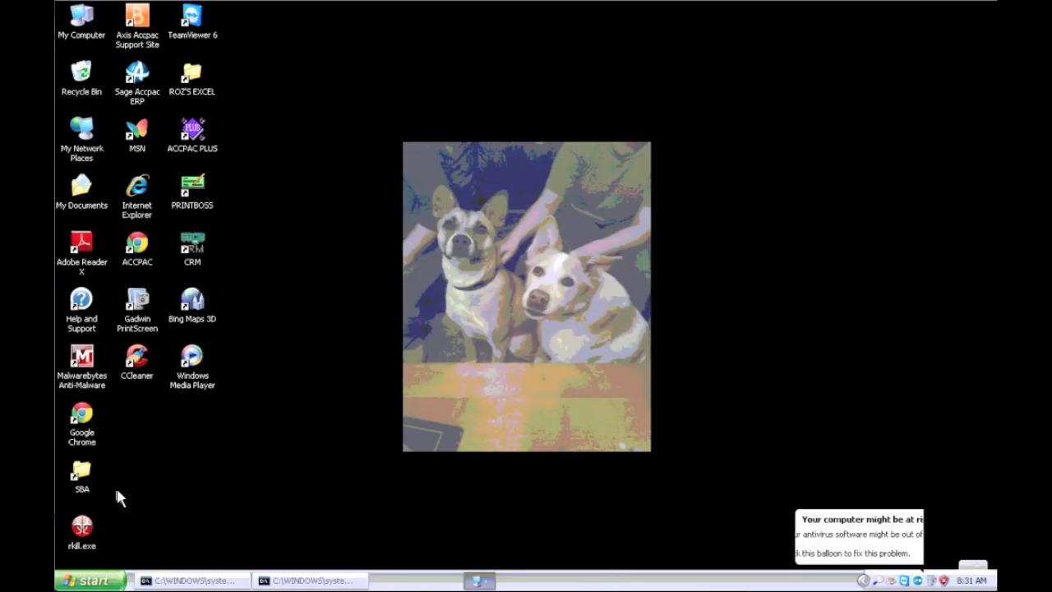
Step: Run rkill.exe from the desktop and close its rkill.log once it reports completion
double_click(80, 526)
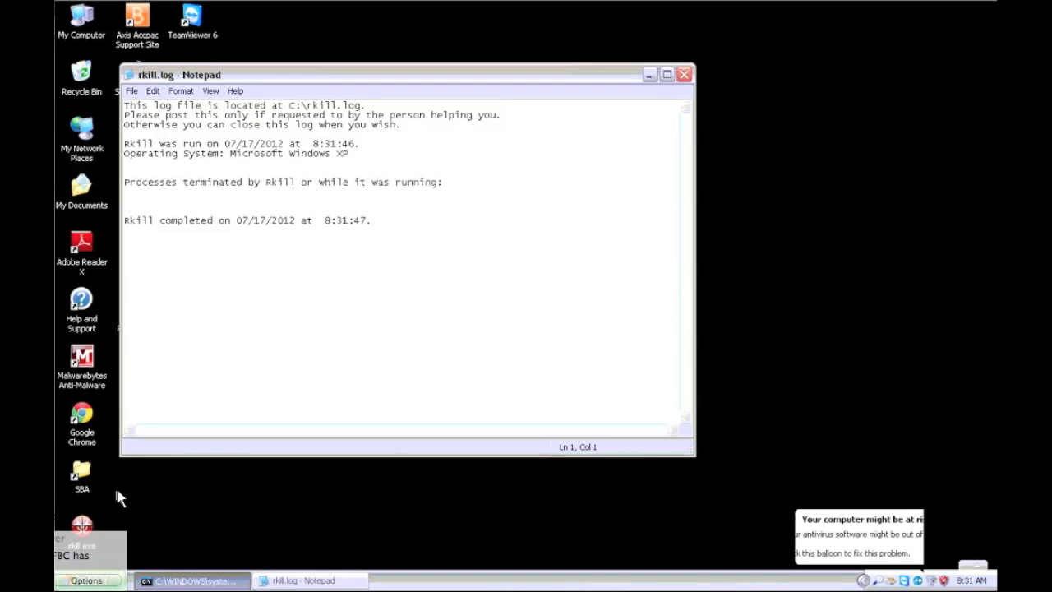
mouse_move(59, 180)
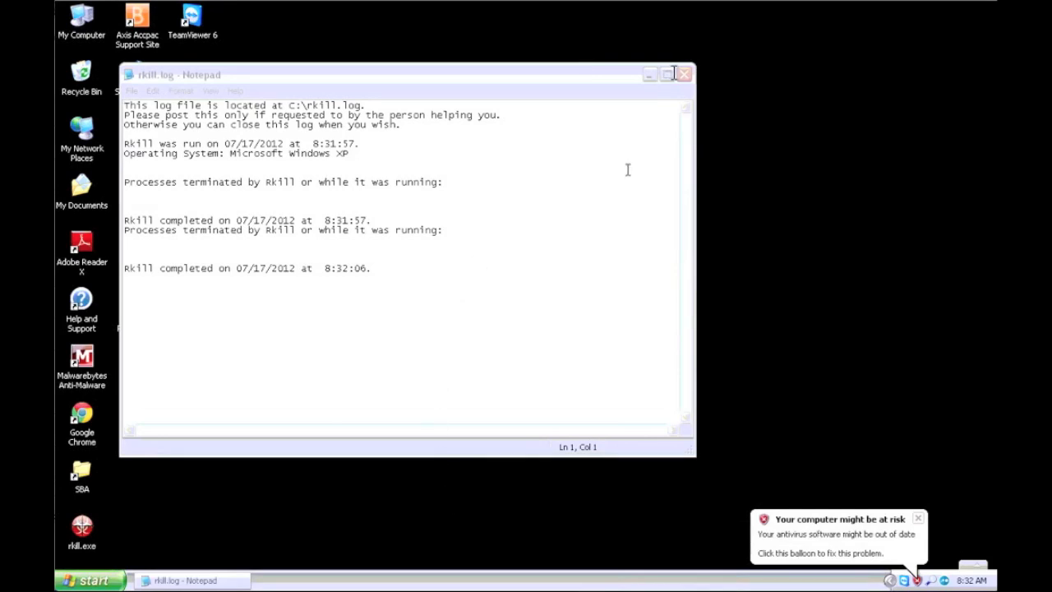
click(679, 74)
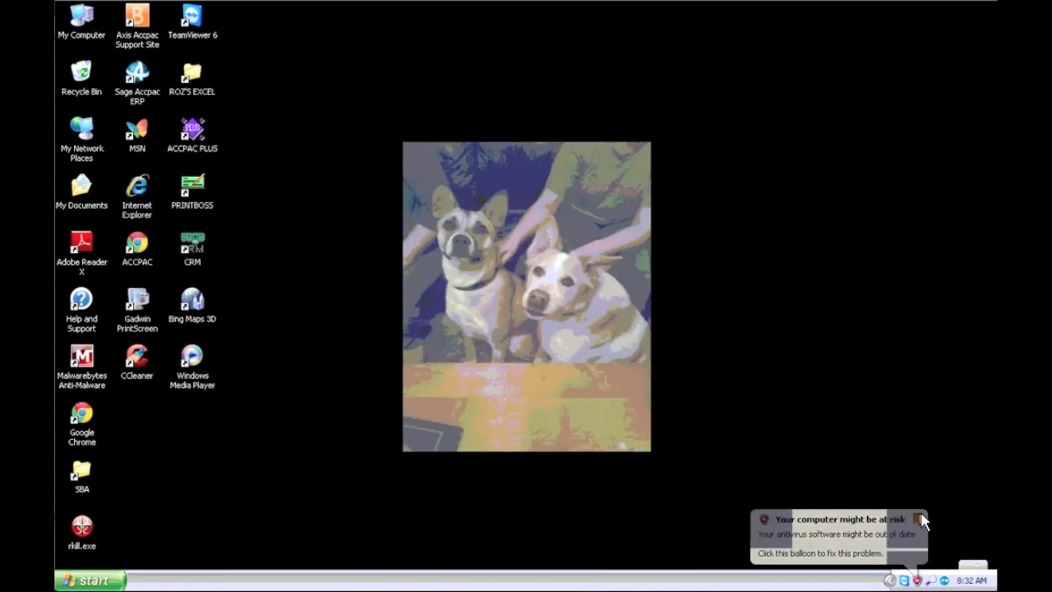
Step: Dismiss the at-risk notification, launch Chrome and search 'hitmanpro', reaching the SurfRight site
click(927, 520)
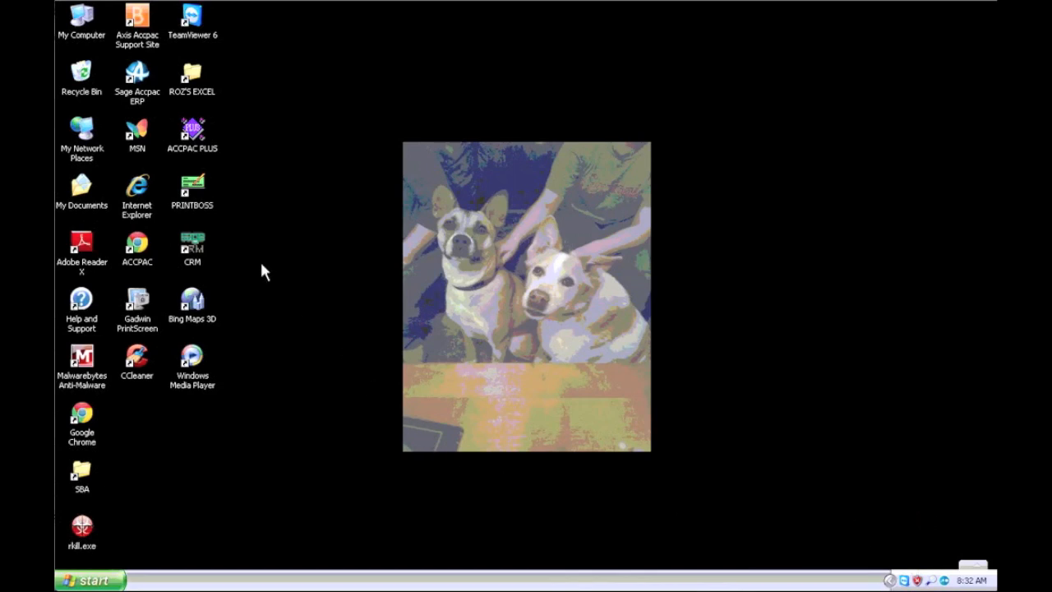
mouse_move(75, 415)
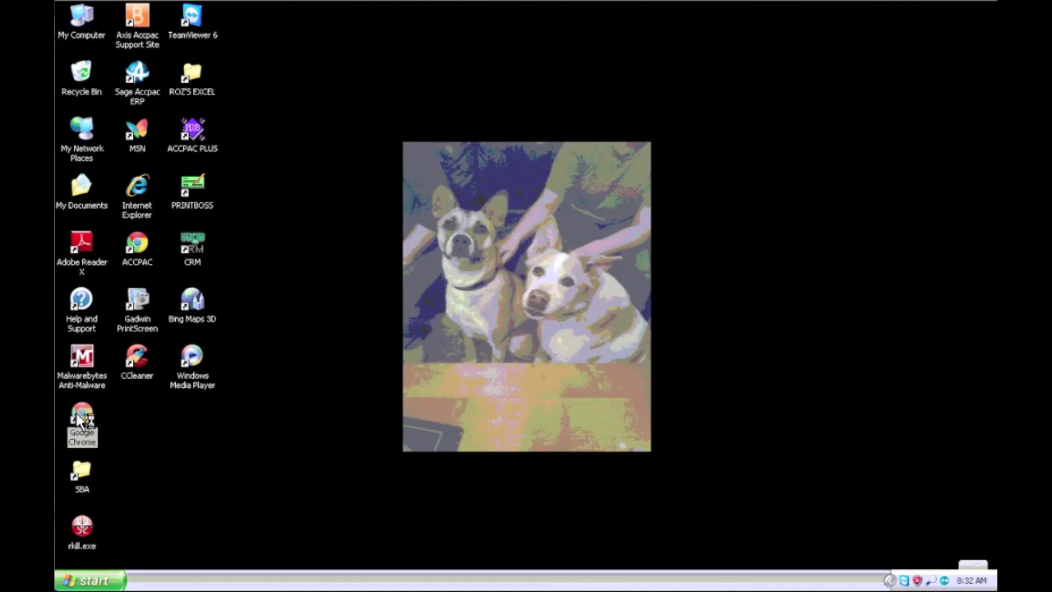
double_click(81, 414)
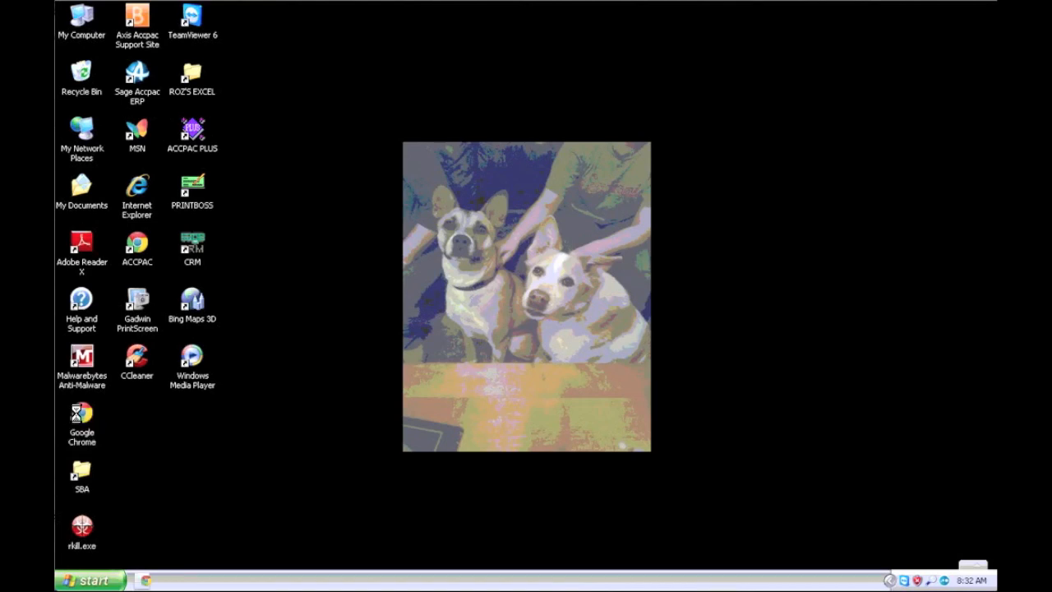
double_click(81, 414)
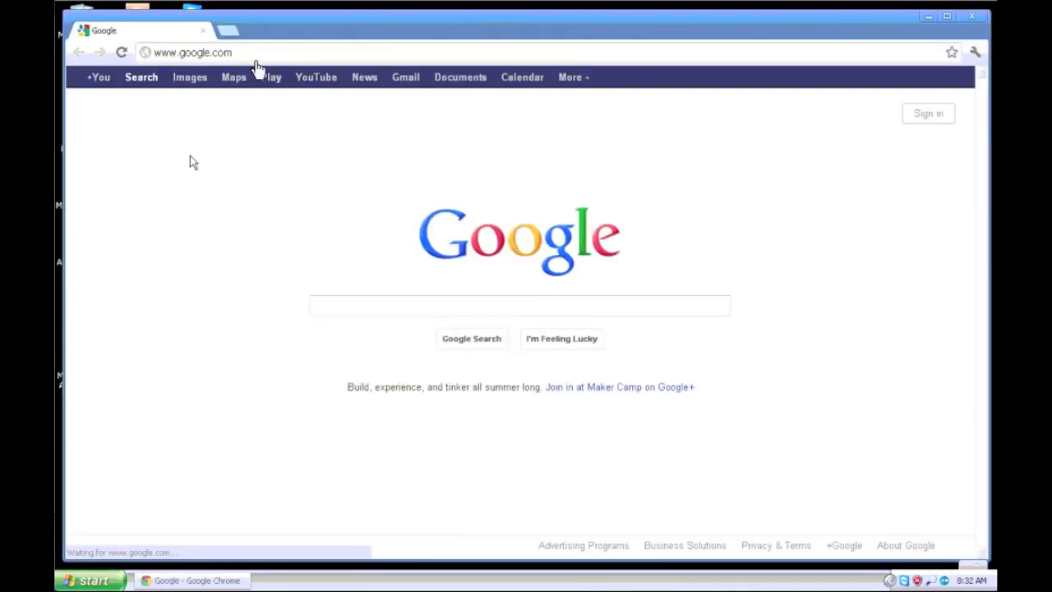
text(hitmanpro)
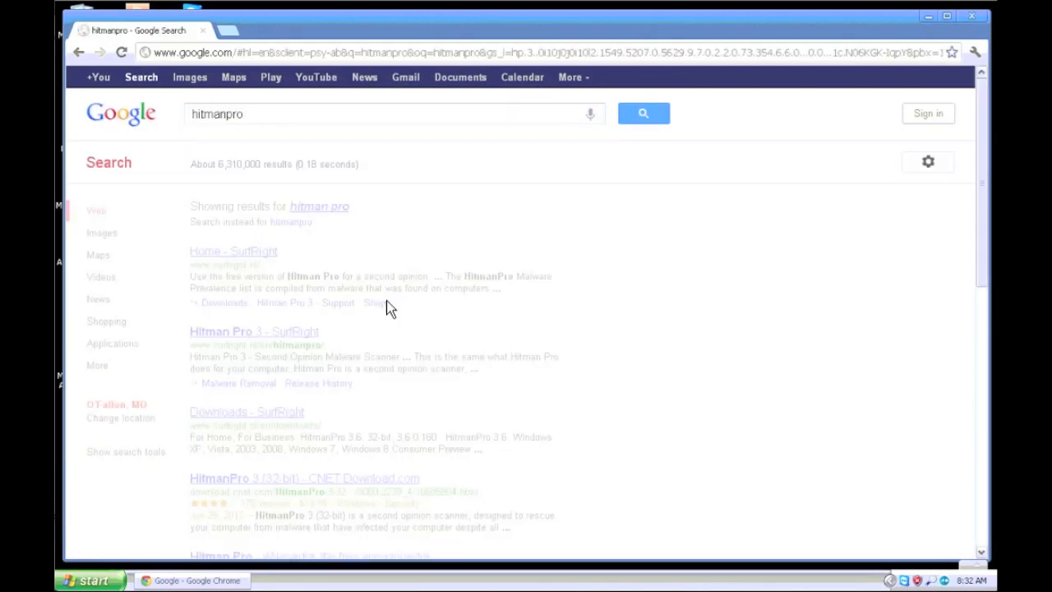
click(233, 252)
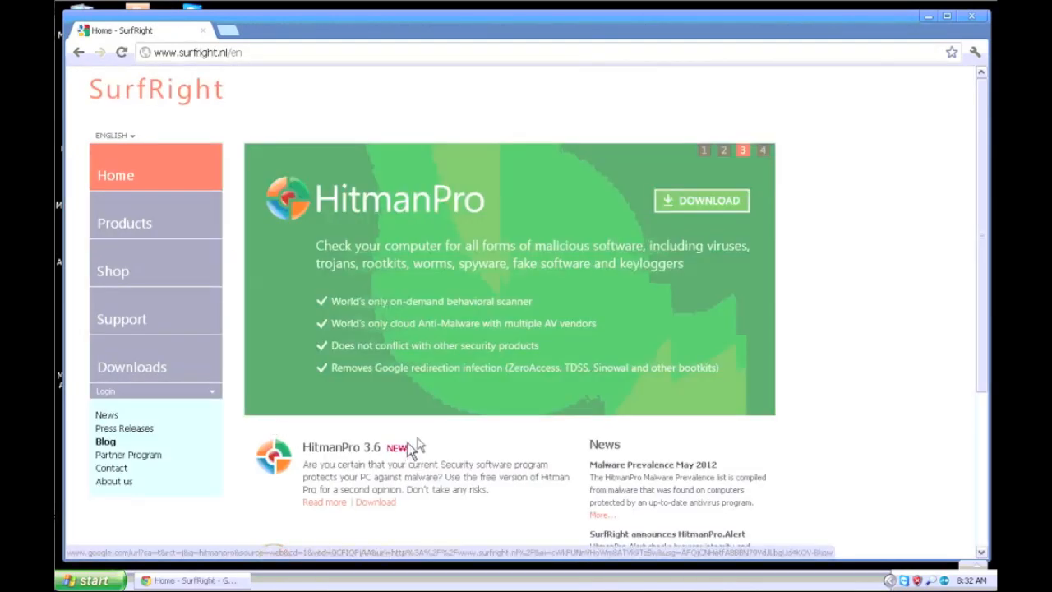
Step: Start downloading the 32-bit HitmanPro 3.6 installer from SurfRight's Downloads page
click(704, 200)
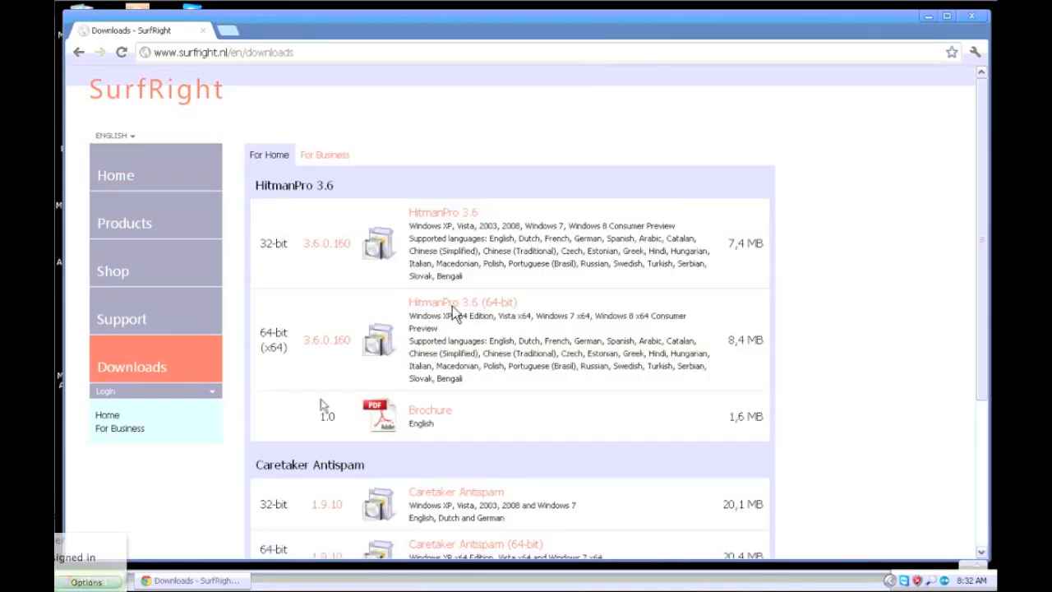
click(444, 212)
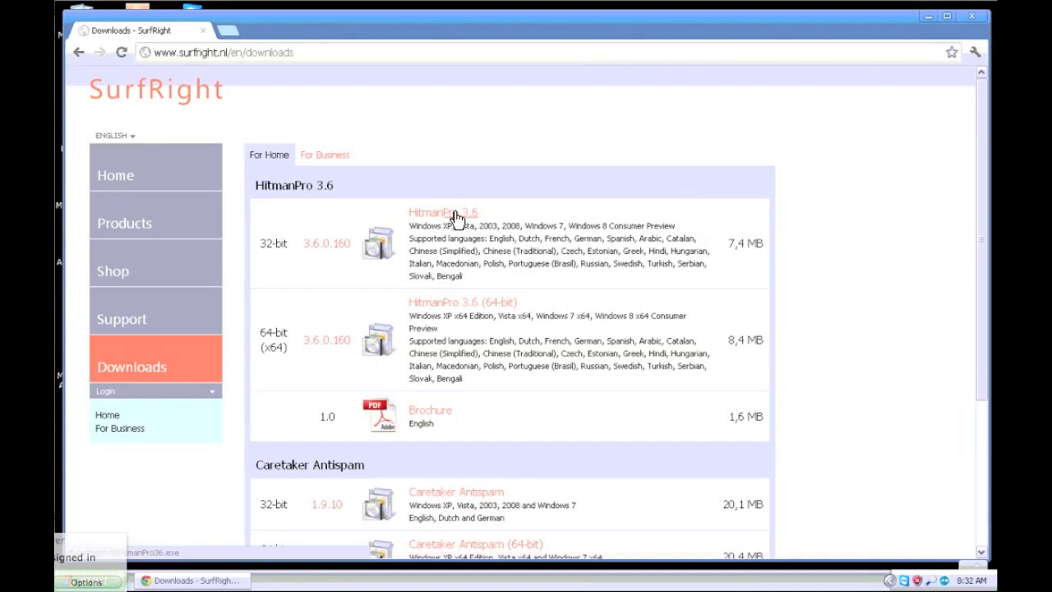
click(444, 213)
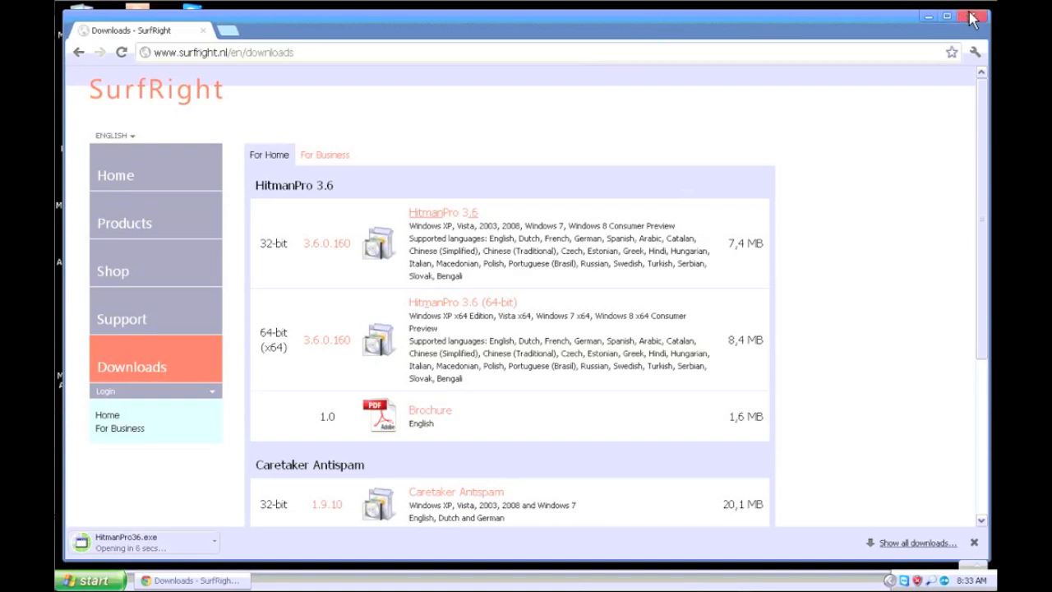
click(969, 10)
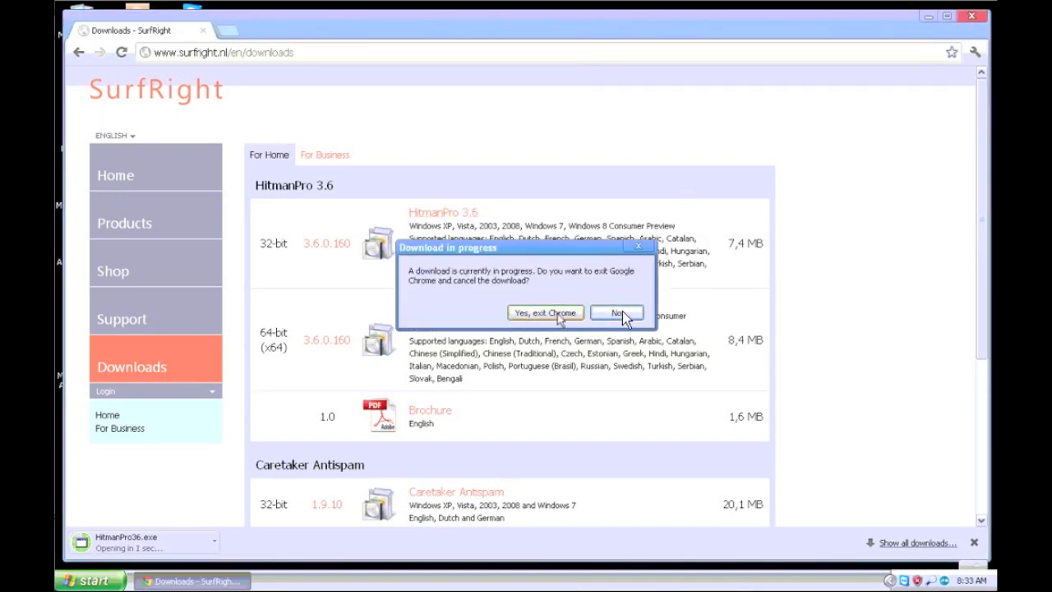
Step: Keep the download running and run the downloaded HitmanPro 3.6 program
click(615, 312)
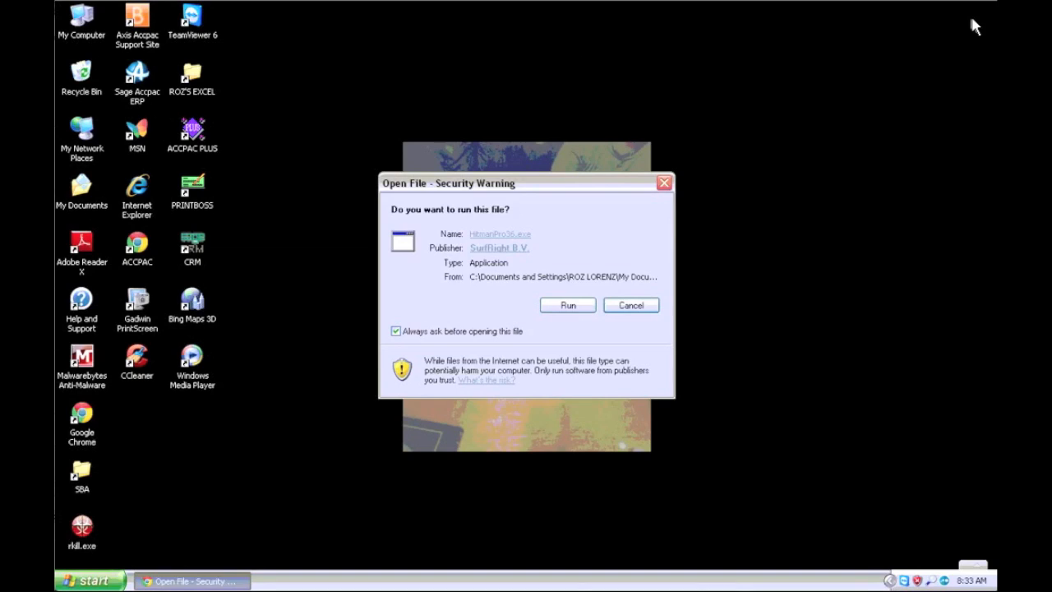
mouse_move(969, 31)
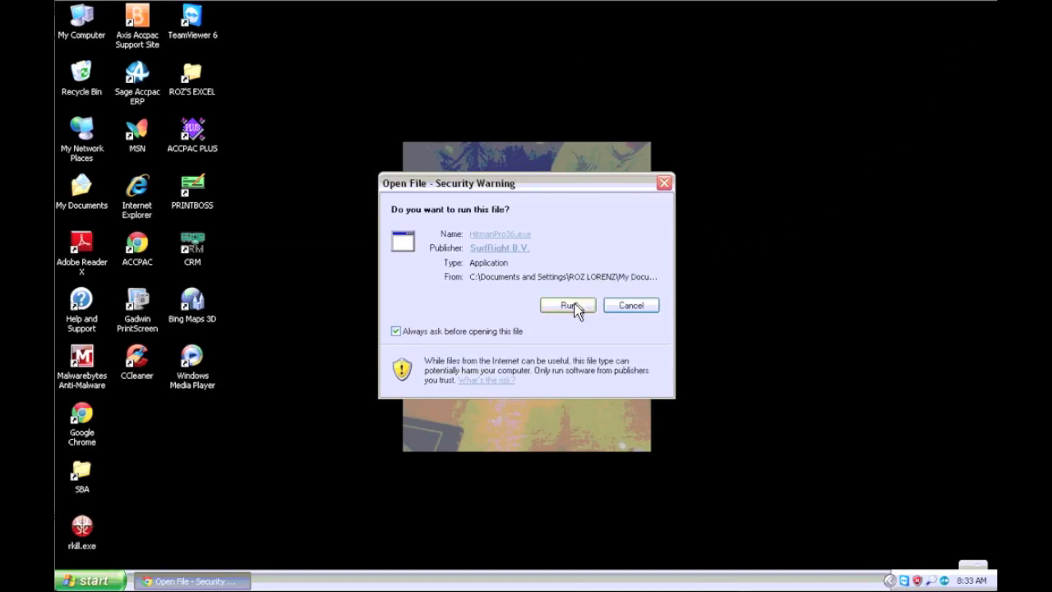
click(569, 304)
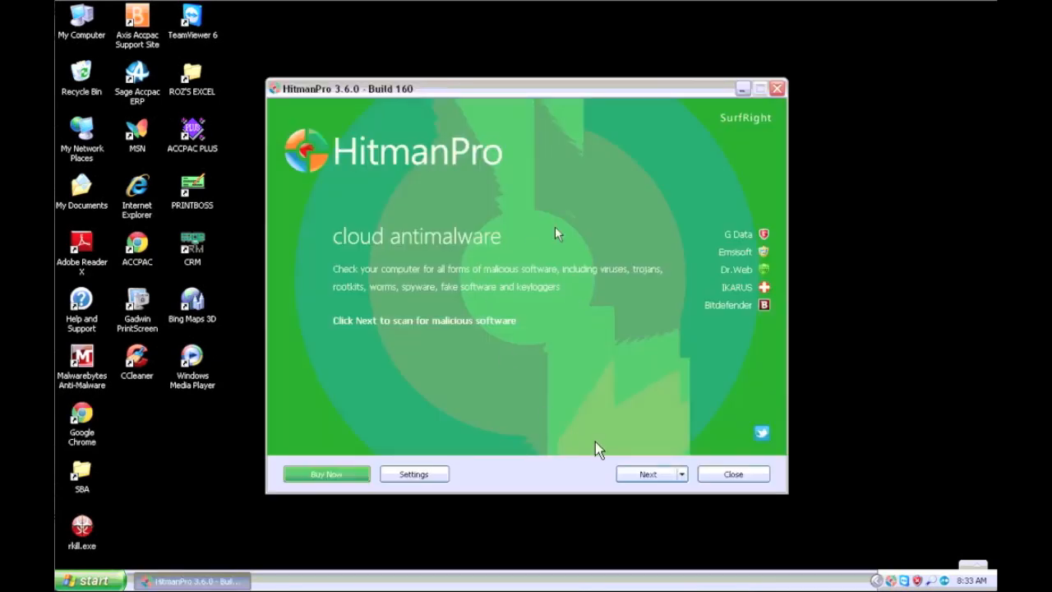
click(645, 473)
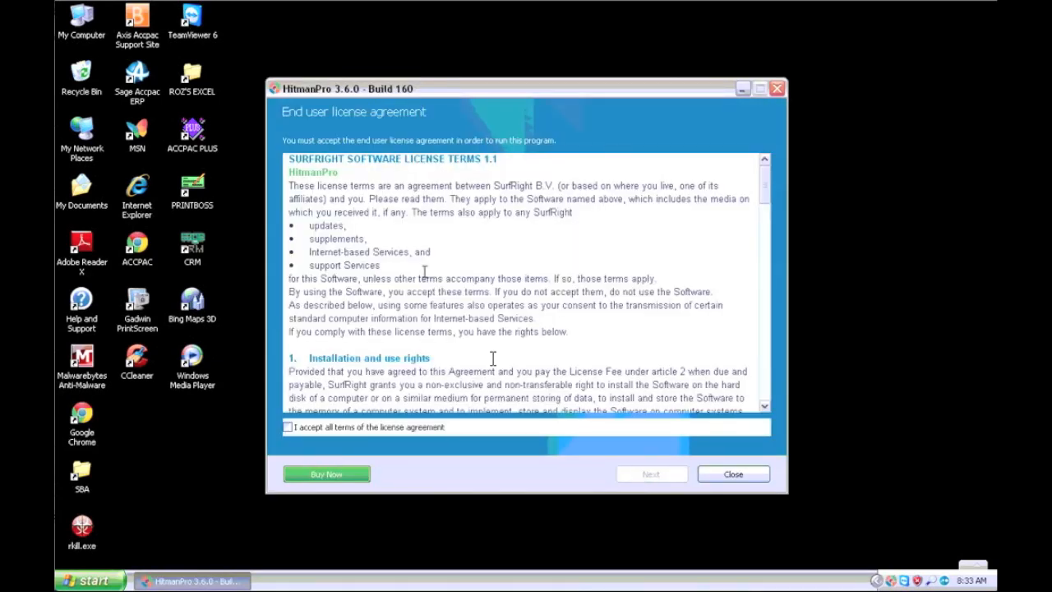
Step: Accept the license terms and continue setup keeping a stored copy of HitmanPro
click(289, 427)
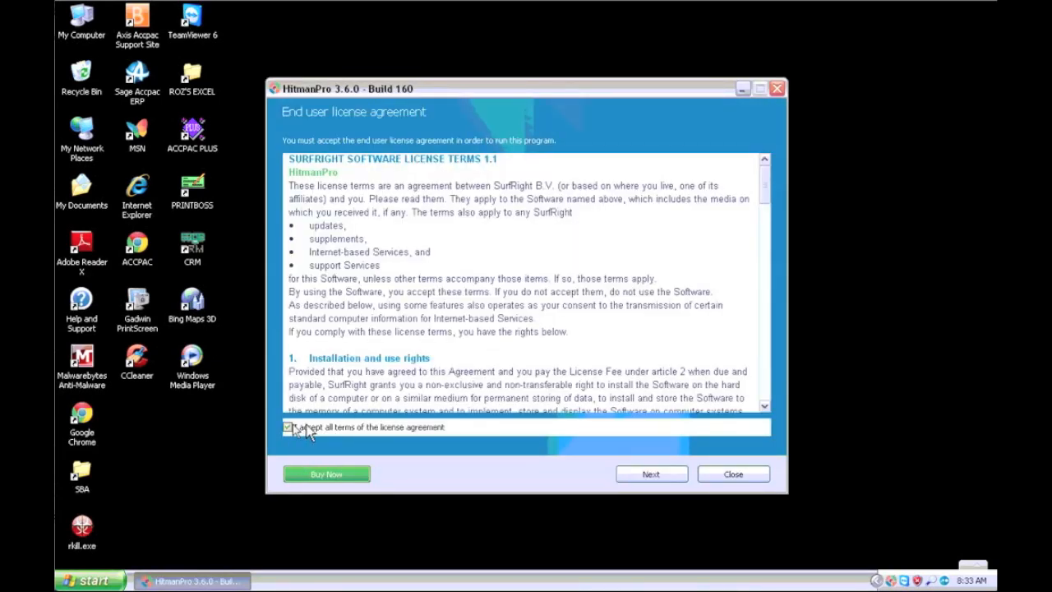
click(652, 473)
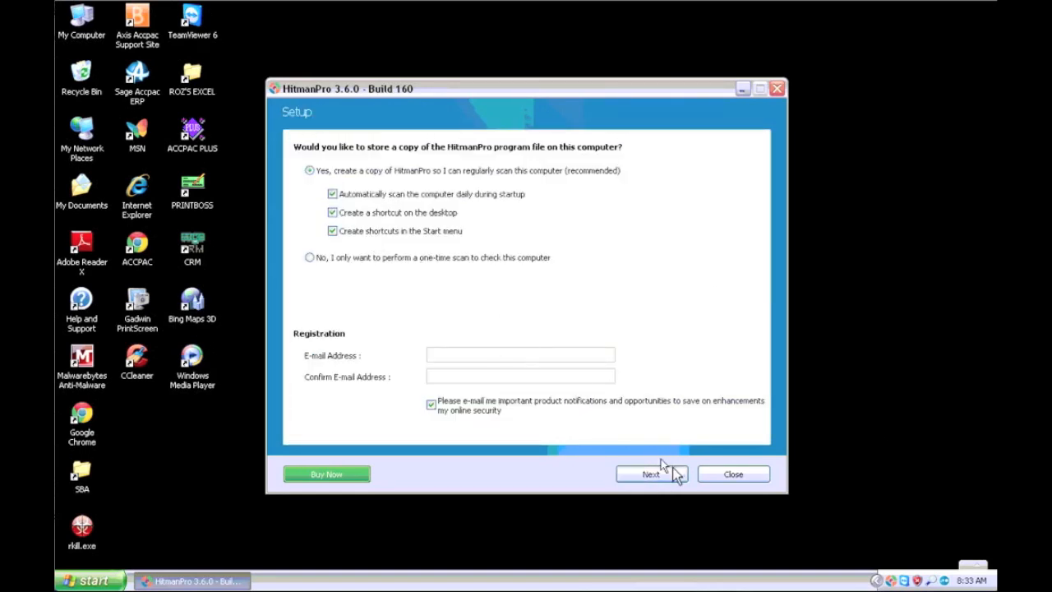
click(651, 474)
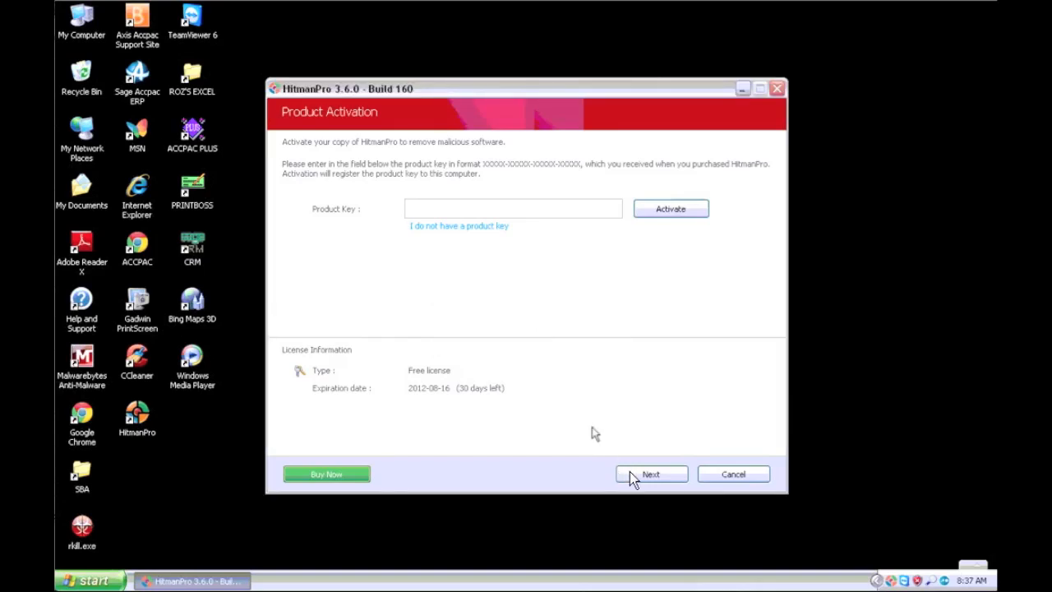
Step: Proceed with the free license, review the 892-threat scan results and reboot the PC
click(651, 474)
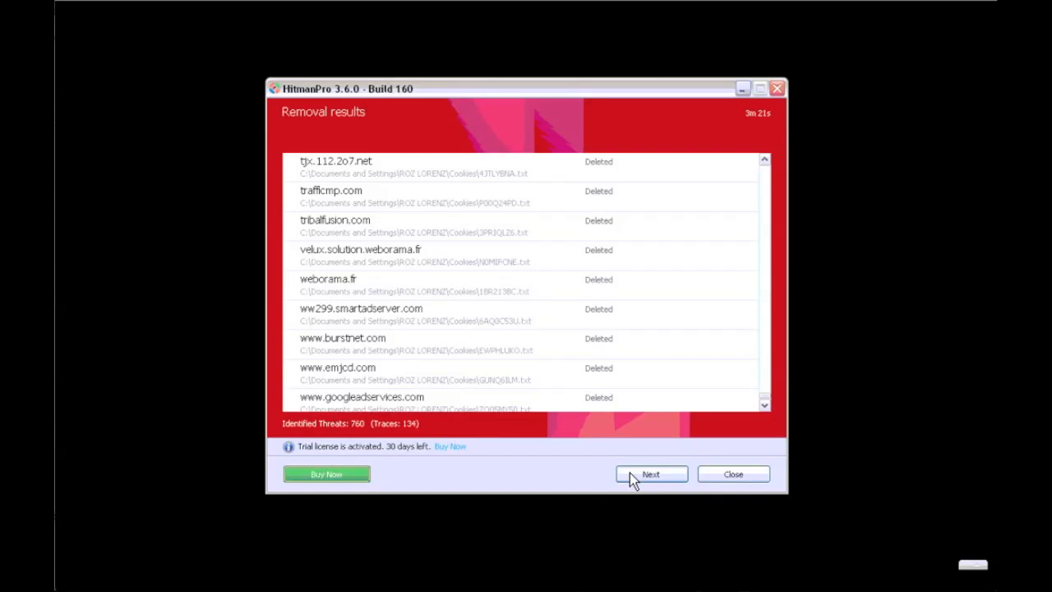
click(651, 473)
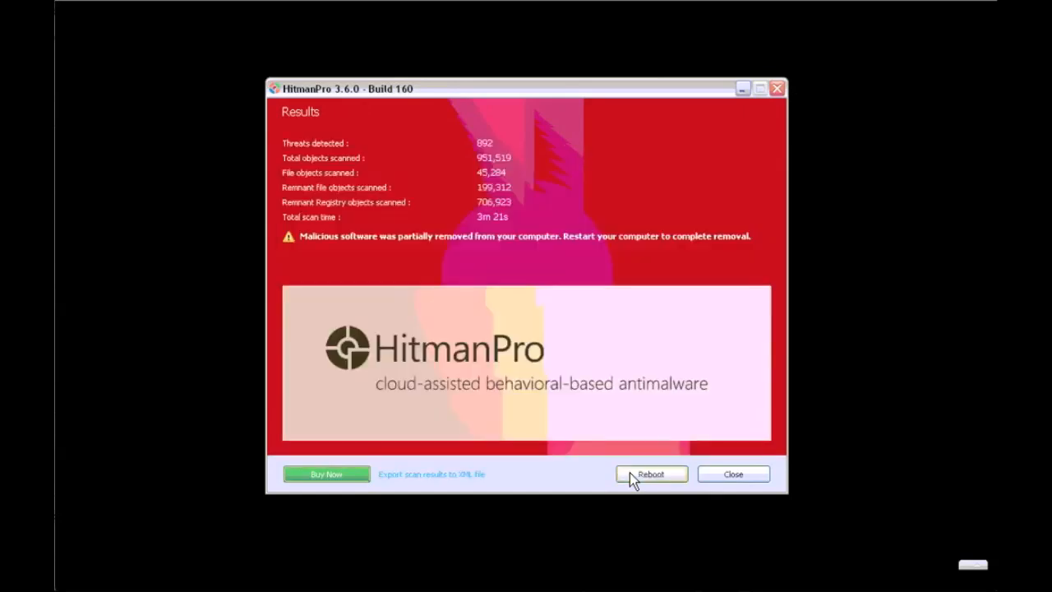
click(651, 474)
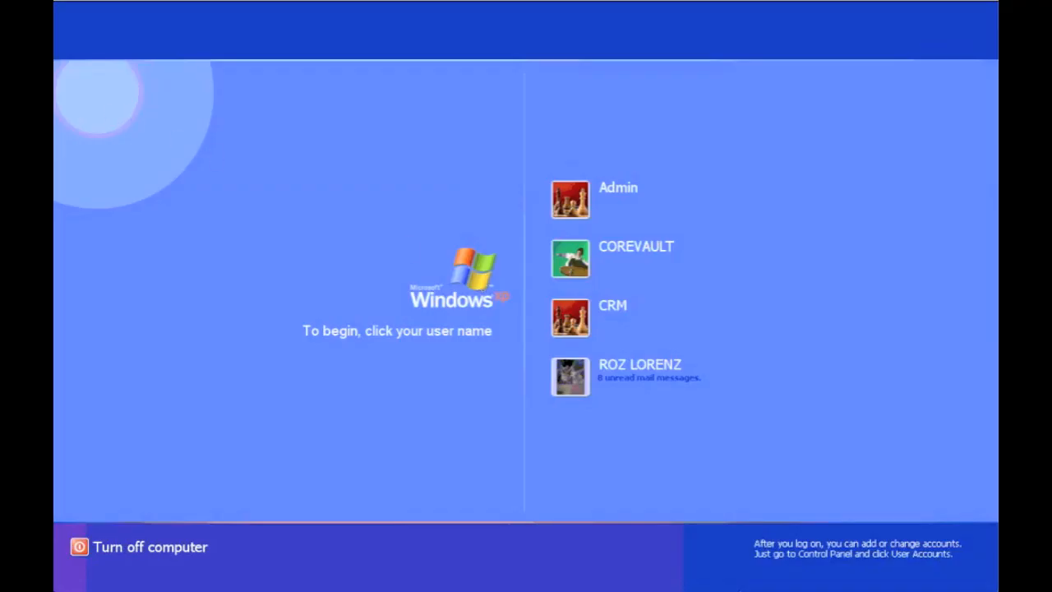
mouse_move(605, 391)
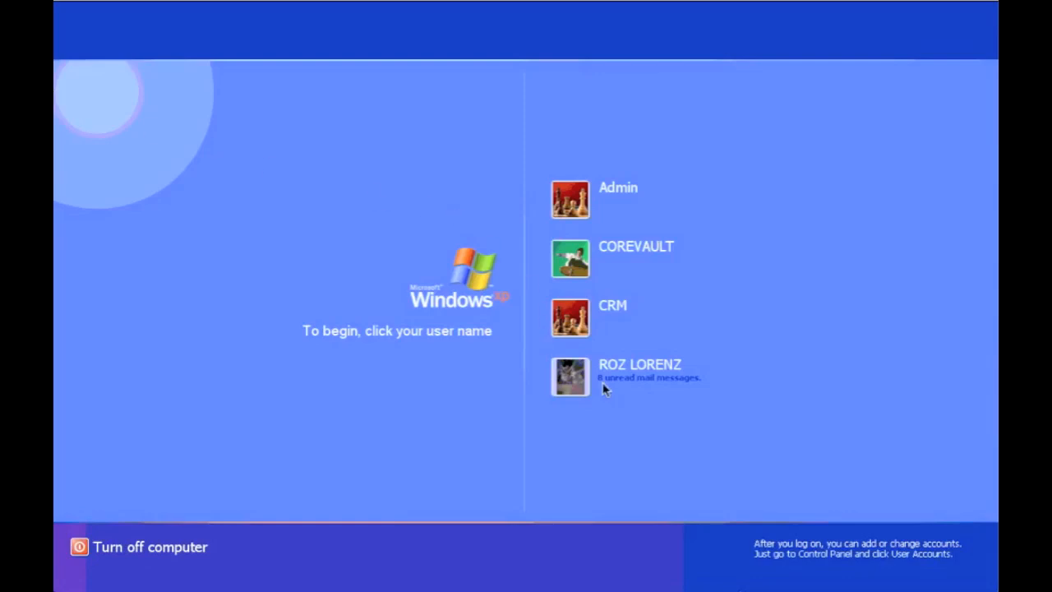
mouse_move(576, 375)
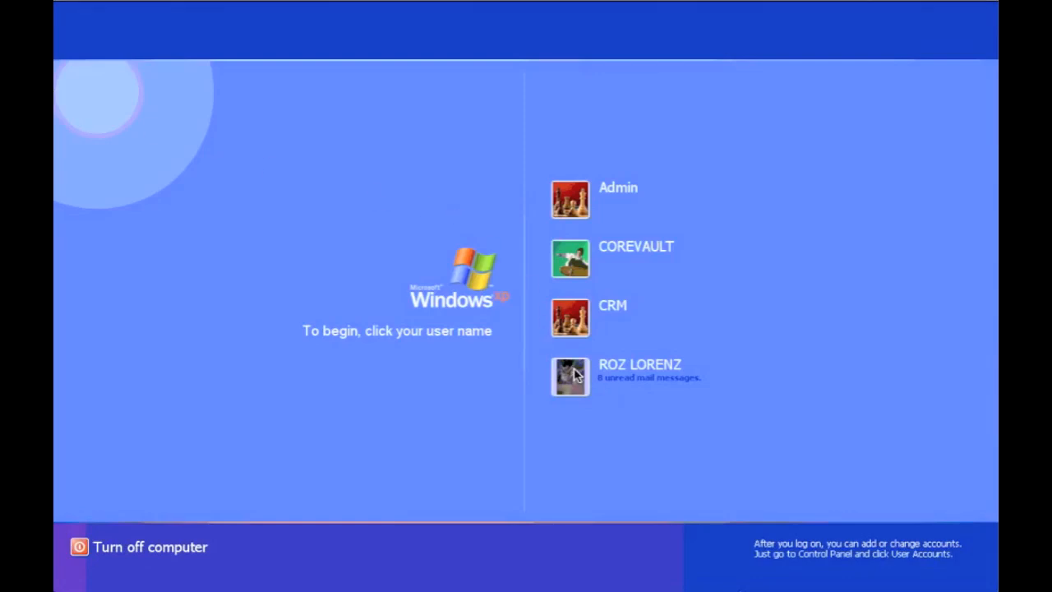
Step: Log on to the user account from the Windows XP Welcome screen
click(569, 375)
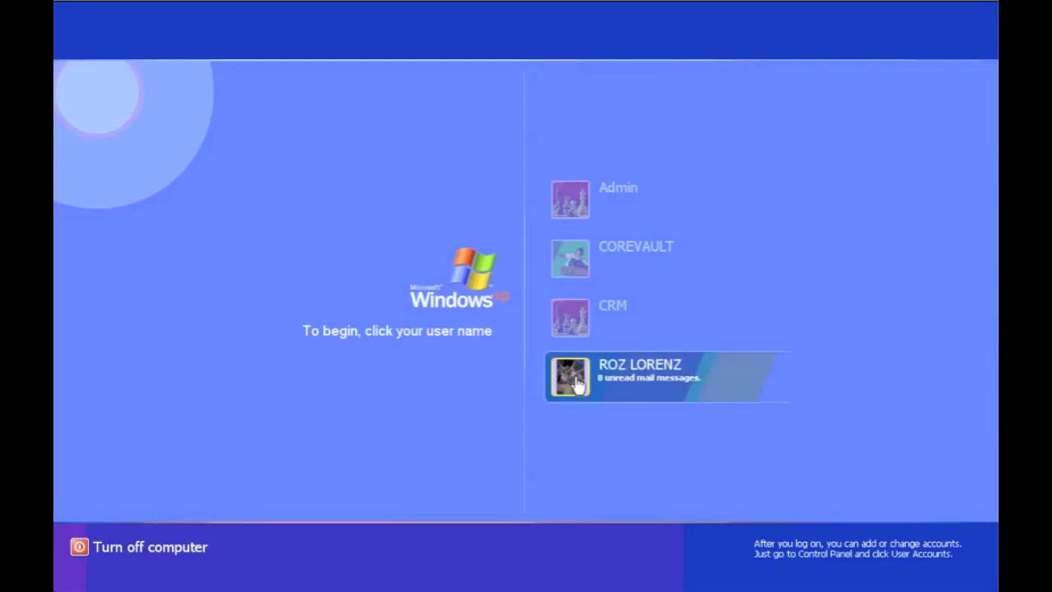
click(569, 378)
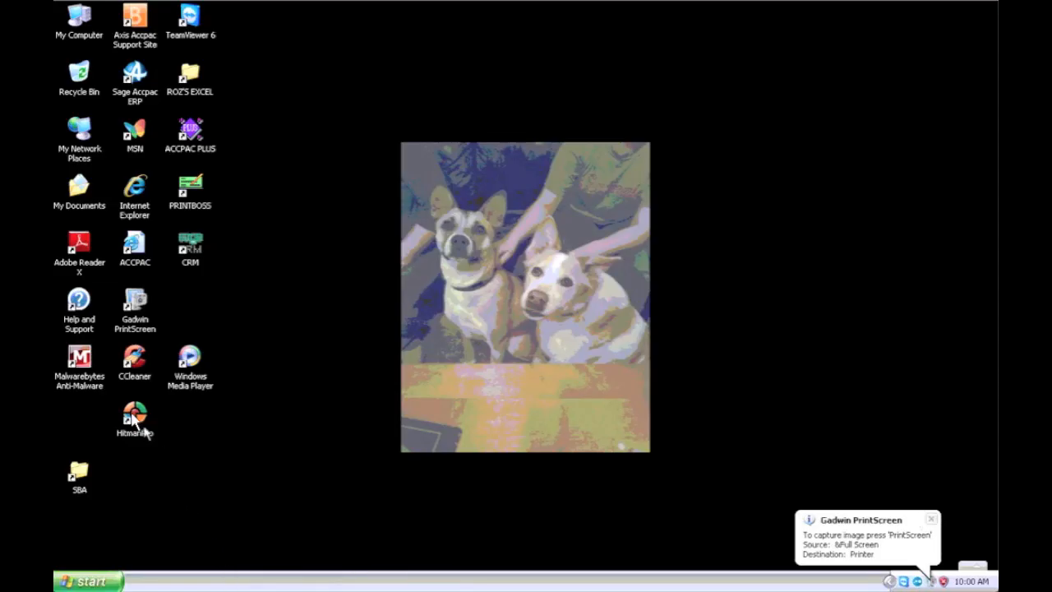
Step: Run a HitmanPro default scan that finds no threats, then close the program
double_click(134, 413)
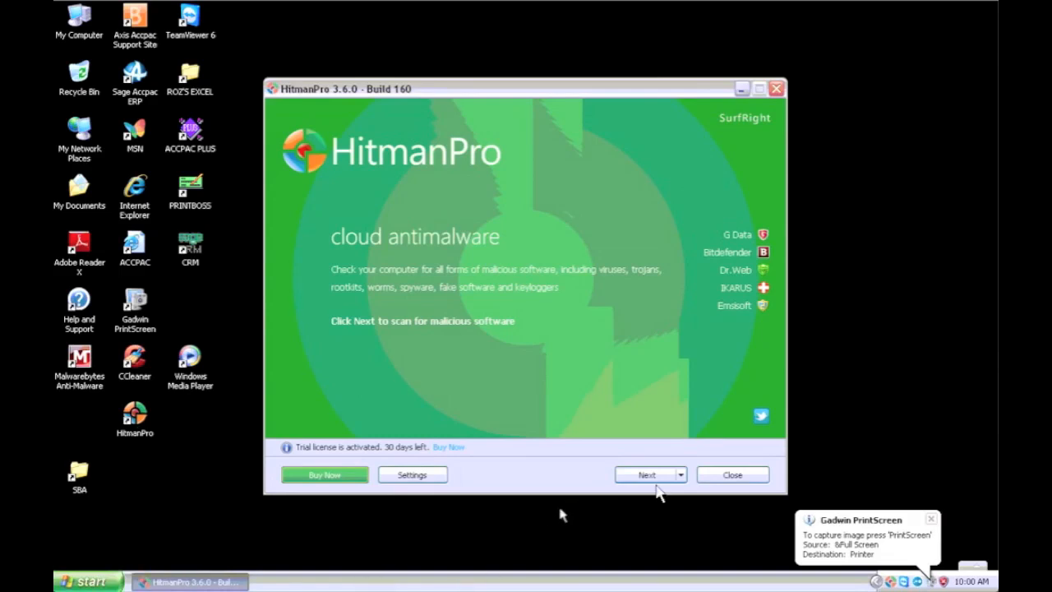
click(675, 474)
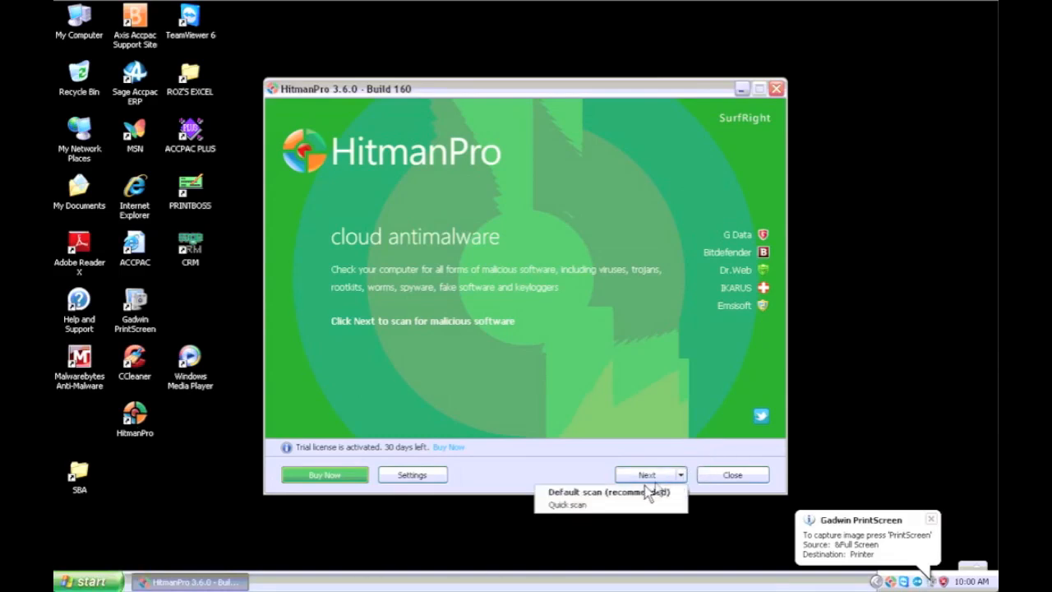
click(645, 474)
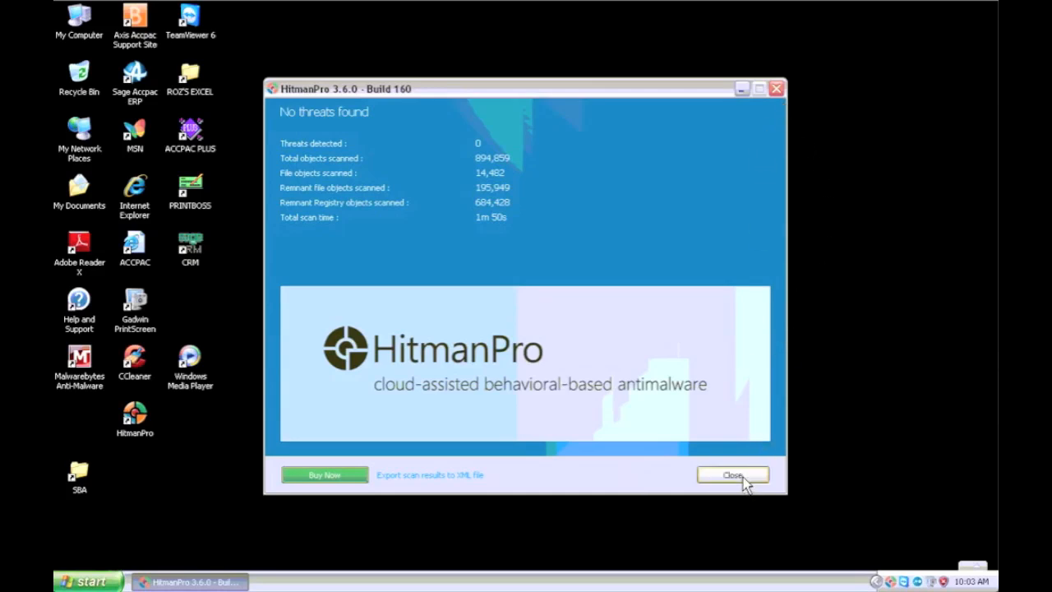
click(733, 475)
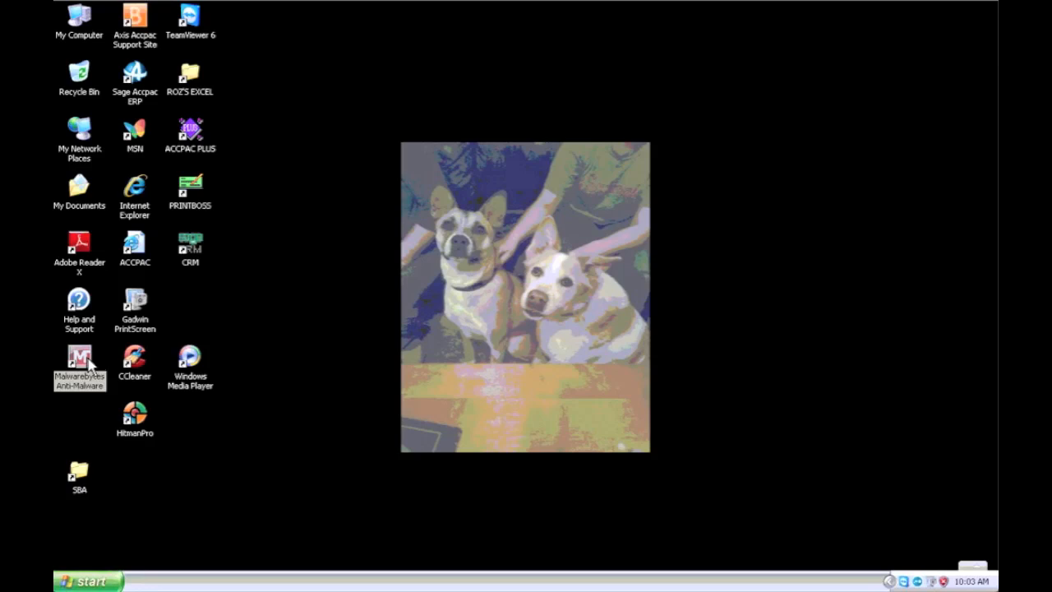
Step: Run a Malwarebytes quick scan with no detections, close its Notepad log and exit the program
double_click(79, 356)
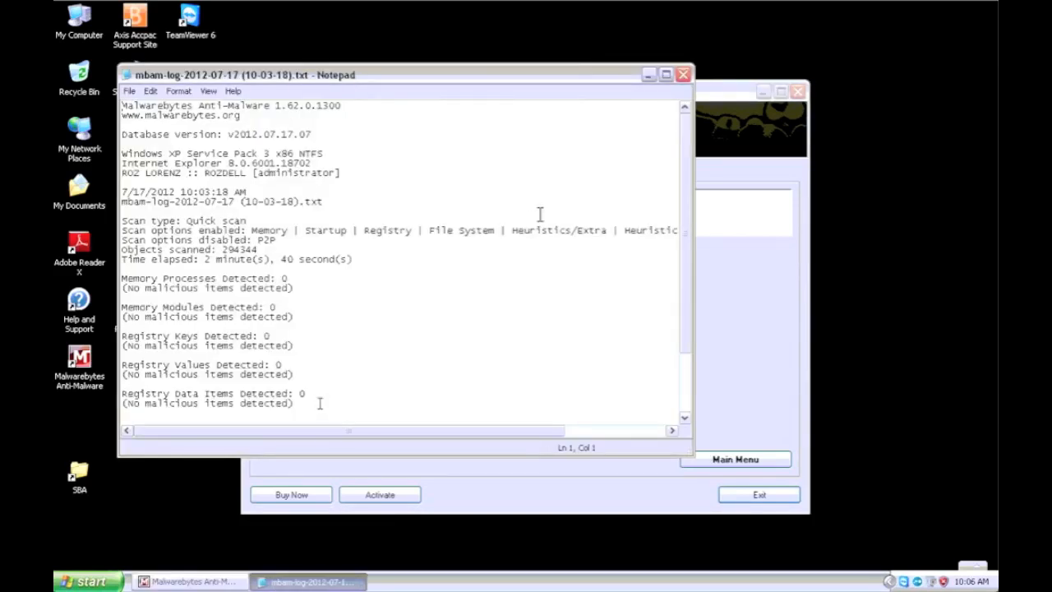
mouse_move(681, 75)
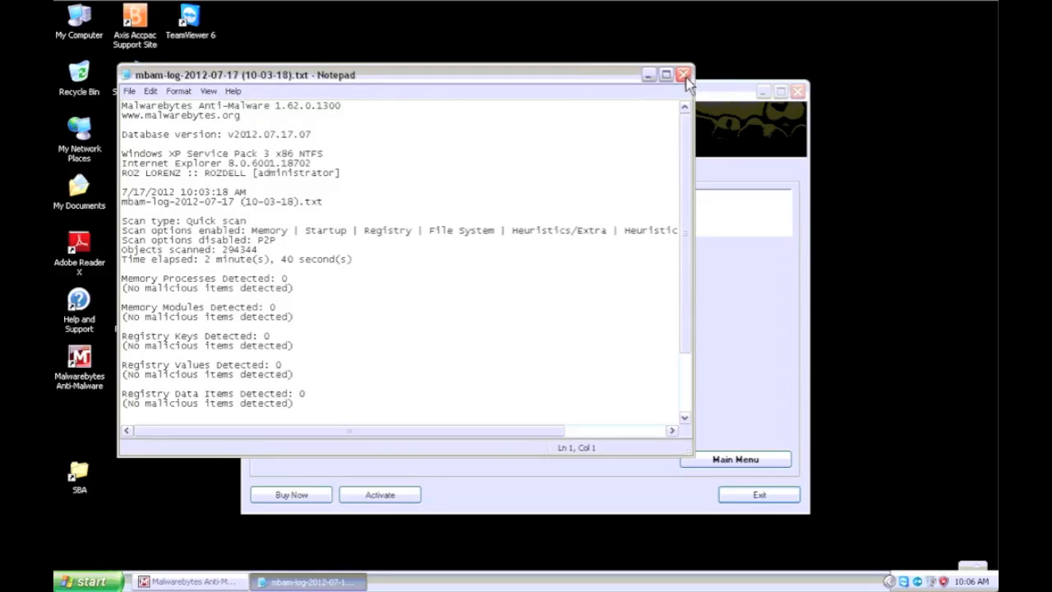
click(681, 76)
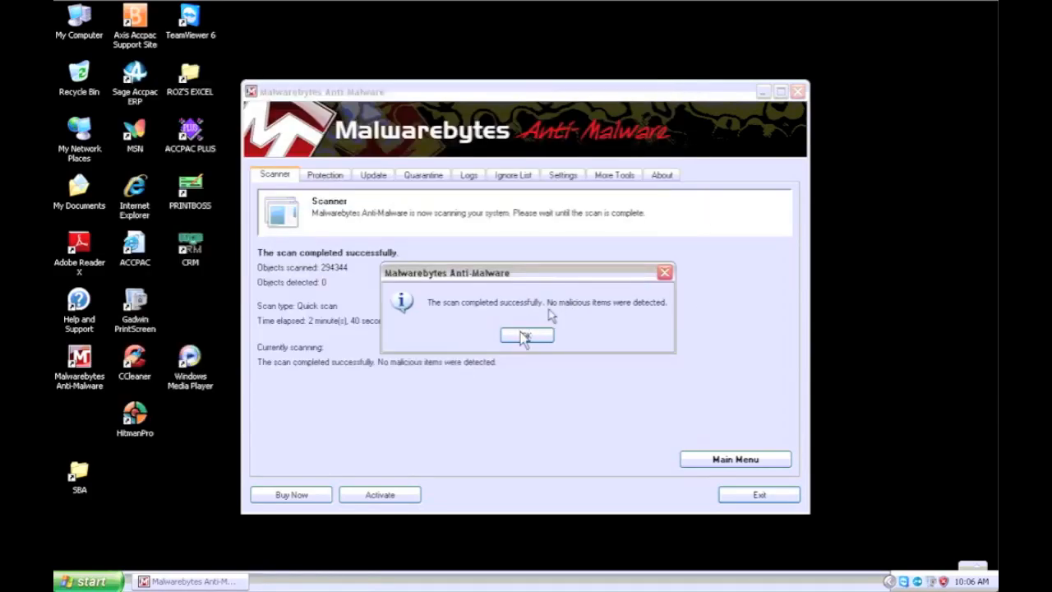
click(526, 335)
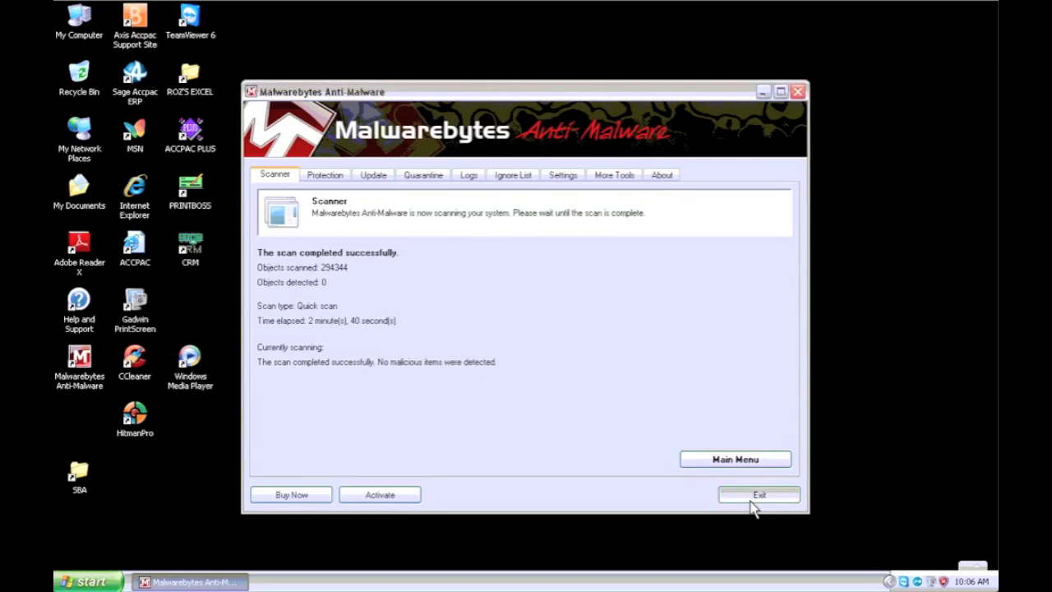
click(759, 493)
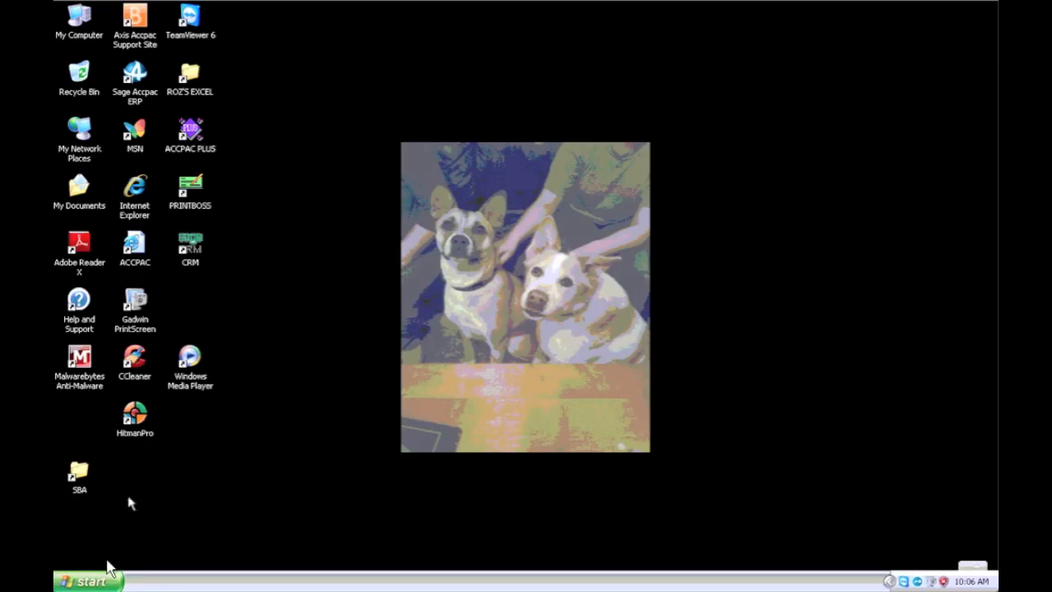
Step: Launch Internet Explorer, decline the default-browser prompt and go to ninite.com
click(82, 579)
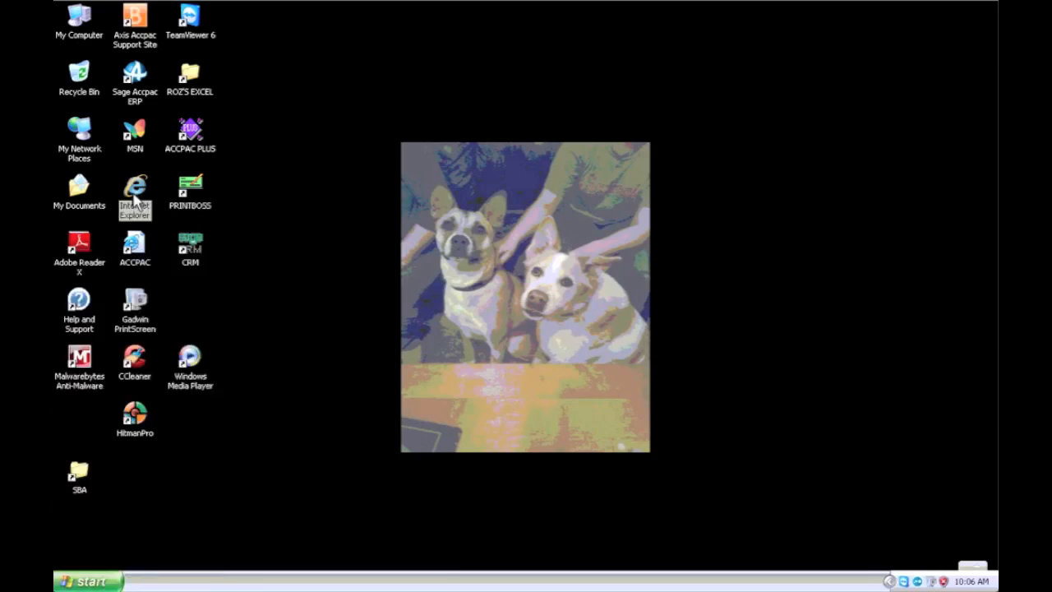
double_click(135, 189)
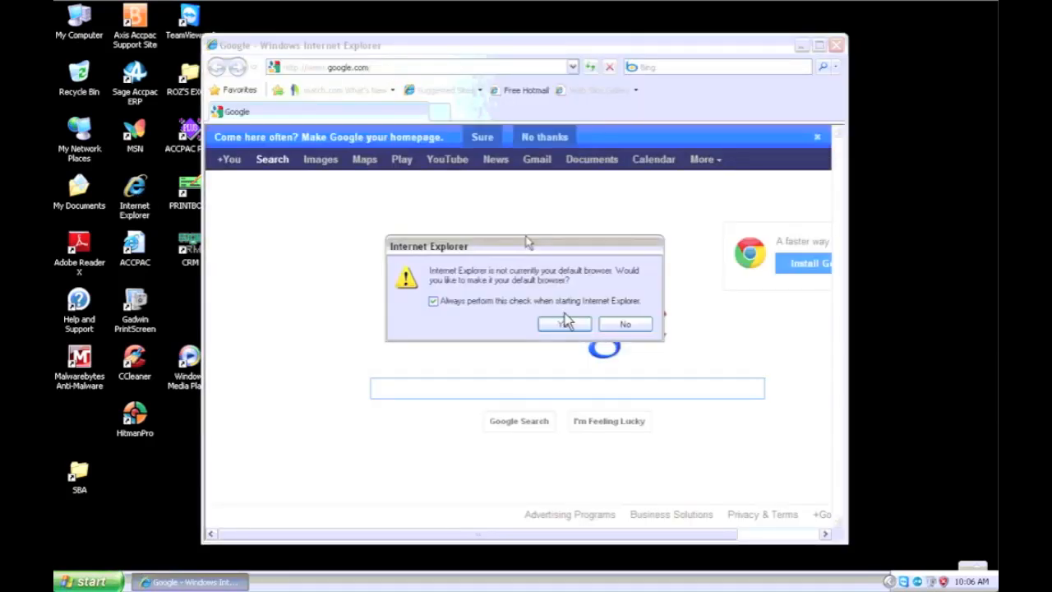
click(625, 324)
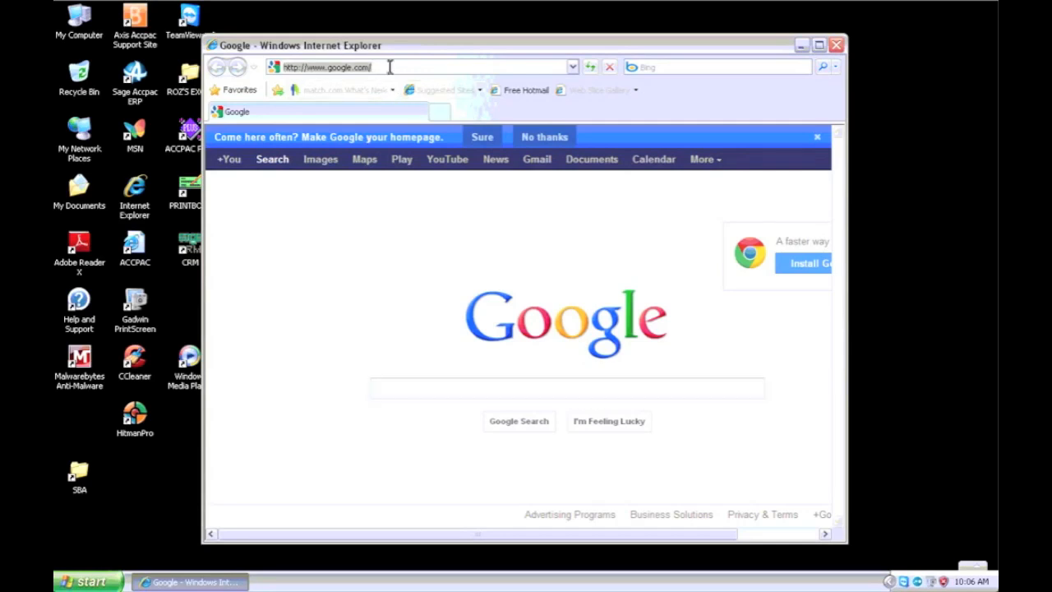
text(ninite)
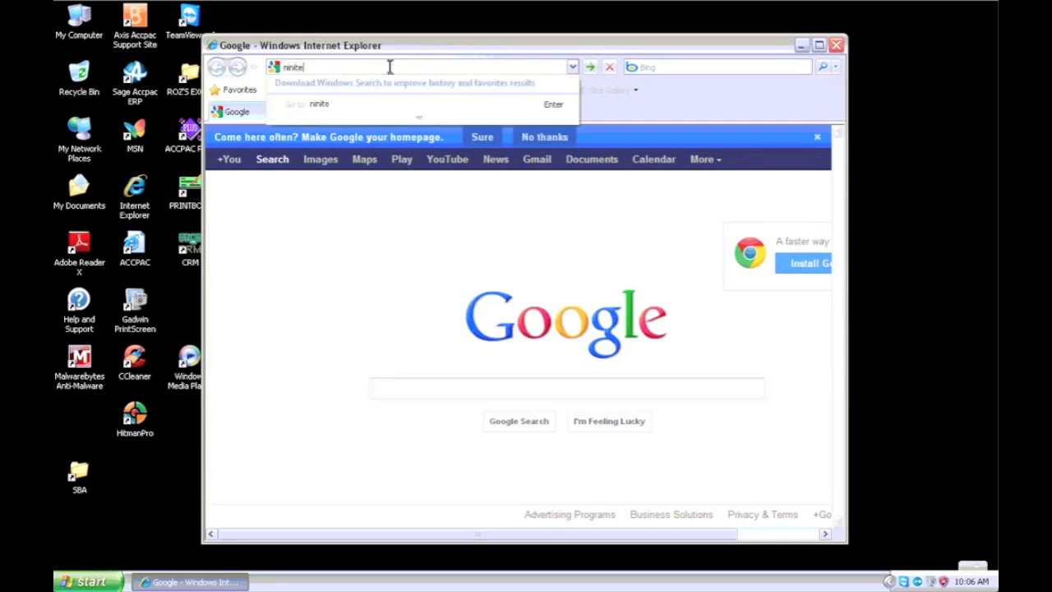
text(.com/)
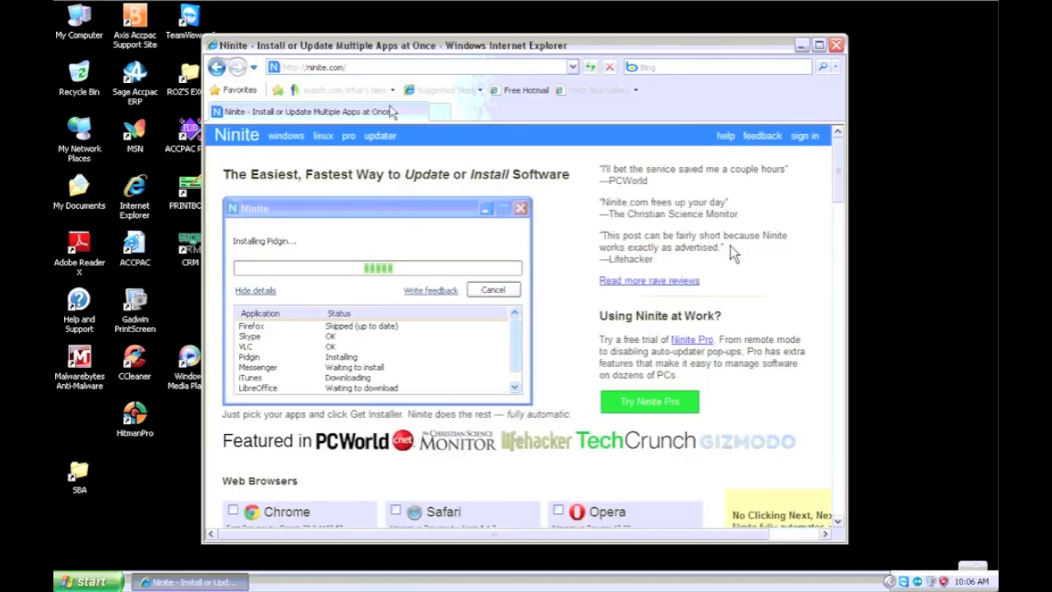
Step: Select Security Essentials in Ninite's app list alongside TeamViewer, Flash, Java and Silverlight
scroll(down, 3)
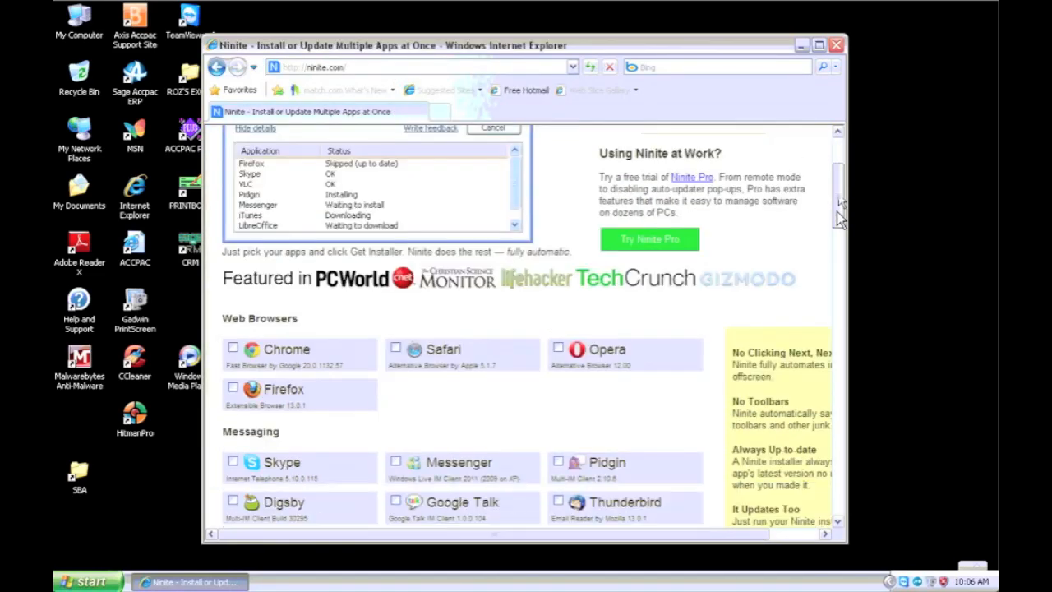
scroll(down, 3)
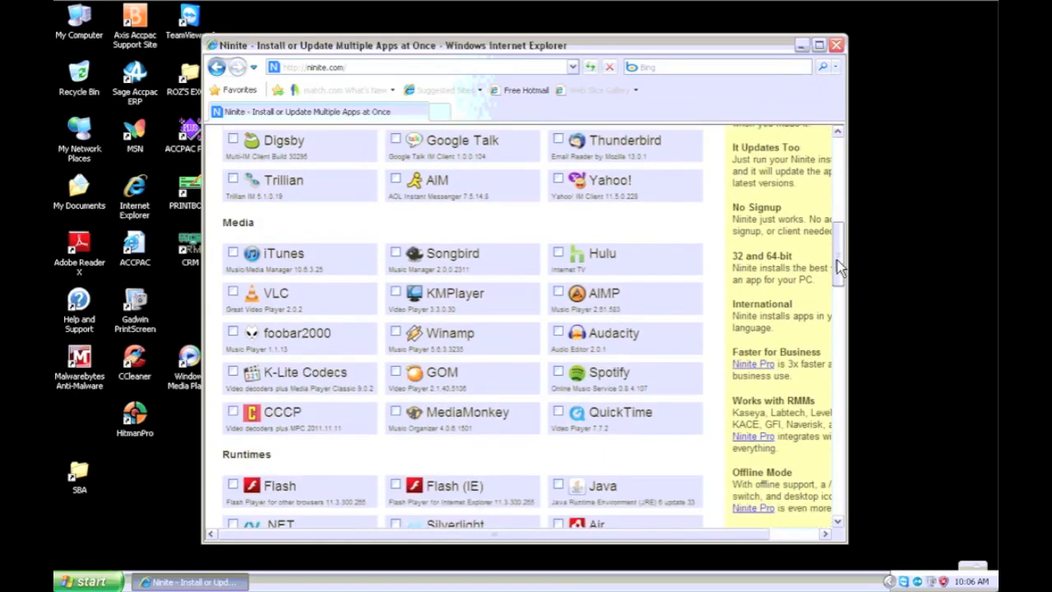
scroll(down, 3)
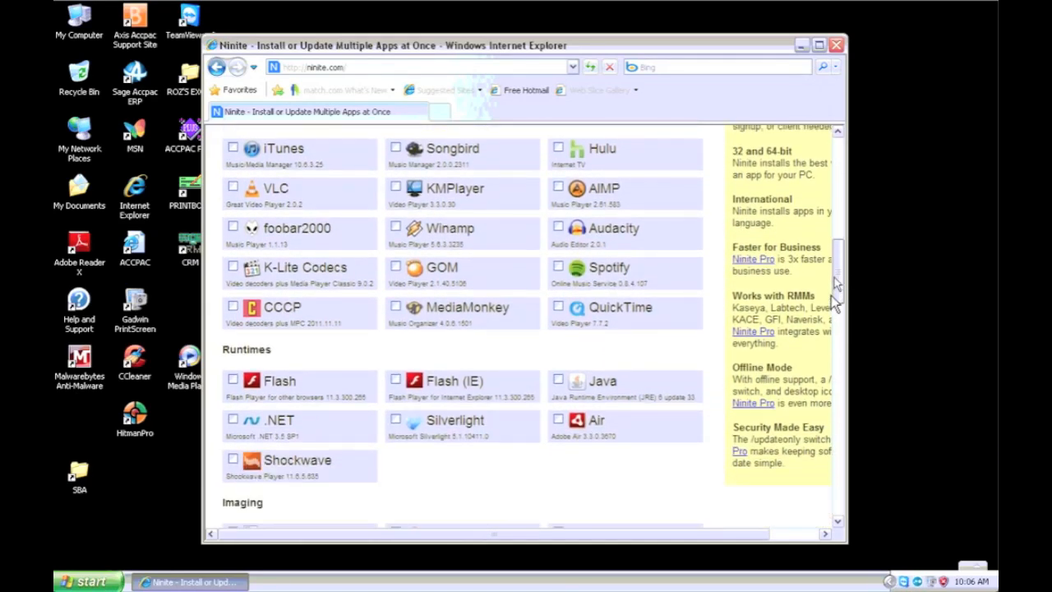
scroll(down, 3)
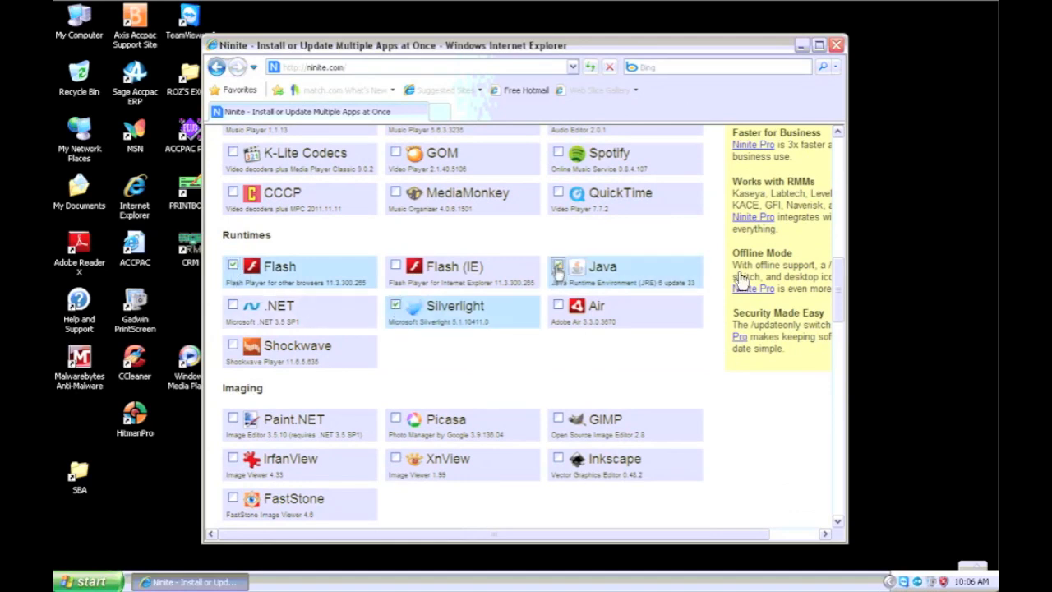
scroll(down, 3)
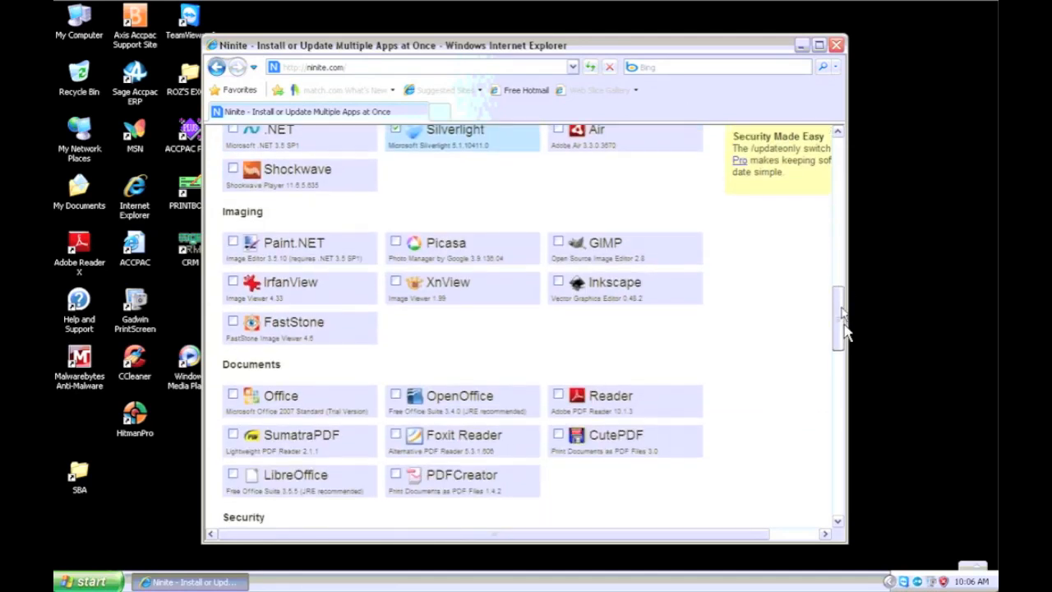
scroll(down, 3)
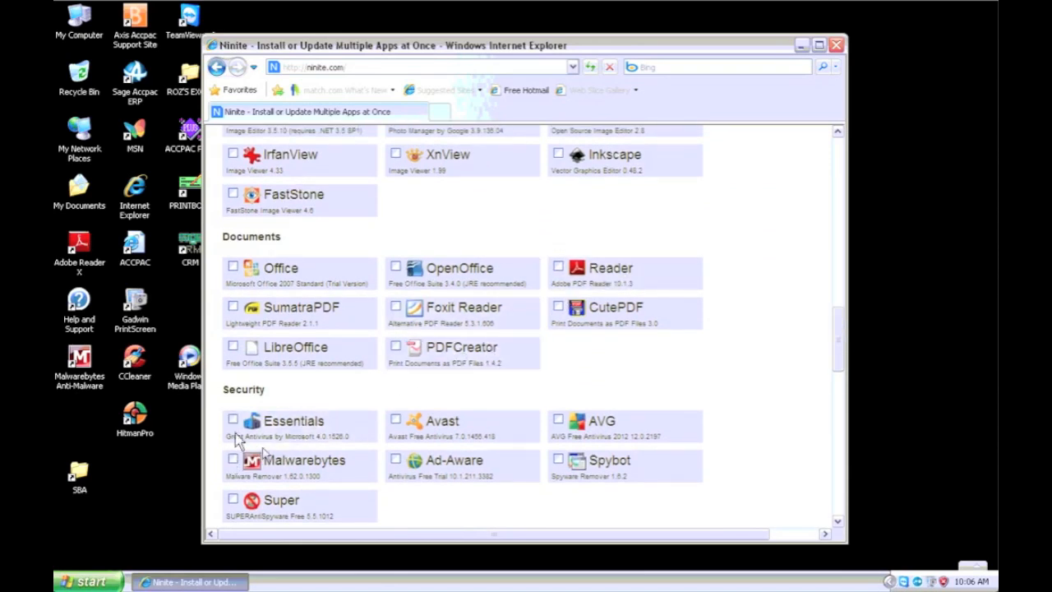
click(233, 419)
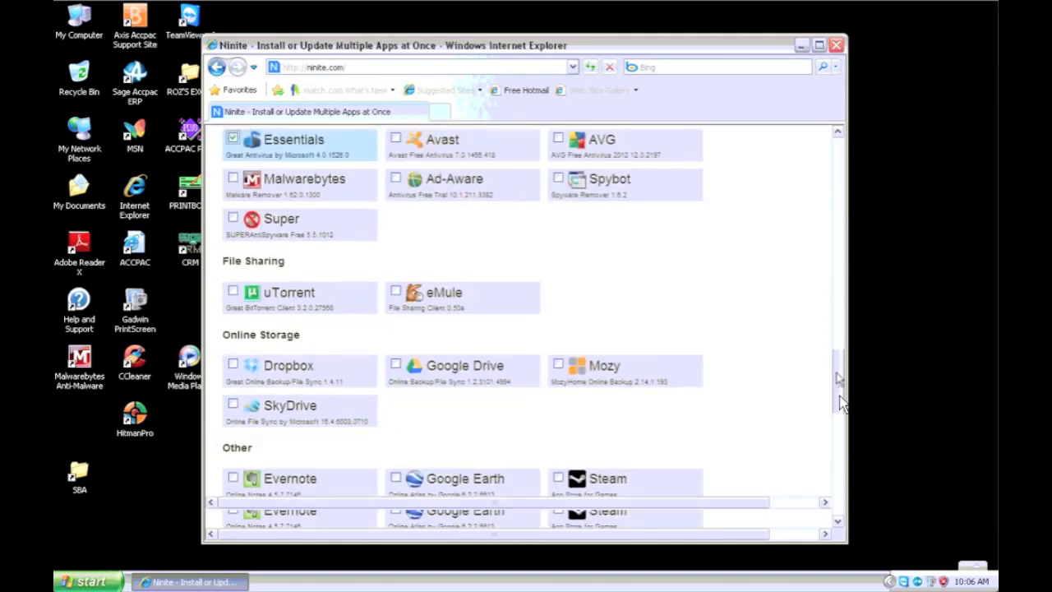
Step: Reach Ninite's download page via Get Installer for the five chosen apps
scroll(down, 3)
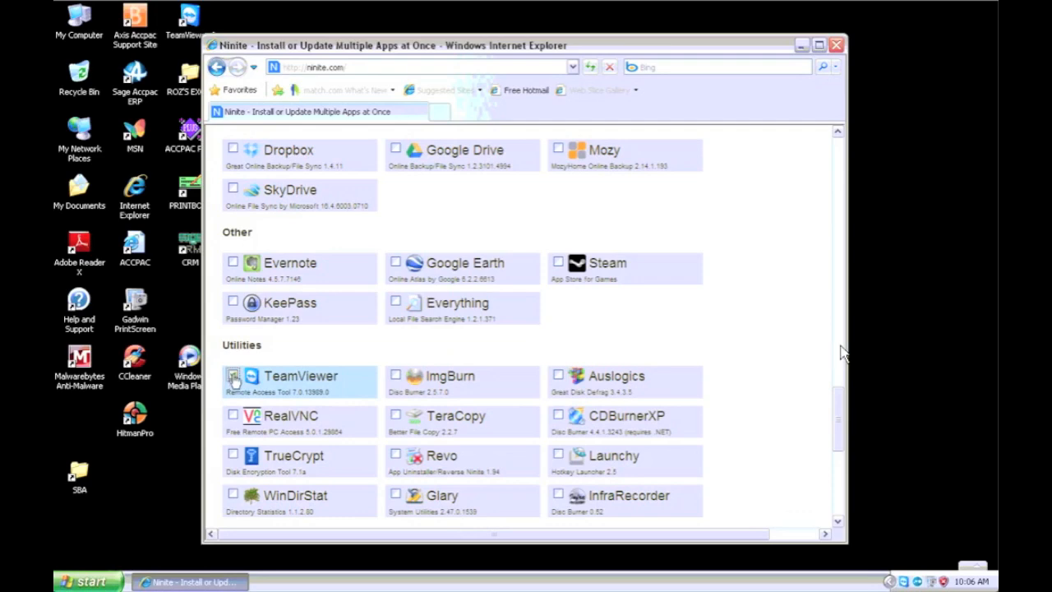
scroll(down, 3)
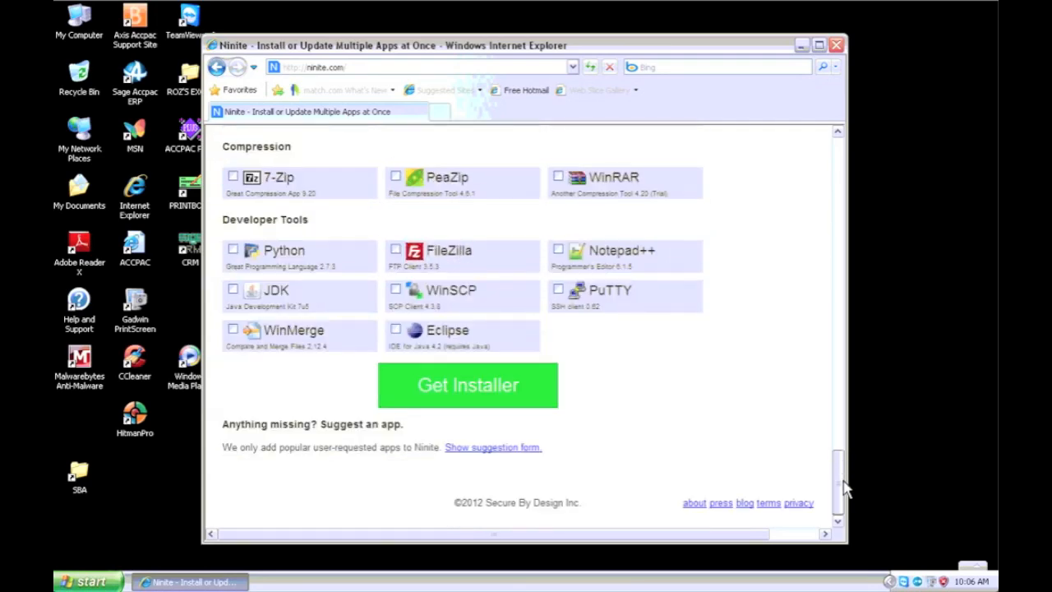
click(467, 385)
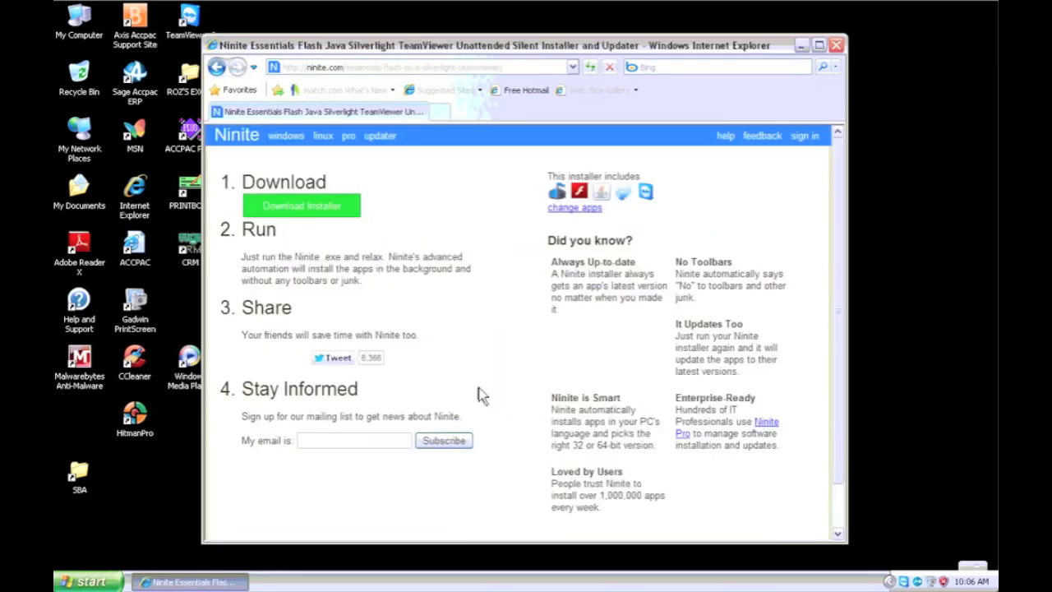
Step: Download the Ninite installer to My Documents and allow it to run
click(302, 205)
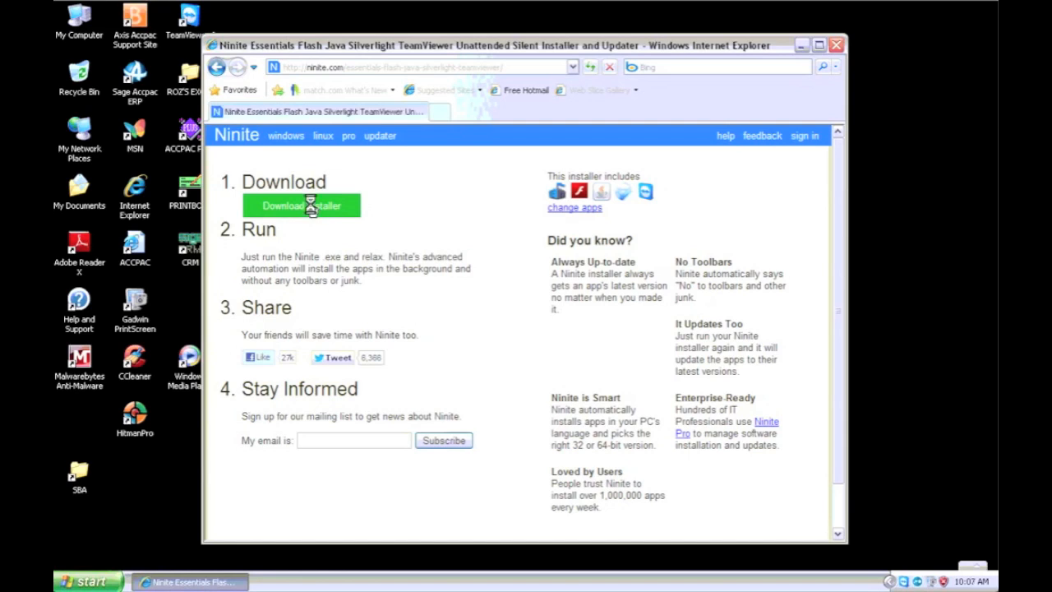
click(303, 205)
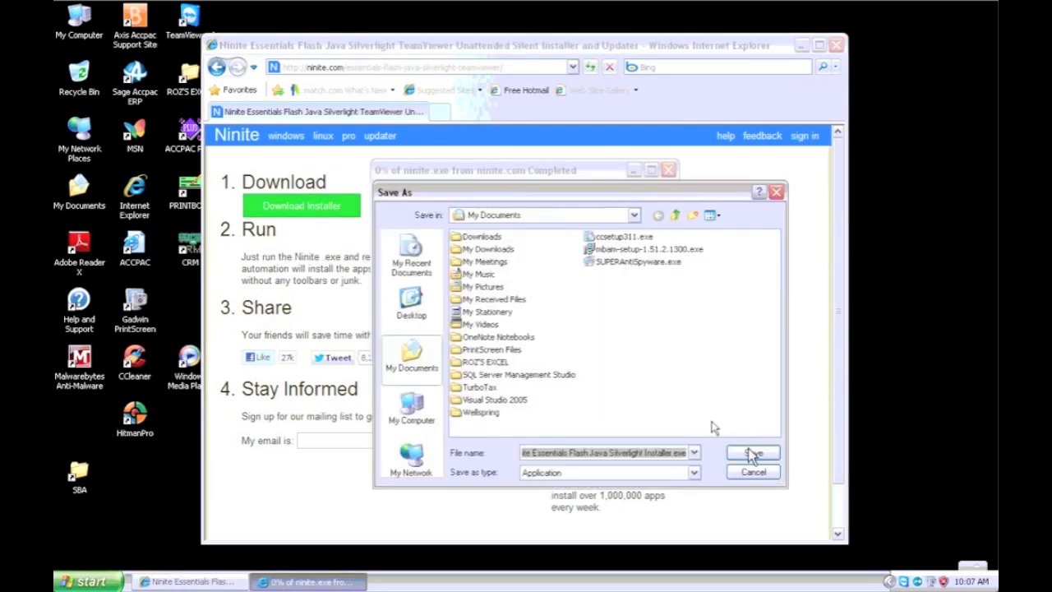
click(753, 454)
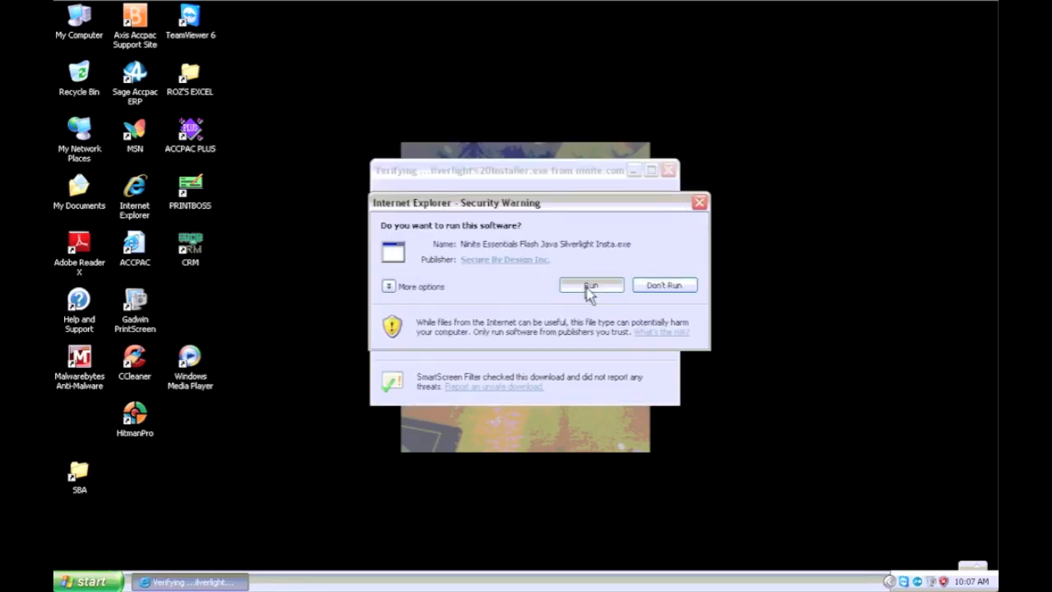
click(592, 286)
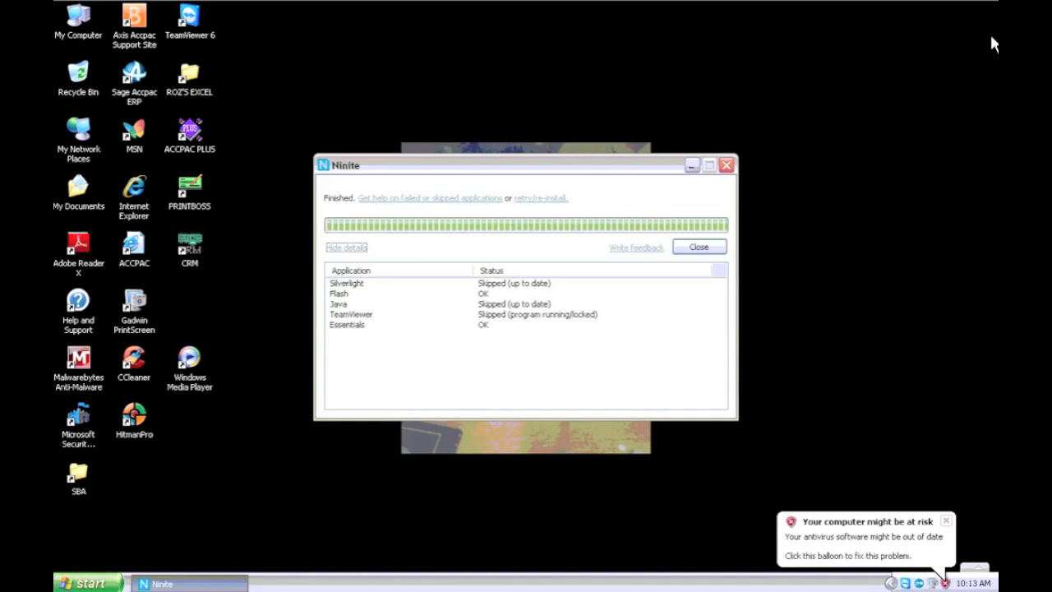
mouse_move(699, 248)
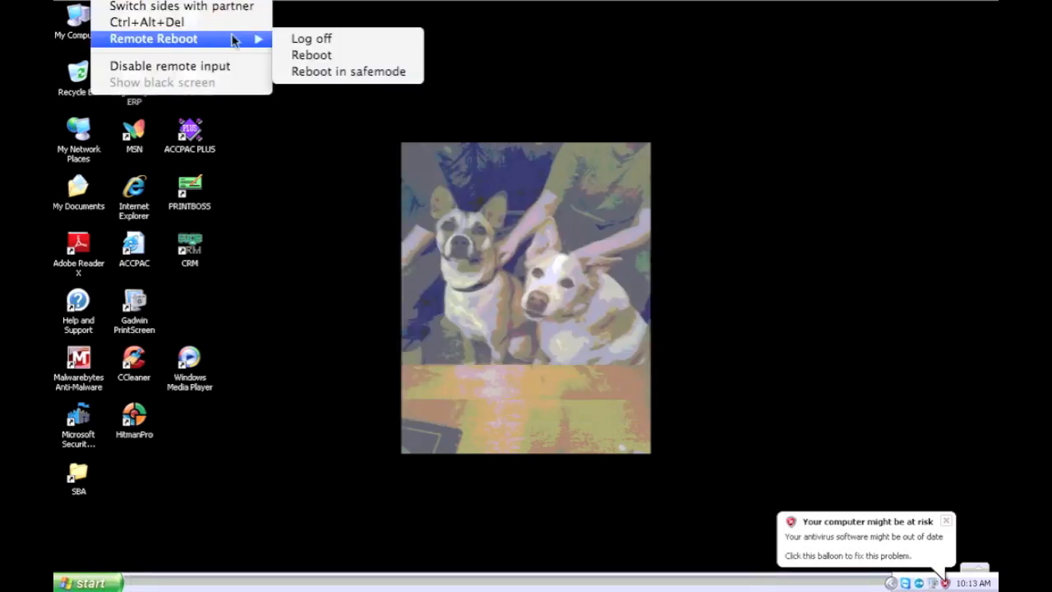
Step: Reboot the remote computer through TeamViewer's Remote Reboot action
click(307, 40)
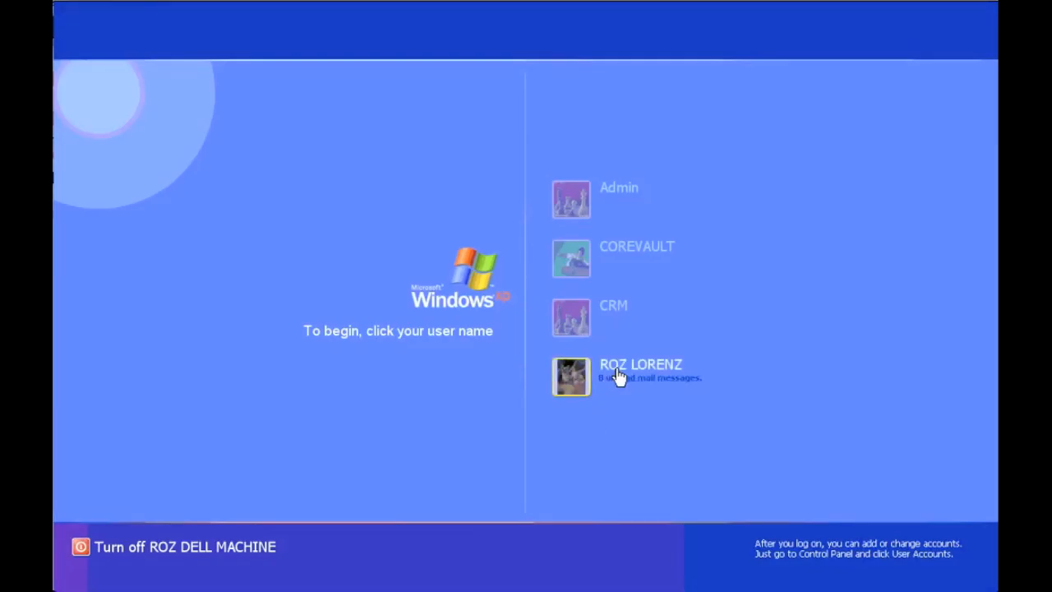
mouse_move(68, 100)
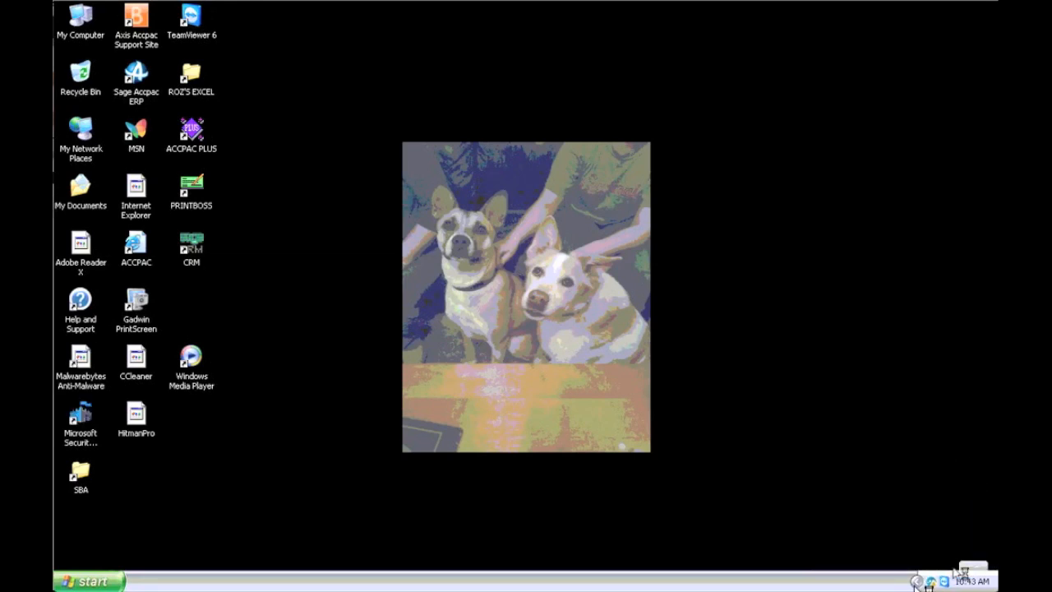
mouse_move(924, 582)
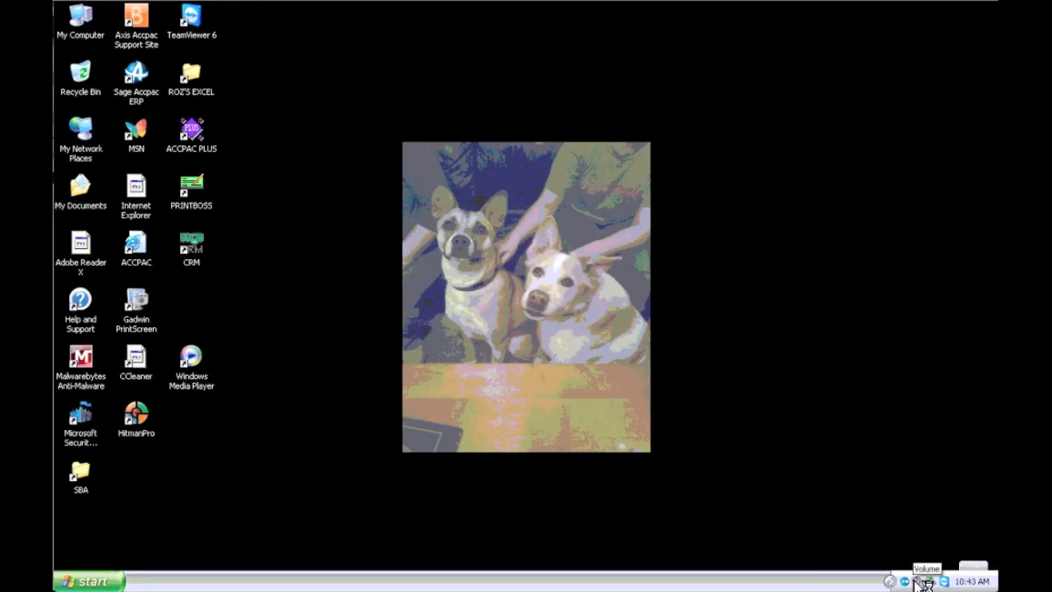
Step: Launch Microsoft Security Essentials and confirm definitions are current on the Update page
click(926, 579)
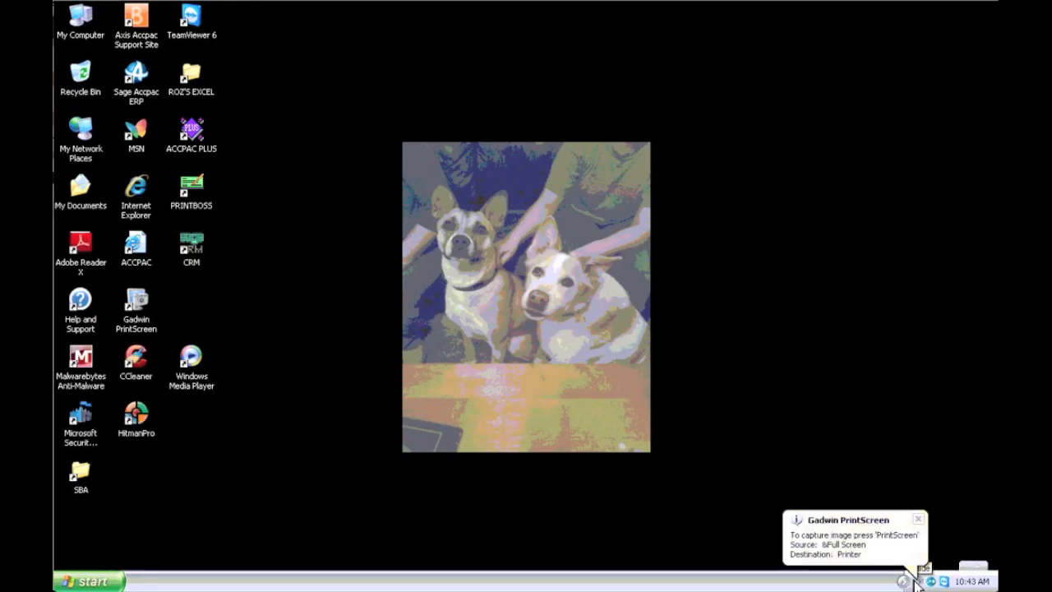
mouse_move(82, 418)
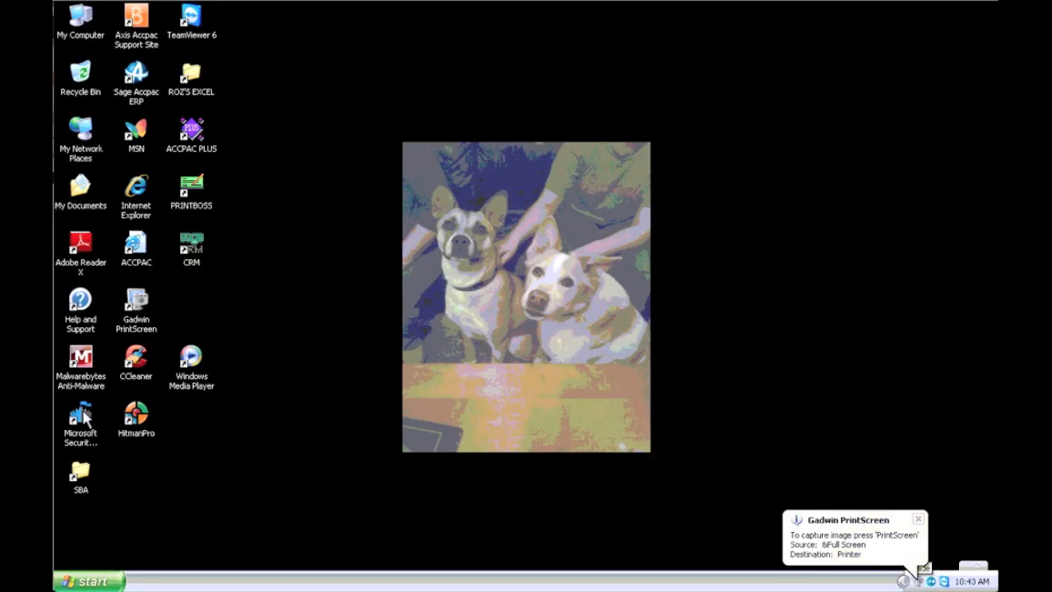
double_click(79, 415)
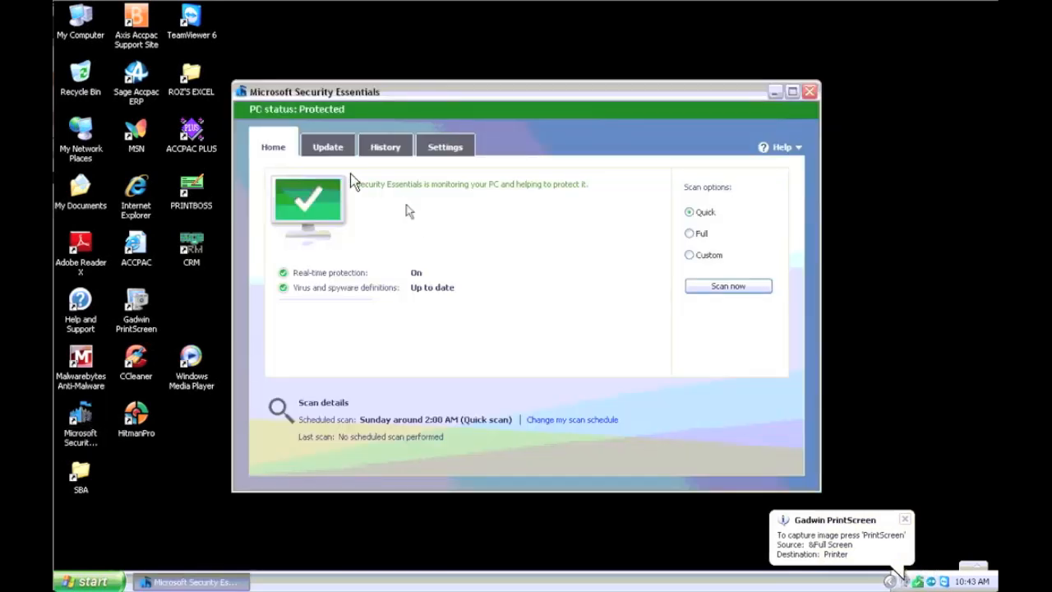
click(327, 146)
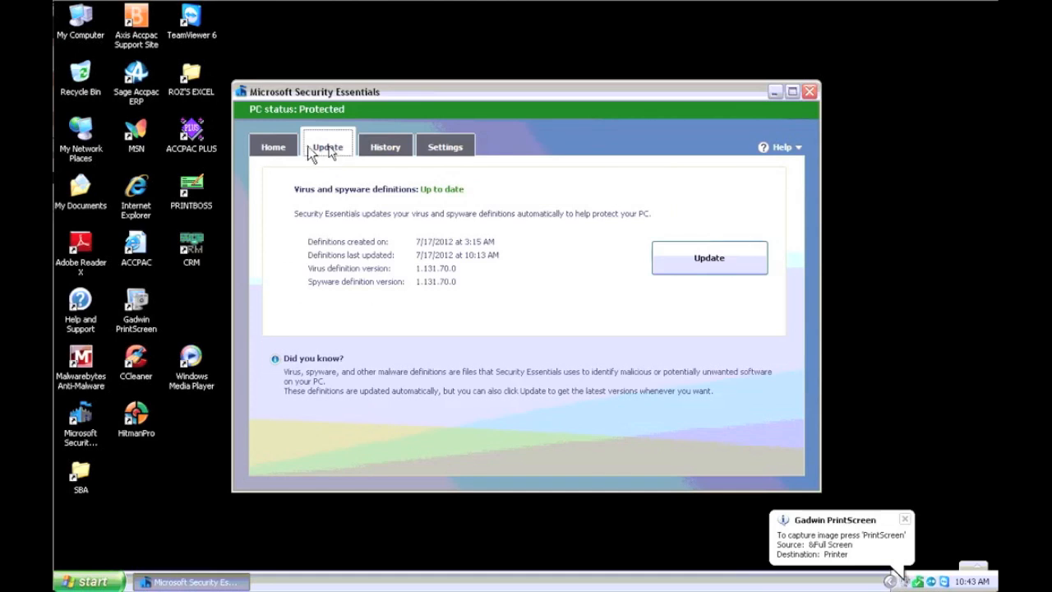
click(273, 145)
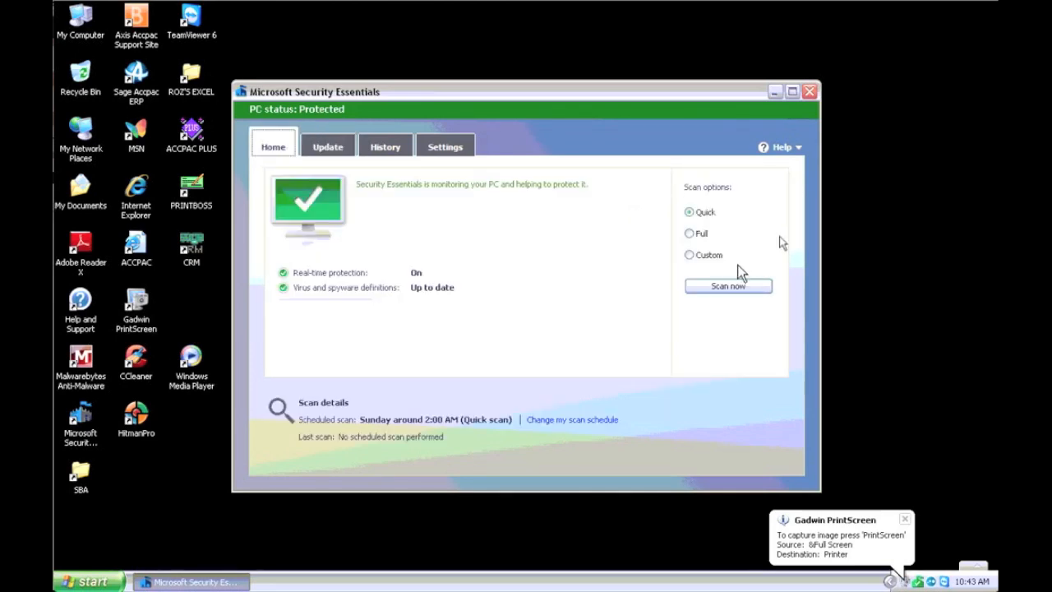
mouse_move(715, 288)
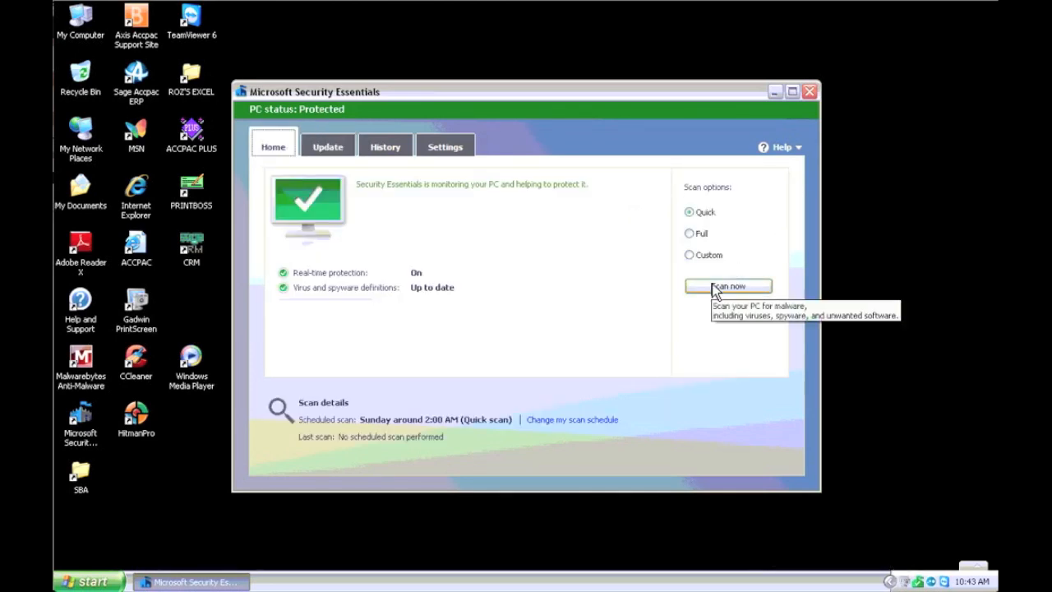
Step: Start a Full scan of the PC from the Home page
click(689, 233)
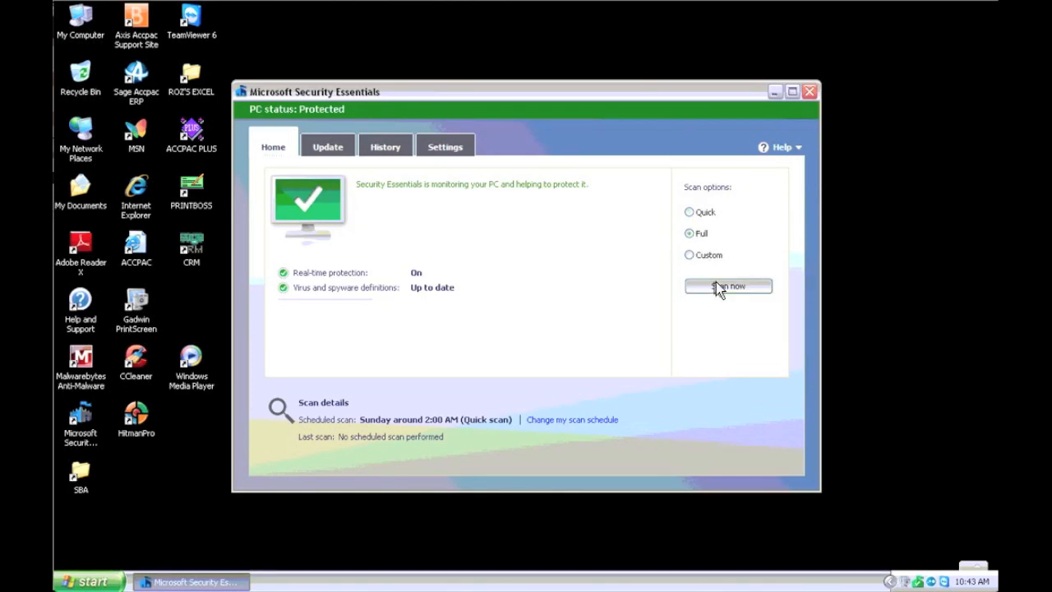
click(728, 286)
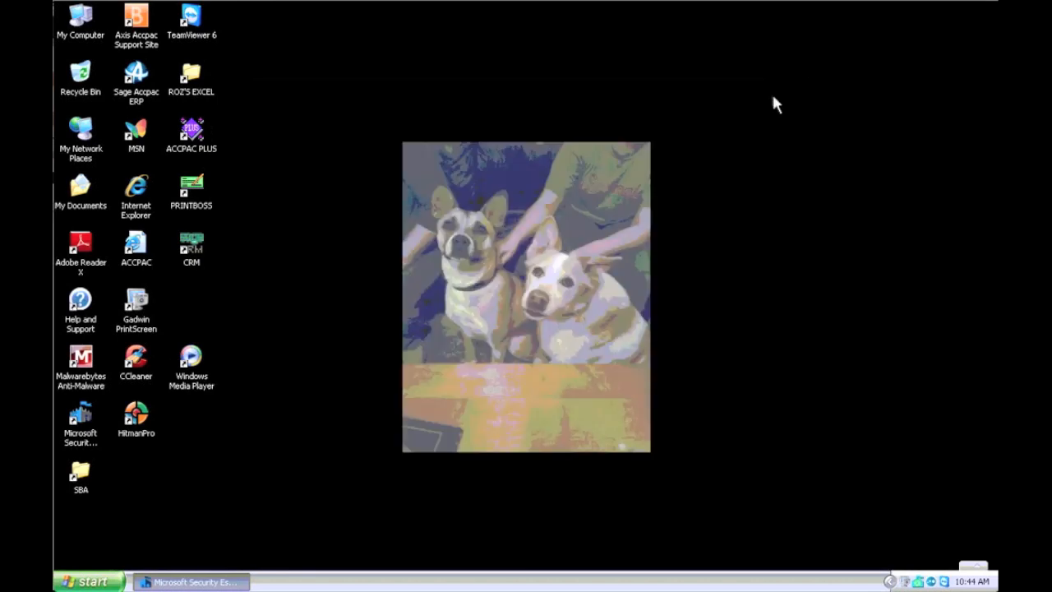
mouse_move(90, 368)
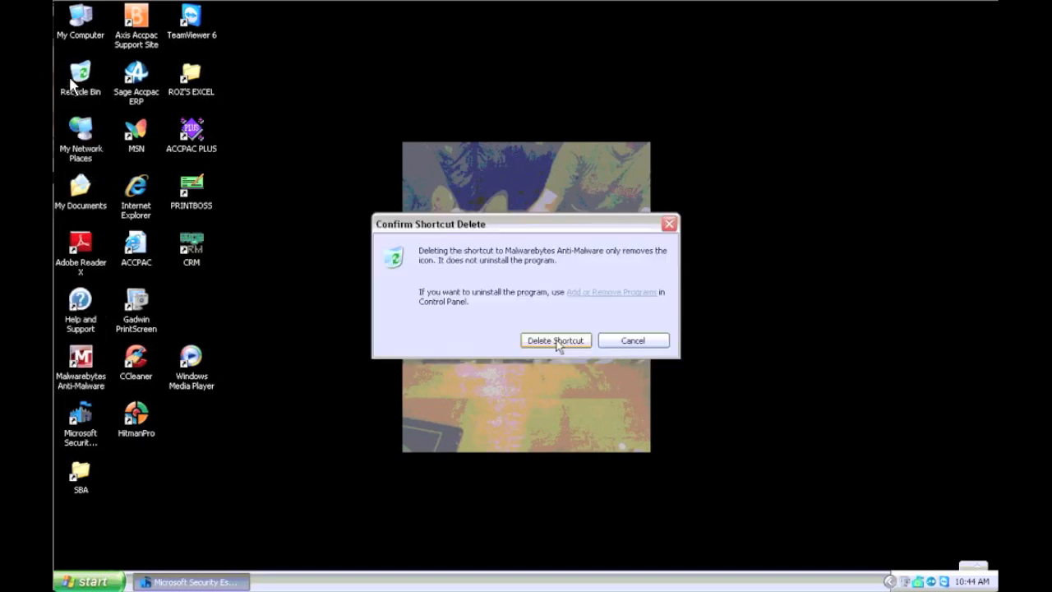
Step: Confirm deleting the Malwarebytes Anti-Malware shortcut and select the CCleaner icon
click(556, 341)
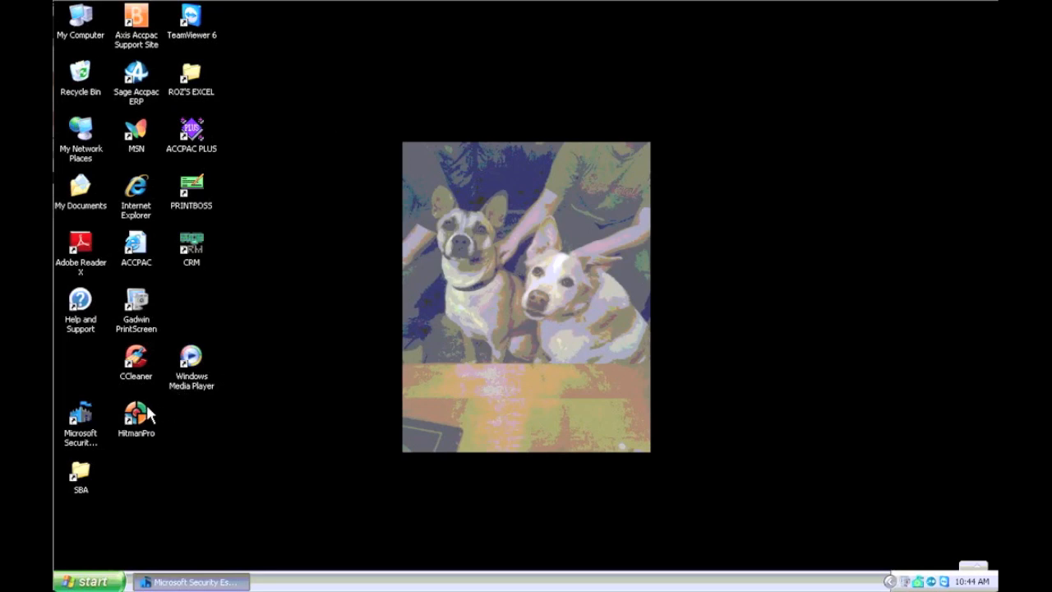
click(135, 358)
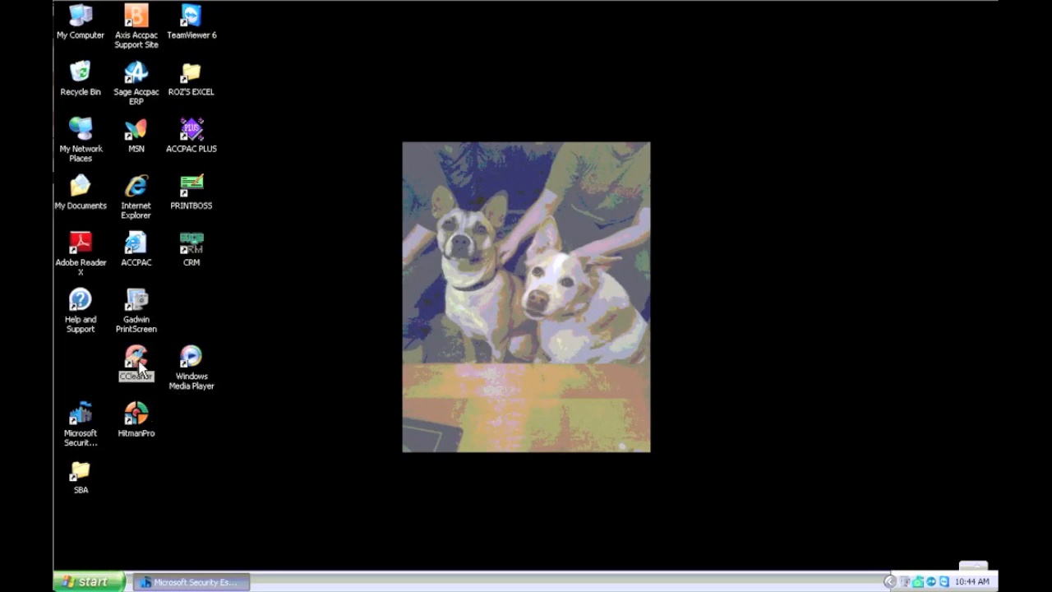
Step: Run CCleaner's cleaner on the checked temp files, then confirm deleting the Adobe Reader shortcut
double_click(135, 359)
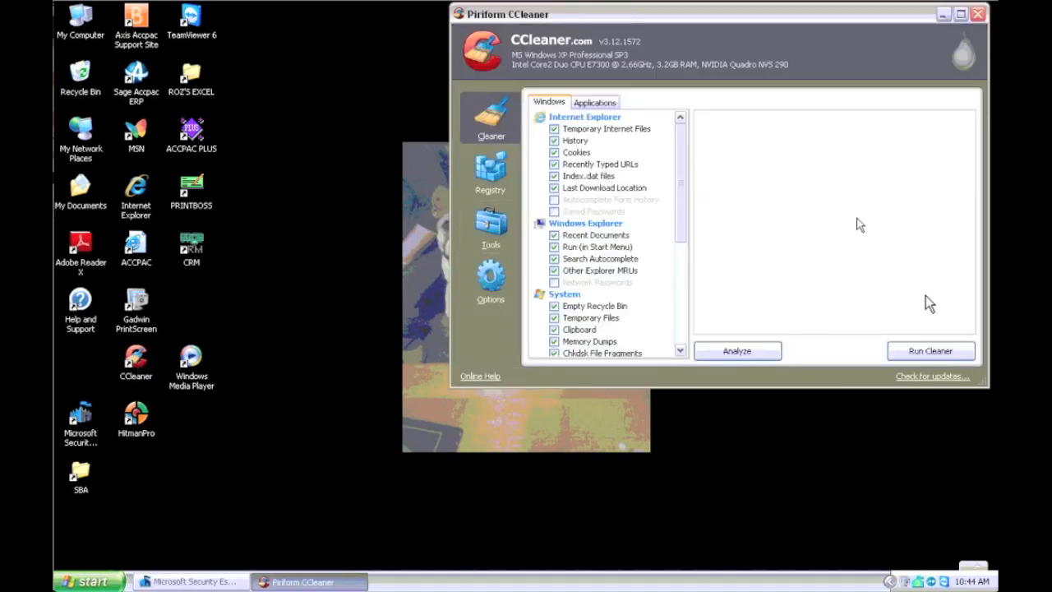
click(931, 352)
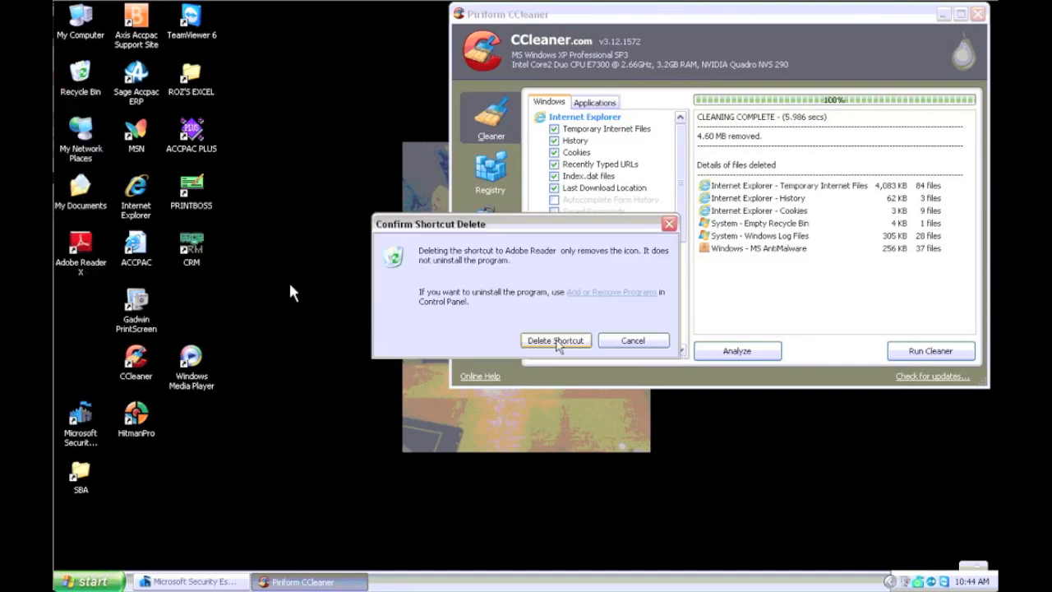
click(555, 338)
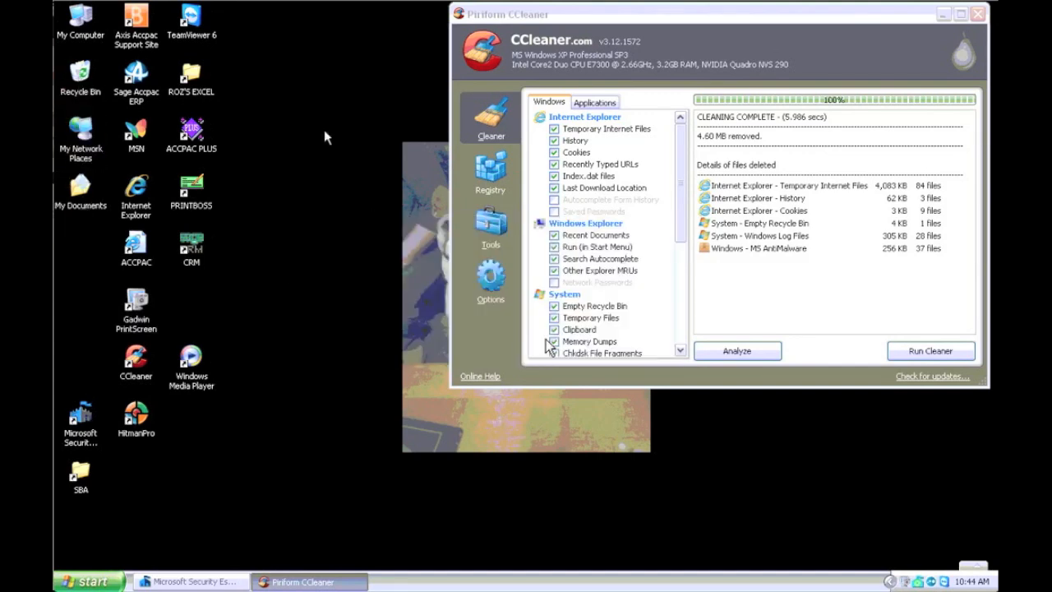
mouse_move(586, 287)
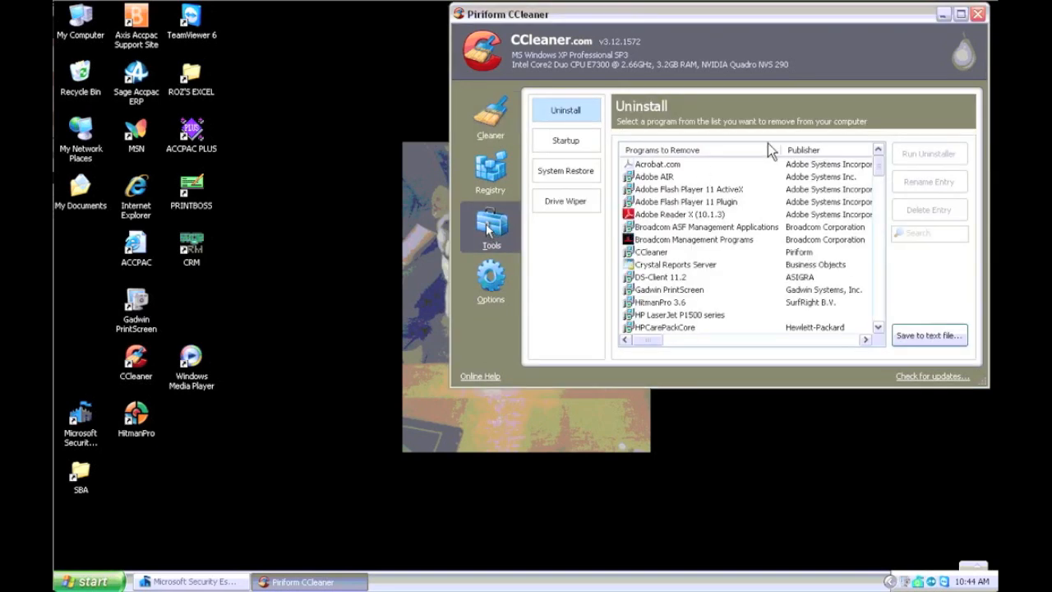
mouse_move(972, 25)
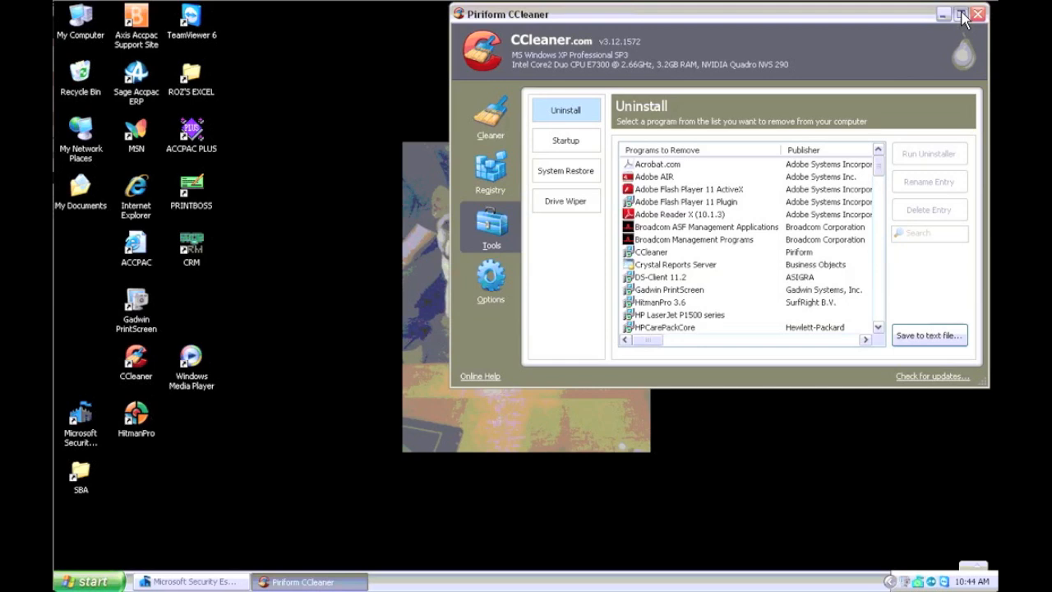
Step: Maximize CCleaner, review the Uninstall program list, then switch to the Registry cleaner
click(951, 15)
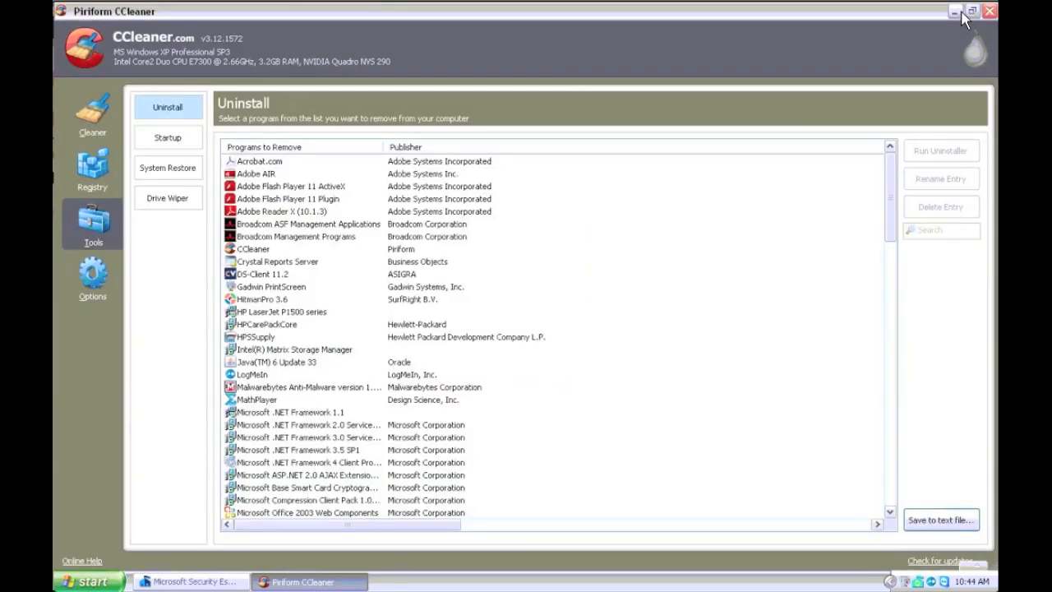
mouse_move(957, 13)
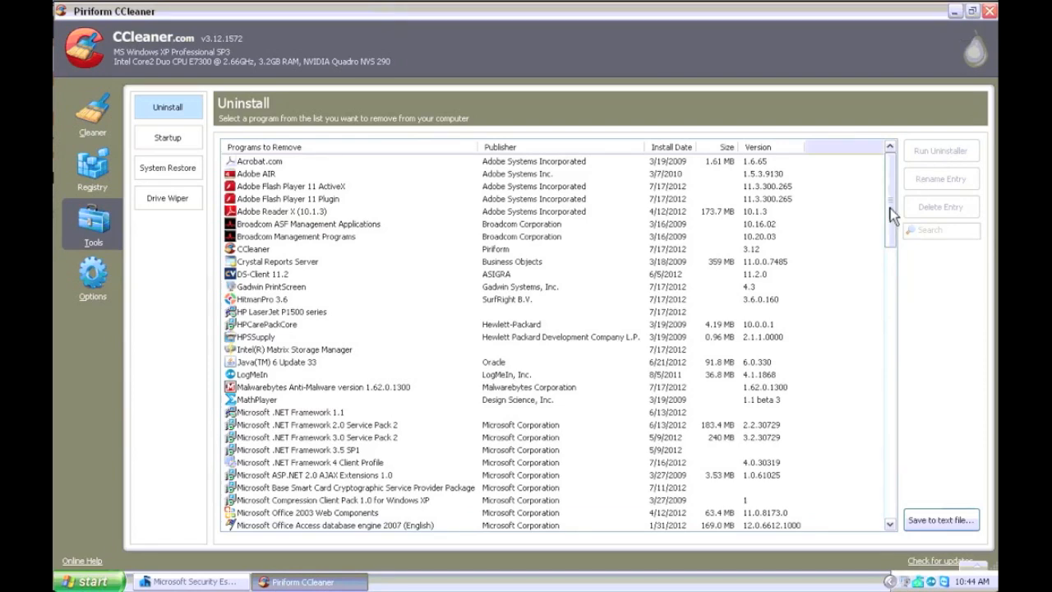
scroll(down, 3)
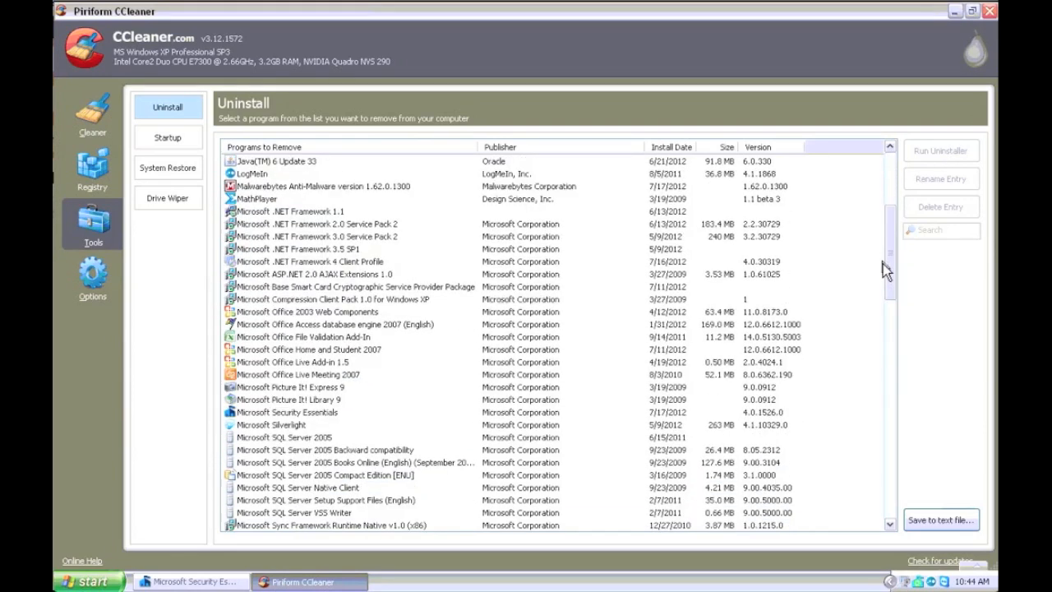
scroll(down, 3)
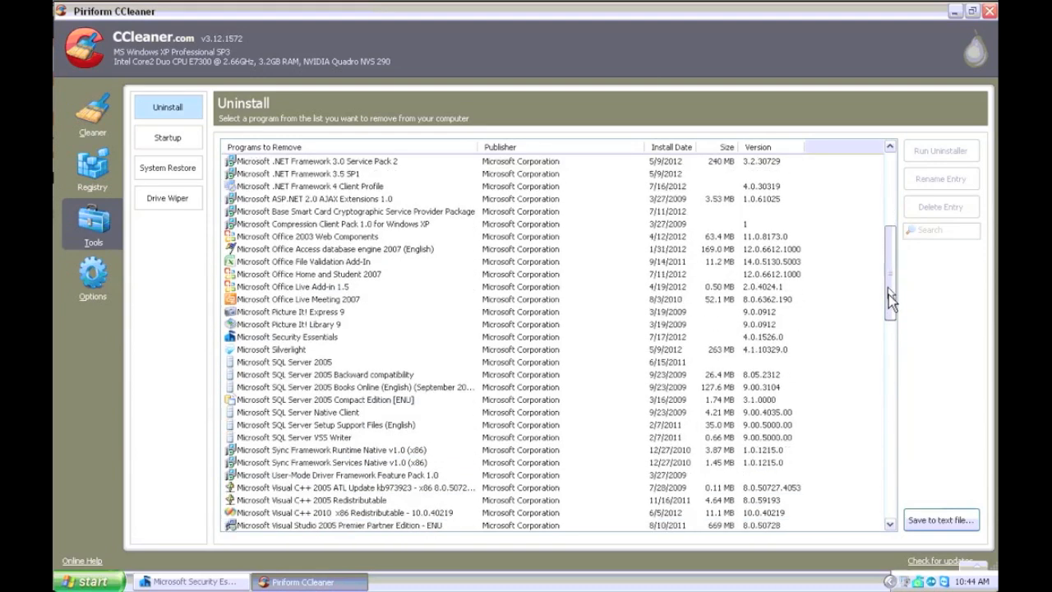
scroll(down, 3)
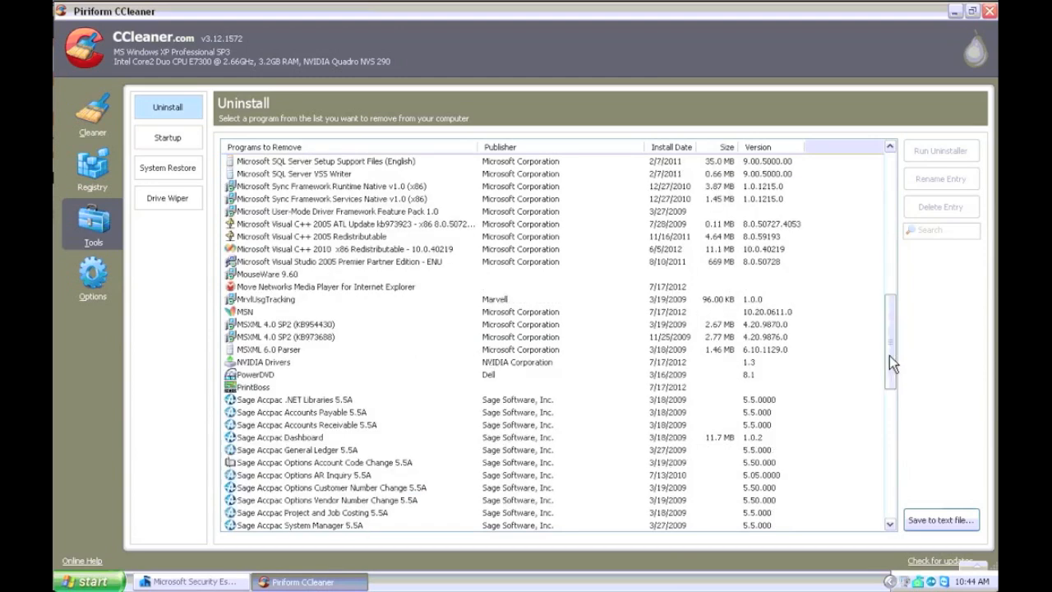
mouse_move(895, 345)
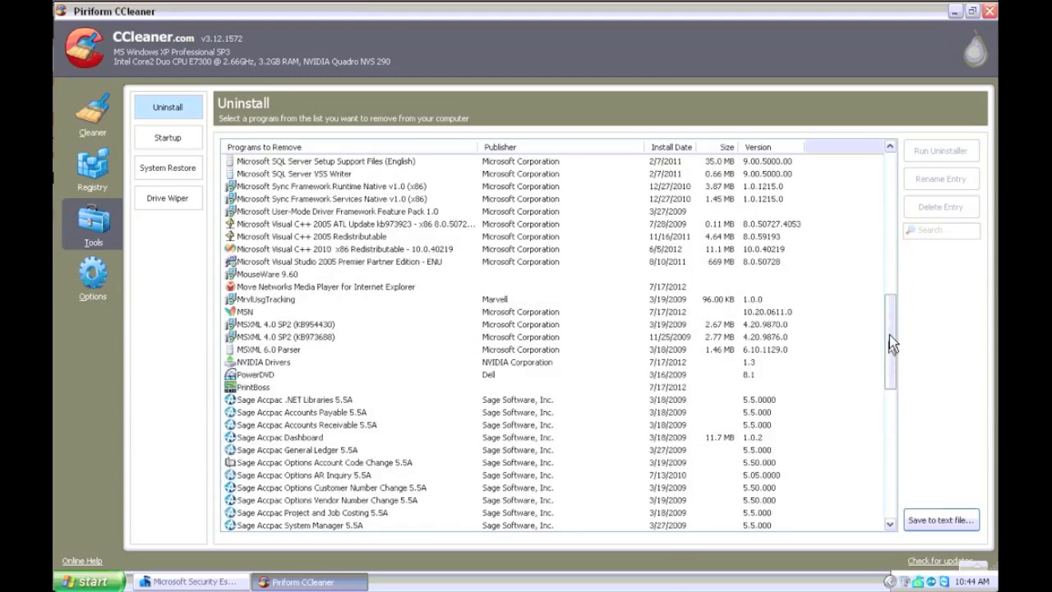
scroll(down, 3)
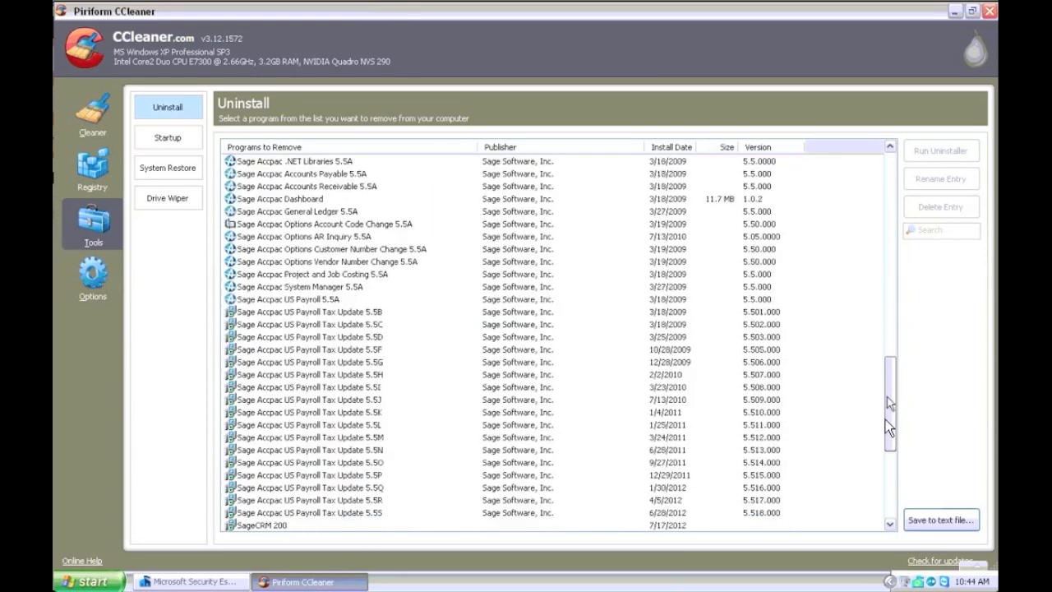
scroll(down, 3)
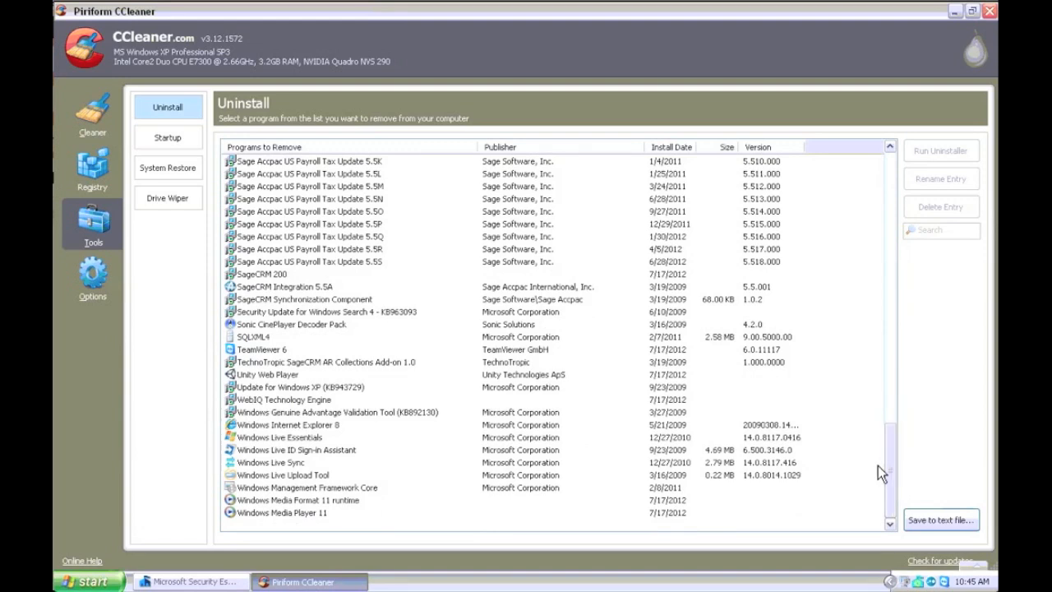
mouse_move(95, 167)
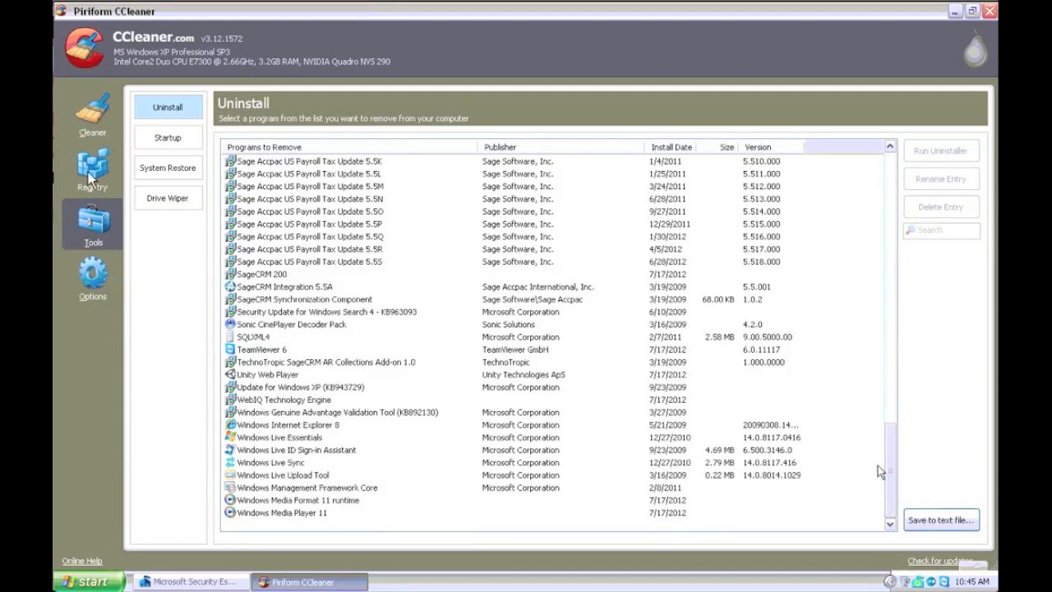
click(93, 168)
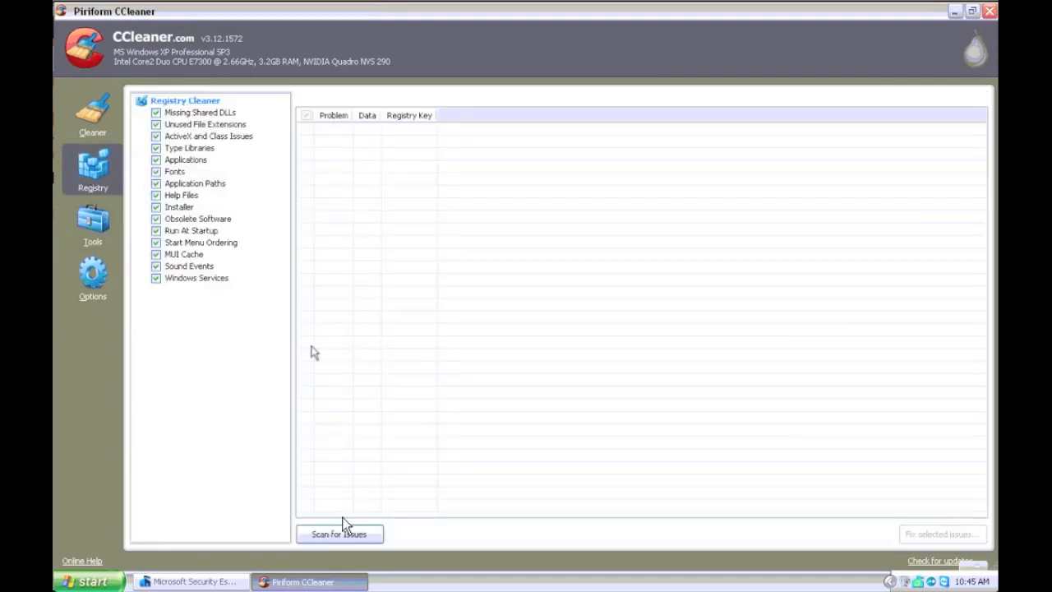
Step: Scan the registry for issues and review the full results list
click(339, 533)
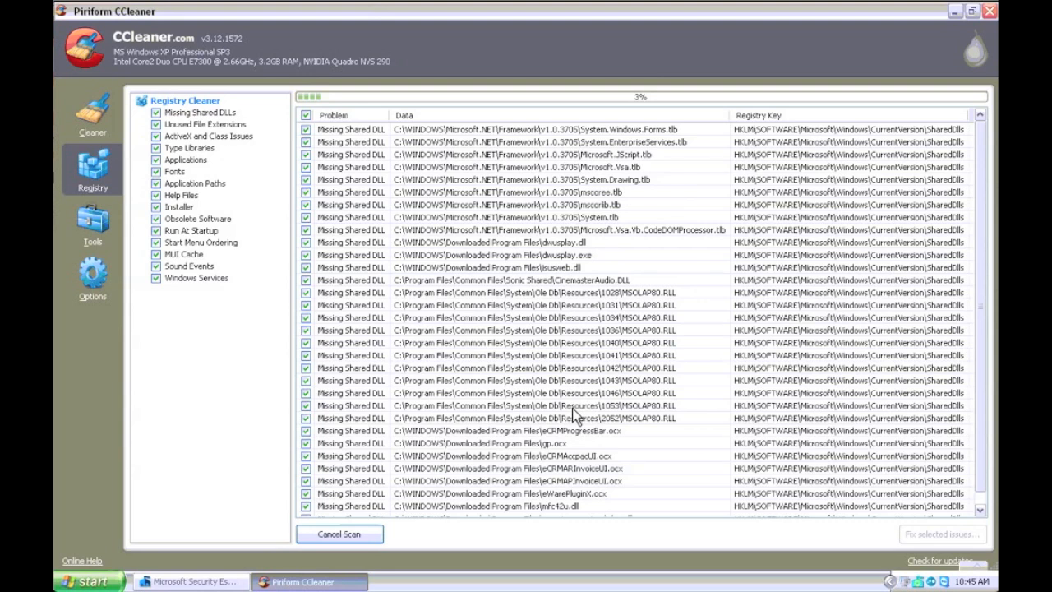
mouse_move(577, 416)
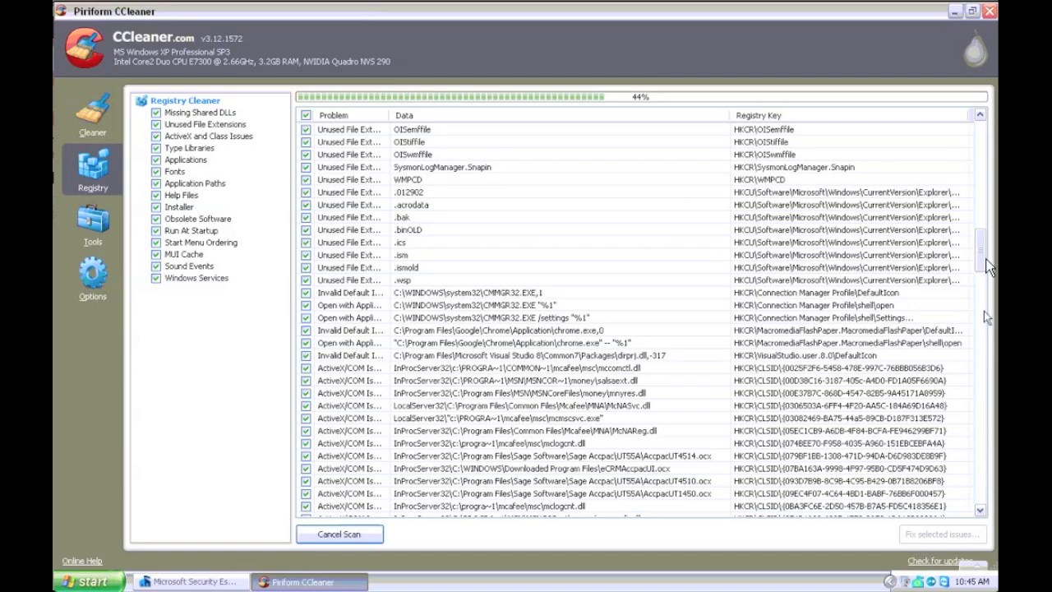
scroll(down, 3)
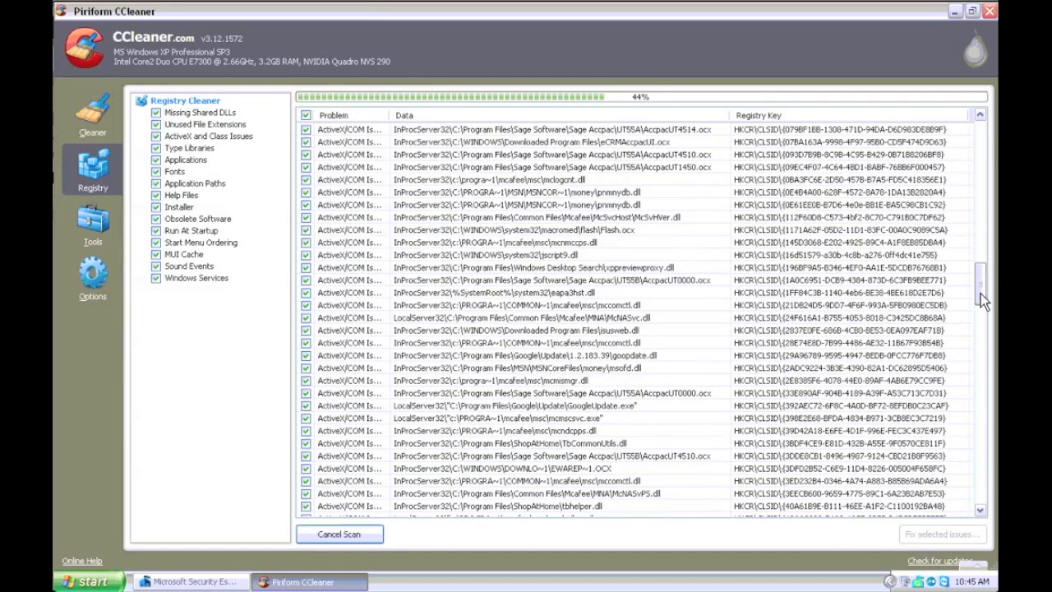
scroll(down, 3)
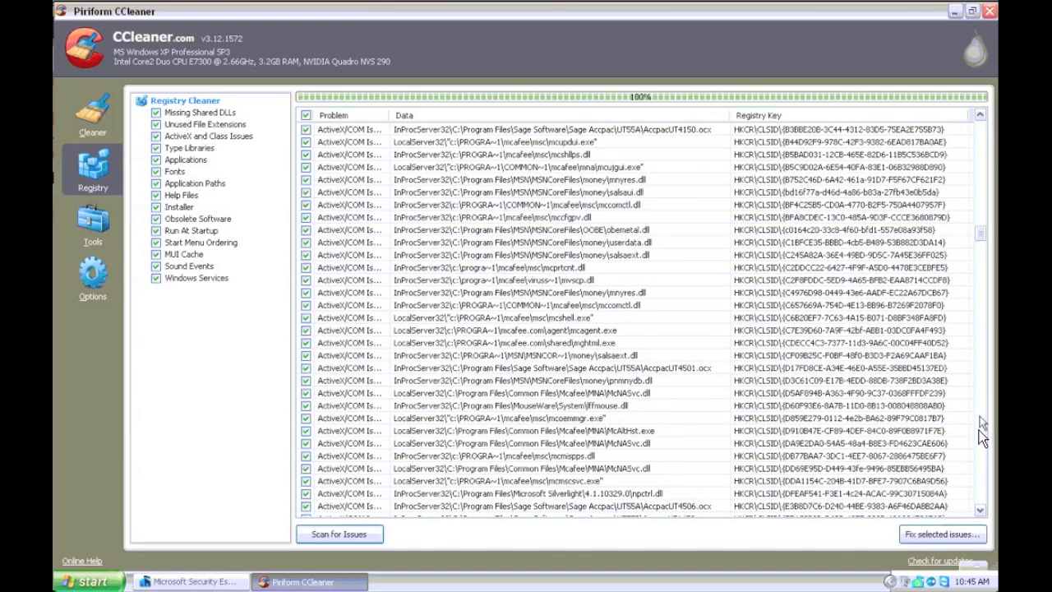
scroll(down, 3)
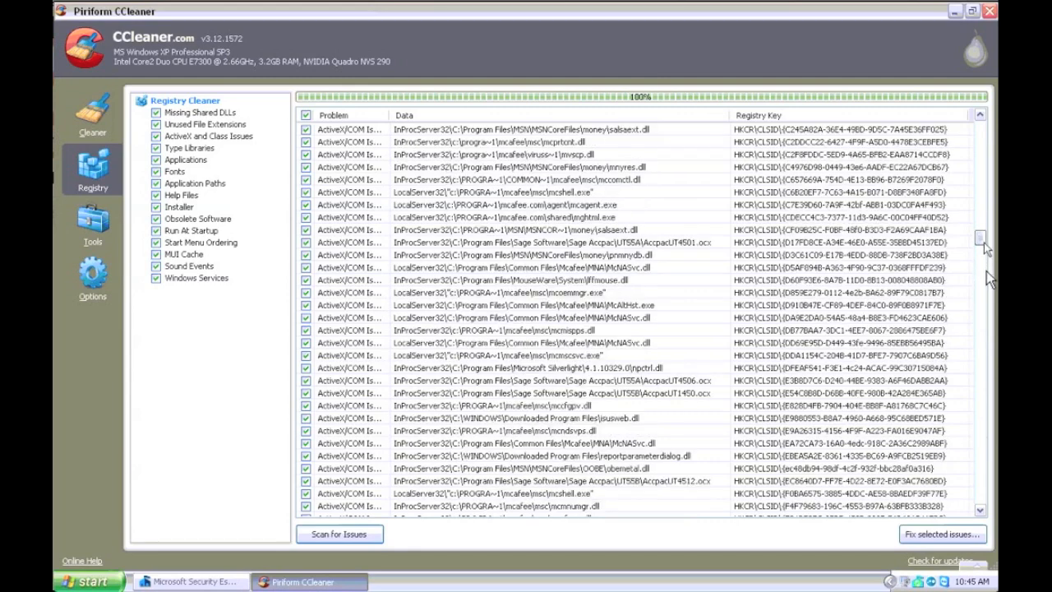
scroll(down, 3)
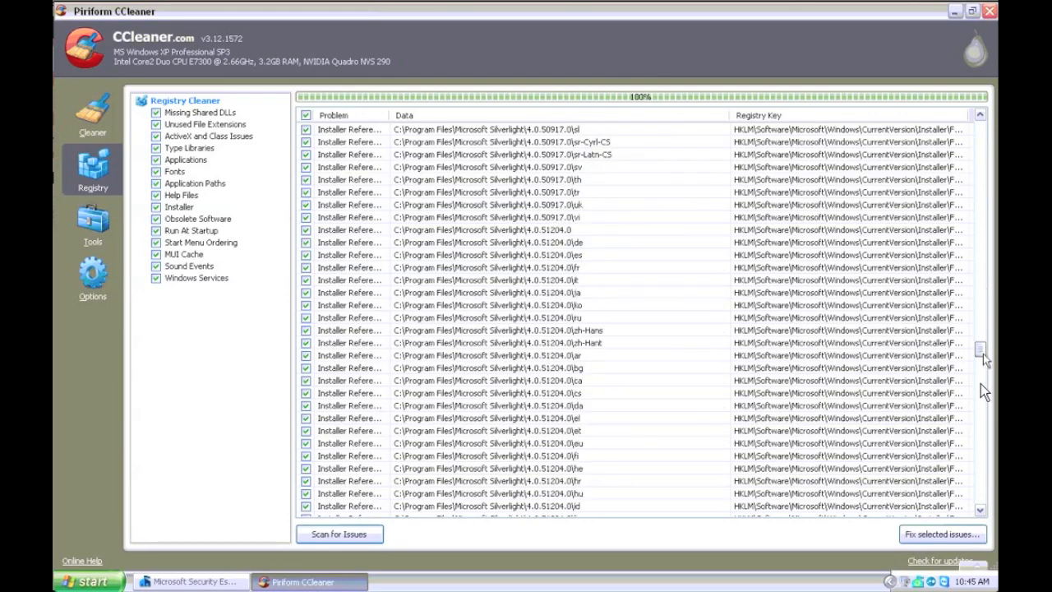
scroll(down, 3)
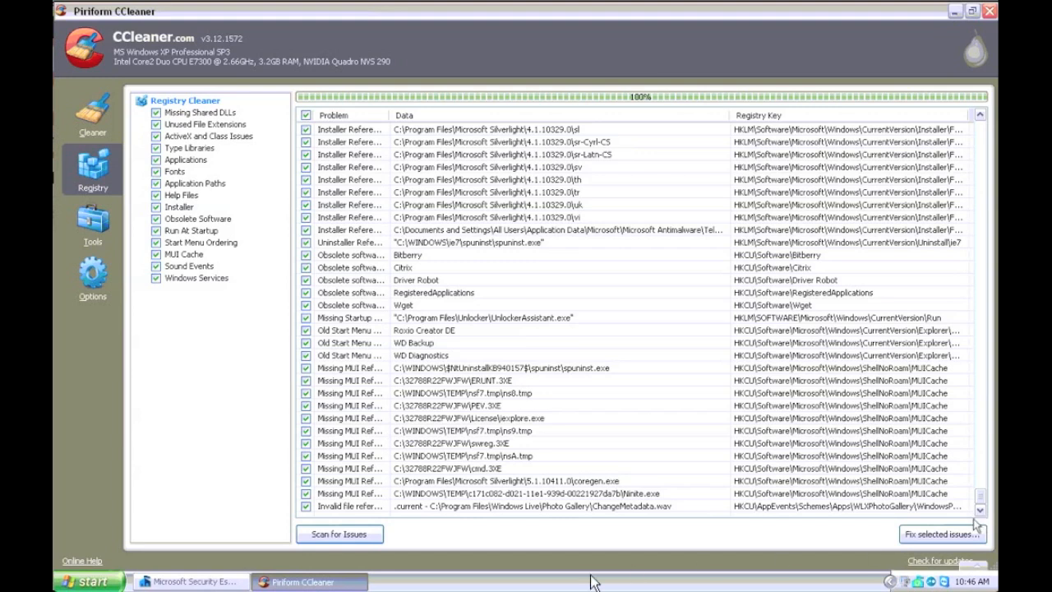
Step: Cancel the running Security Essentials full scan, then begin fixing registry issues and answer the backup prompt
click(190, 582)
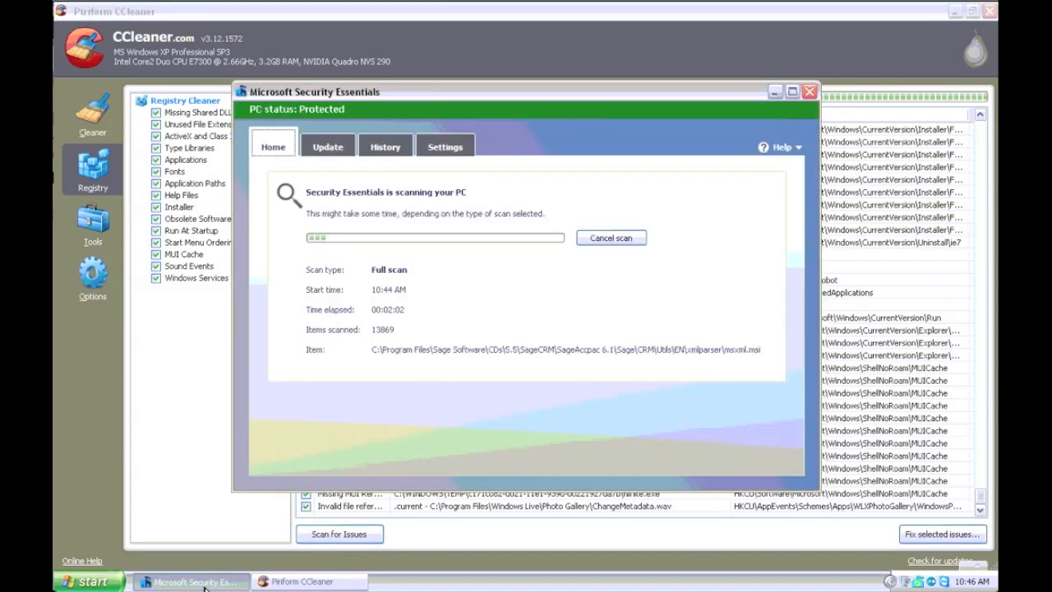
click(612, 237)
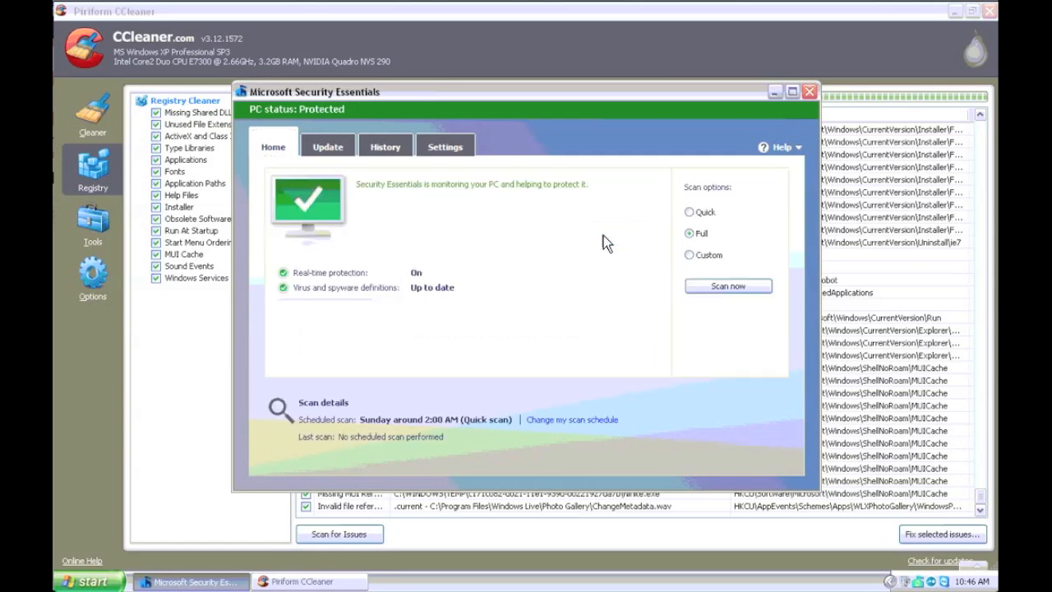
click(805, 92)
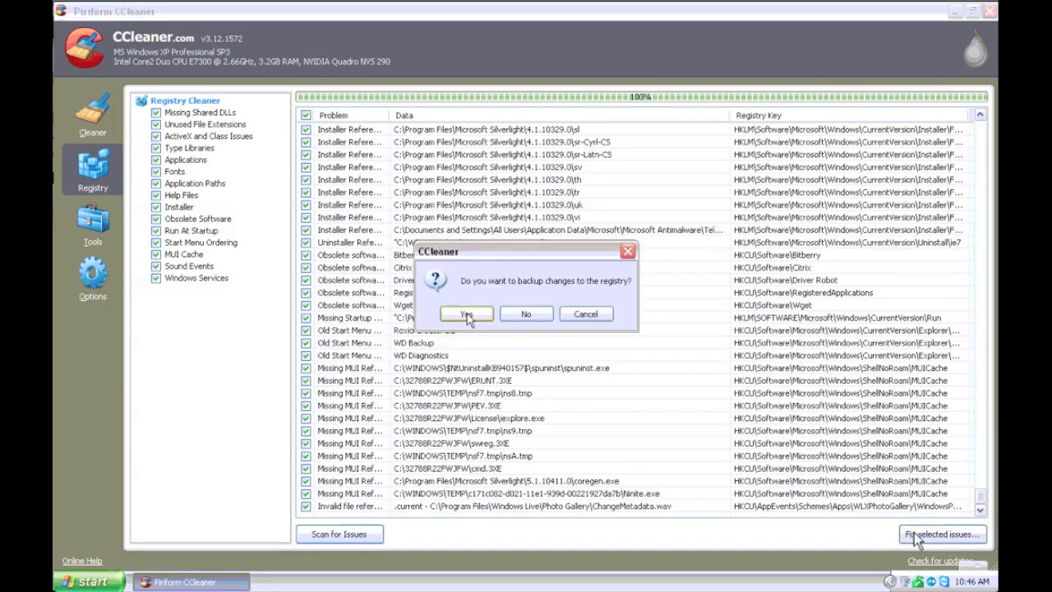
click(467, 313)
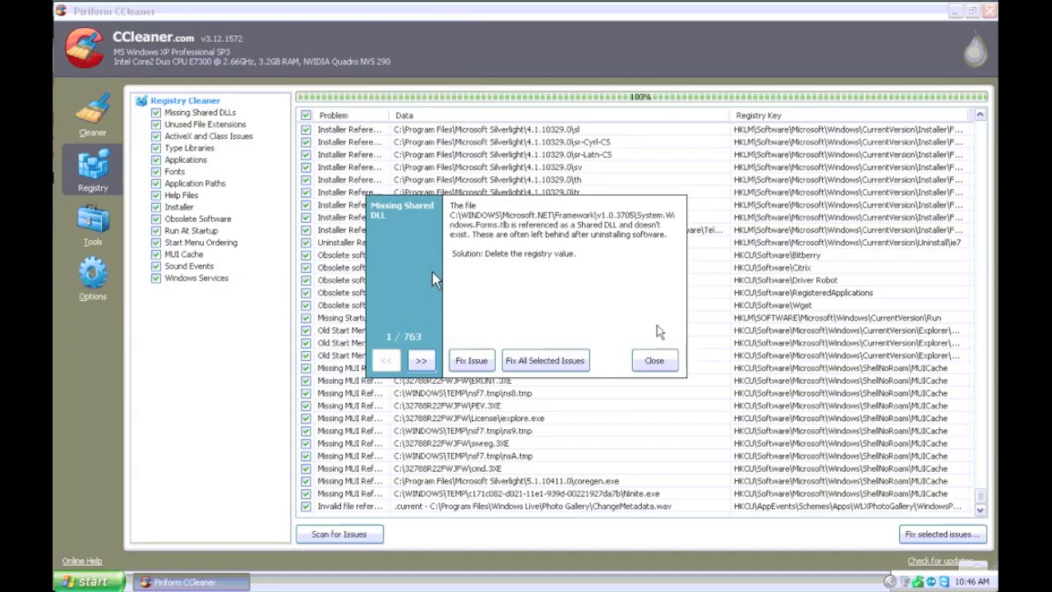
Step: Fix all 763 selected registry issues and close the summary
click(546, 360)
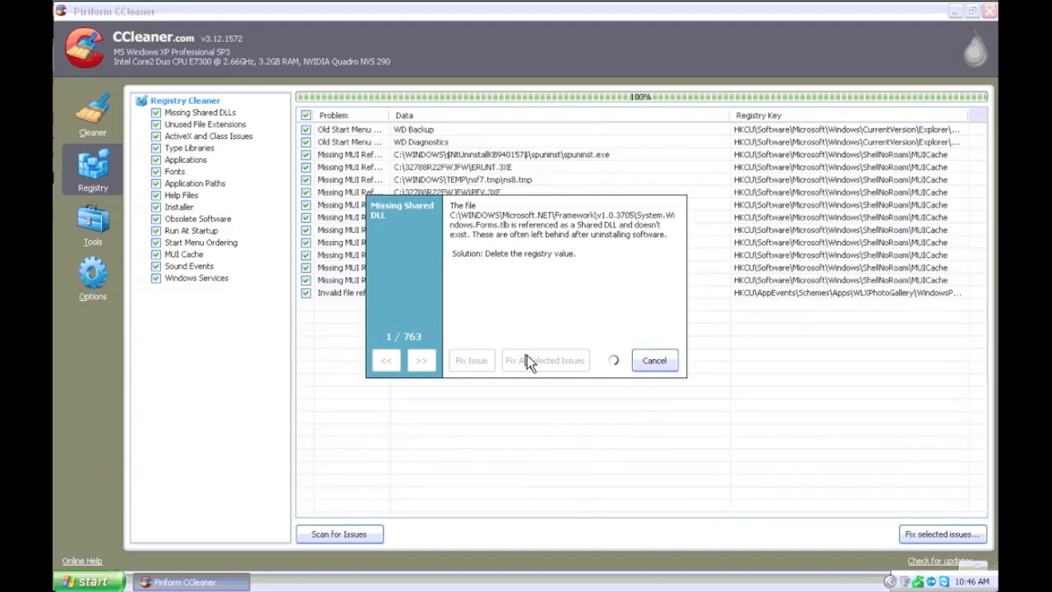
click(546, 360)
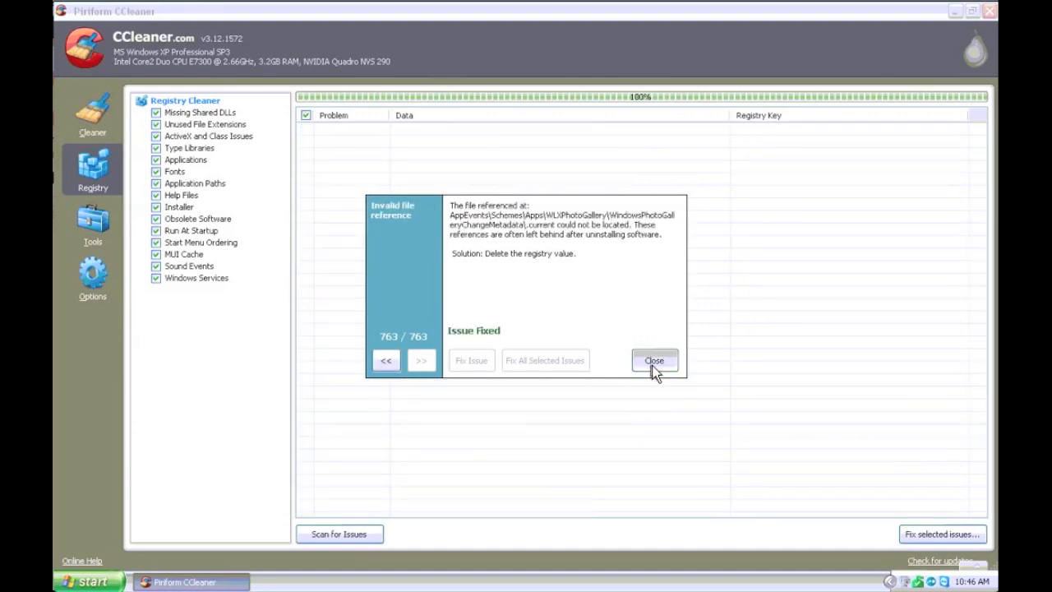
click(655, 360)
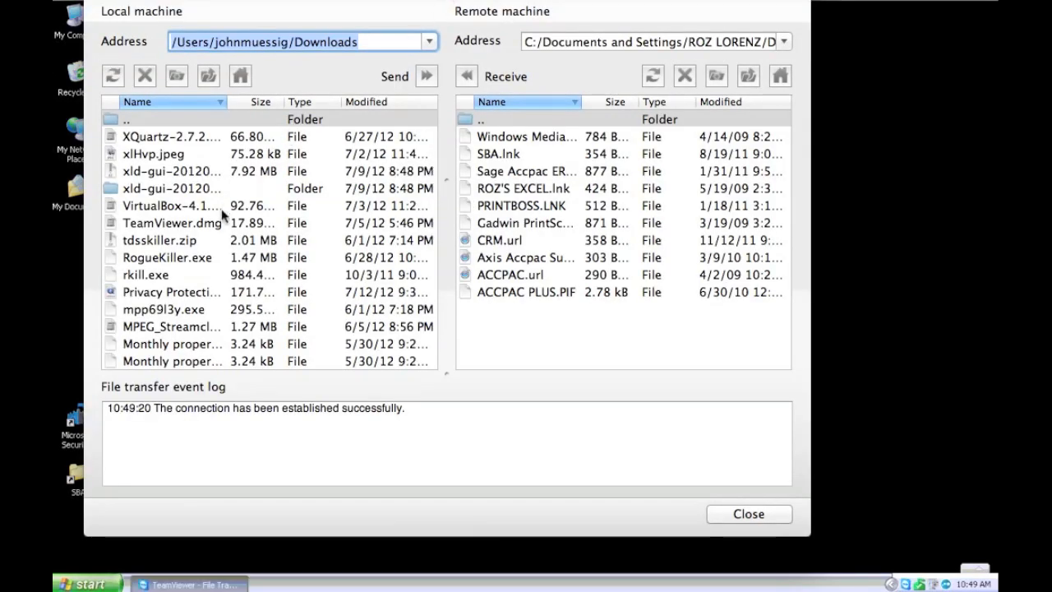
Step: Scroll the TeamViewer file transfer view while tdsskiller.zip copies to the remote Desktop
scroll(down, 3)
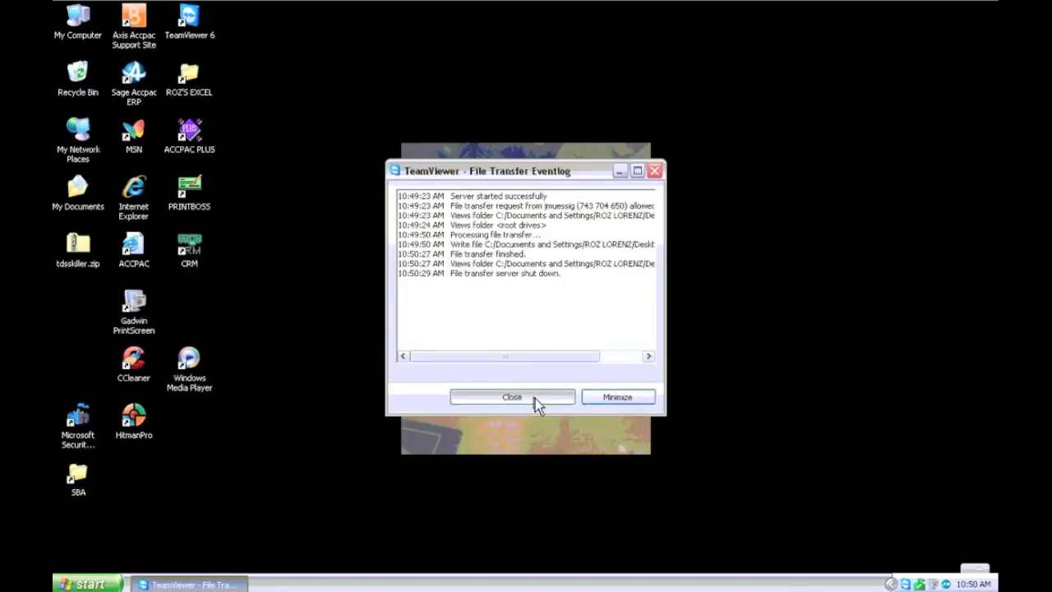
Step: Extract all files from tdsskiller.zip into a tdsskiller folder on the desktop
click(513, 397)
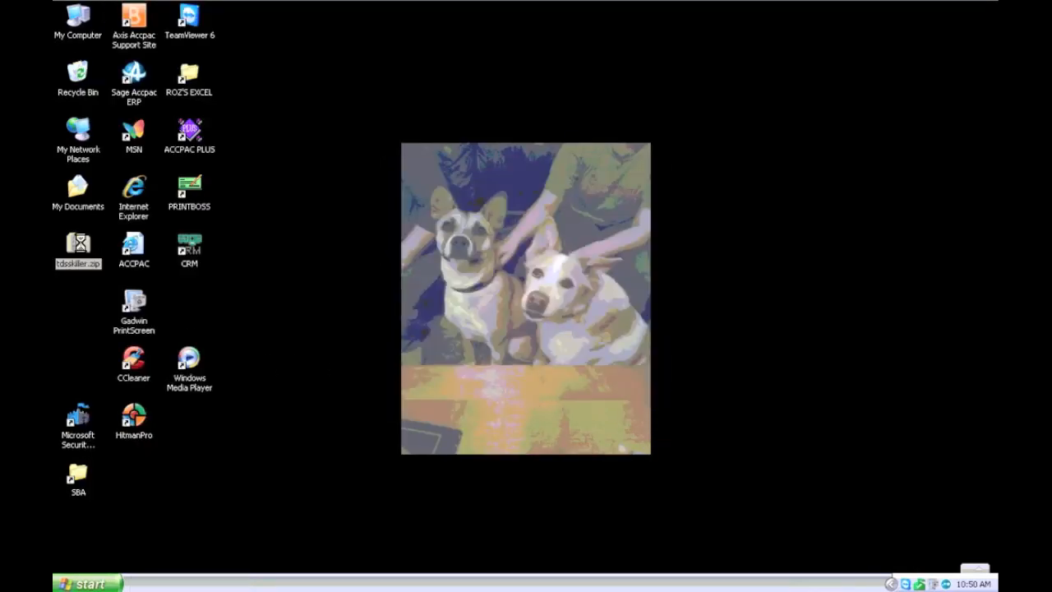
double_click(78, 247)
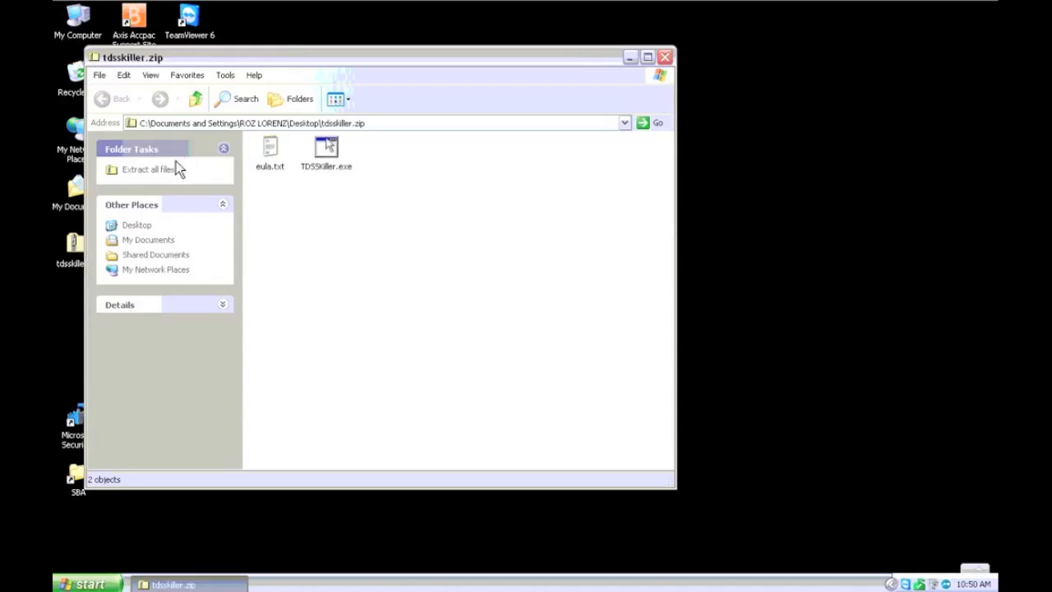
click(144, 169)
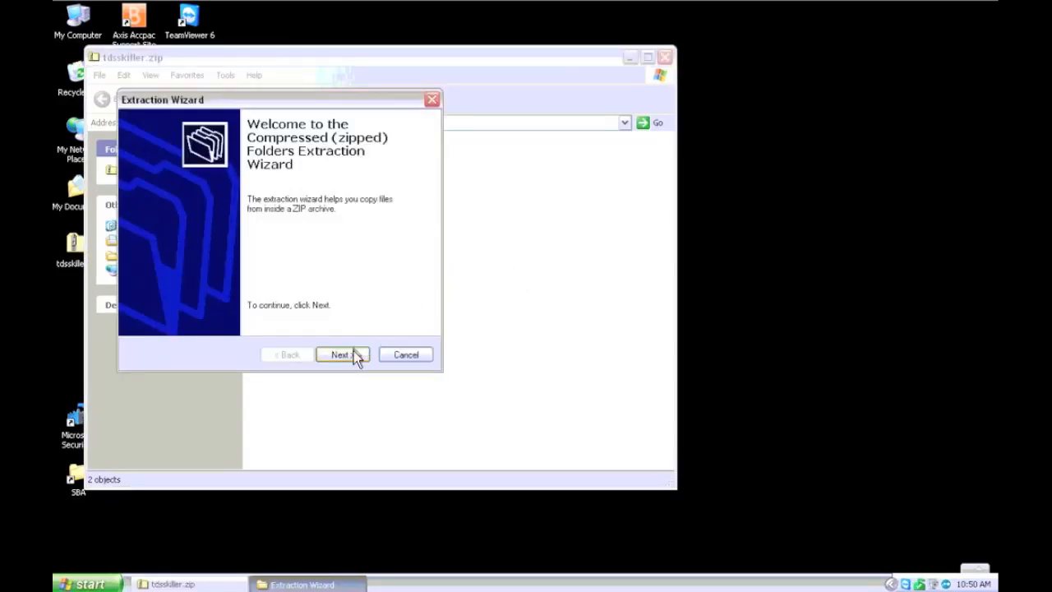
click(340, 356)
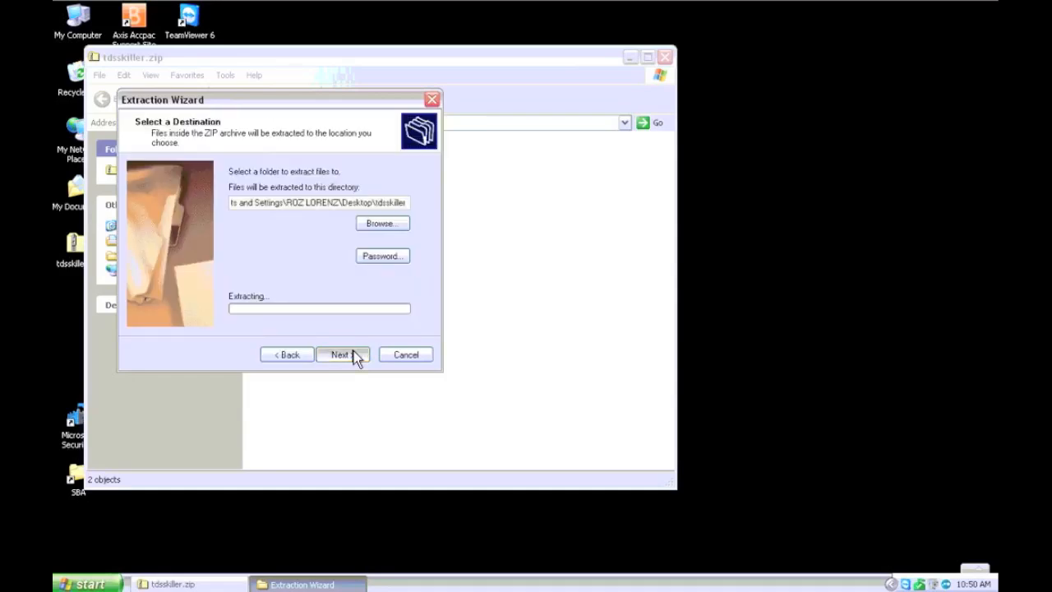
click(342, 356)
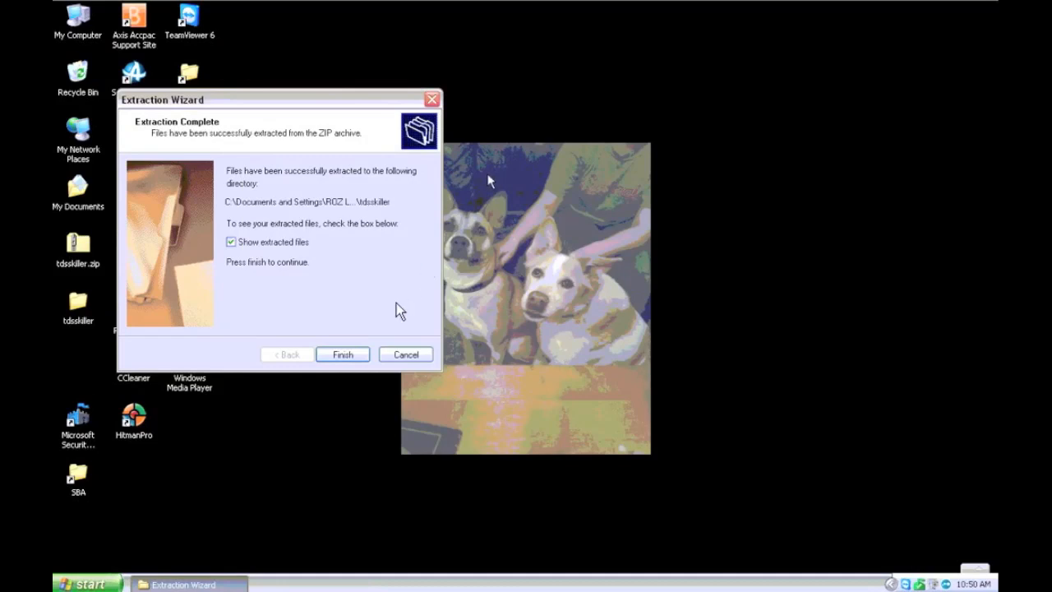
click(342, 355)
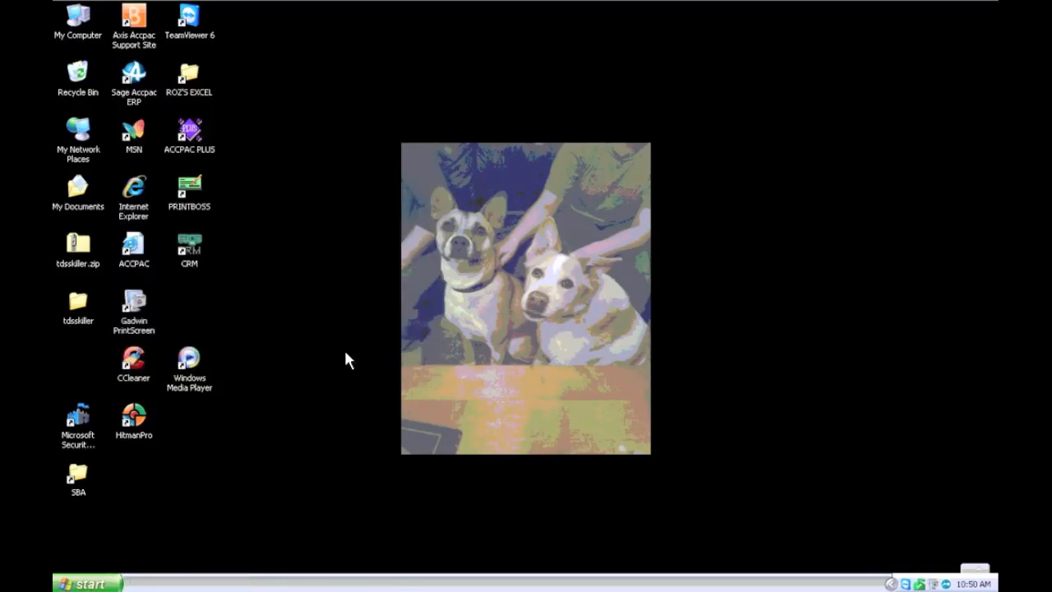
Step: Run the TDSSKiller rootkit scan, see no threats found, and close the utility
double_click(78, 302)
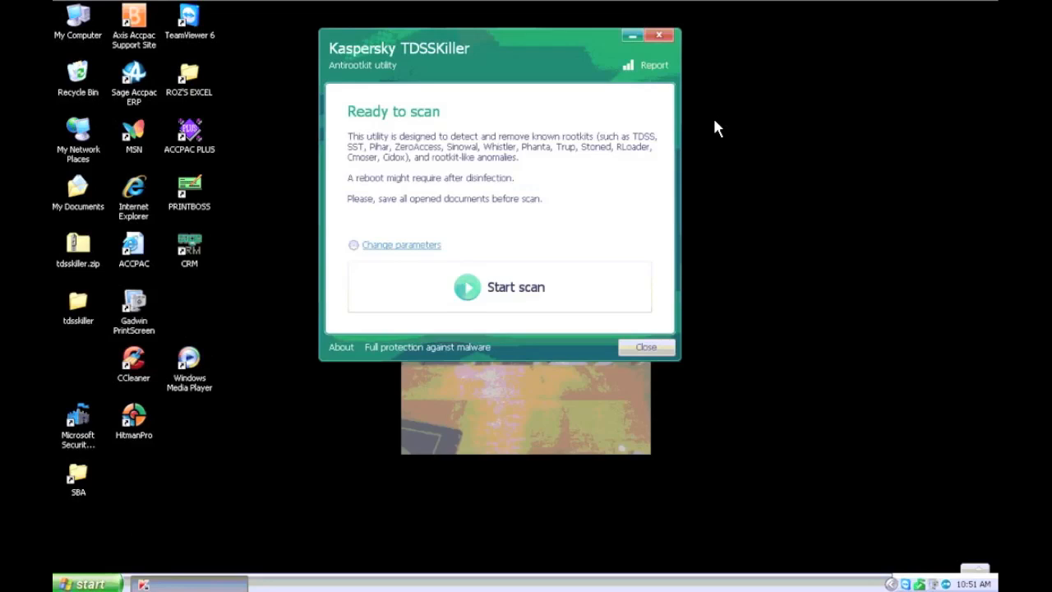
click(500, 286)
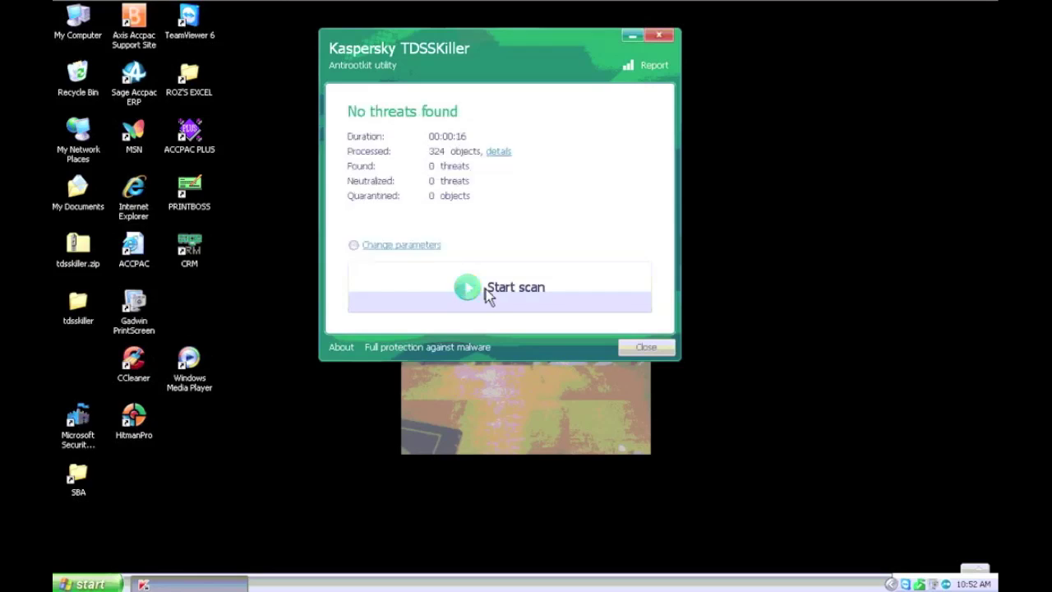
click(646, 347)
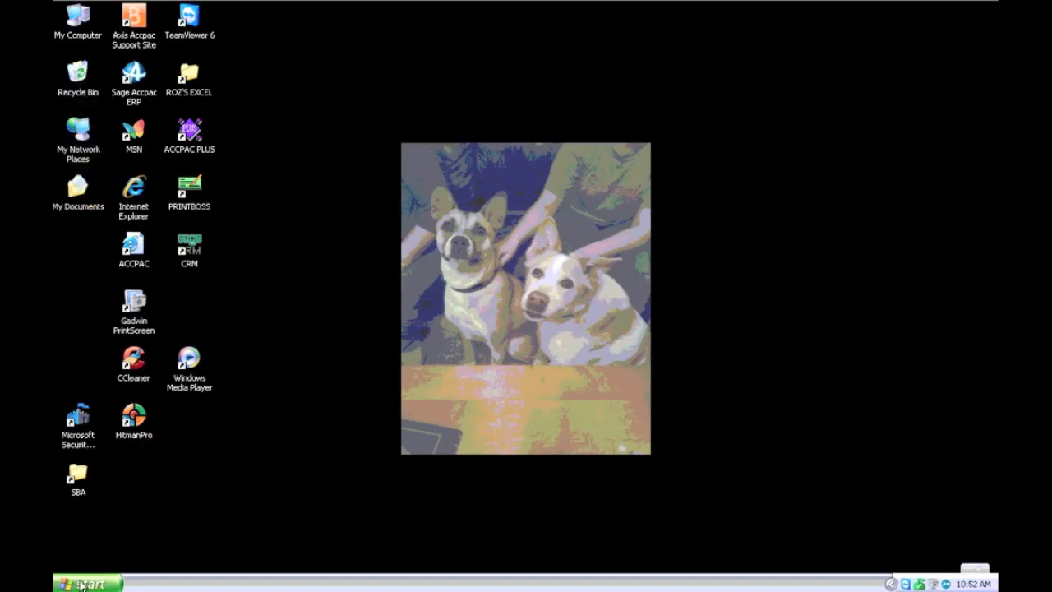
Step: Open Control Panel from Start > Settings and select the HitmanPro desktop shortcut
click(86, 579)
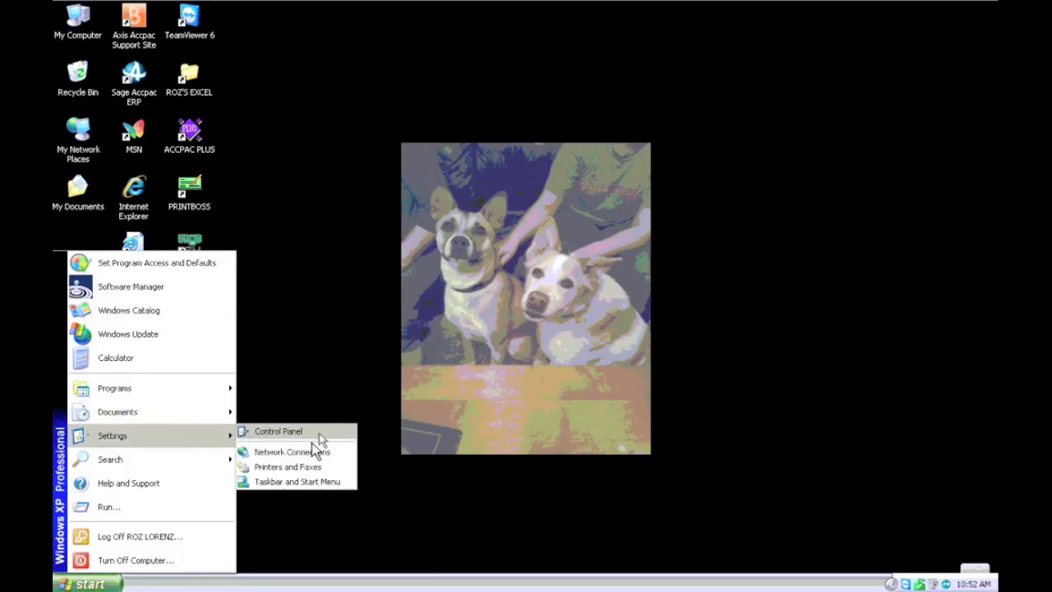
click(358, 332)
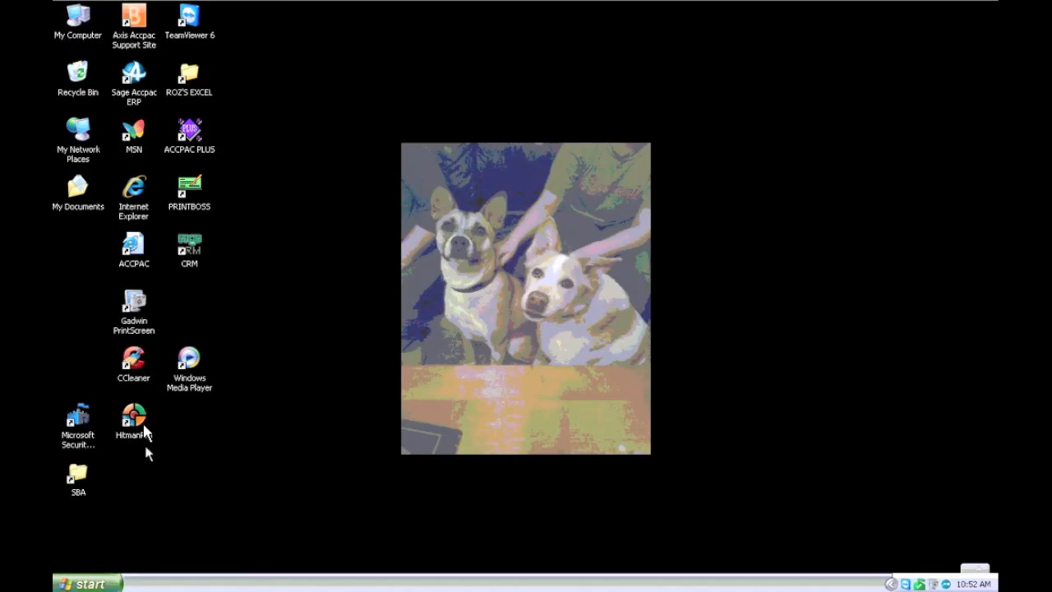
click(134, 416)
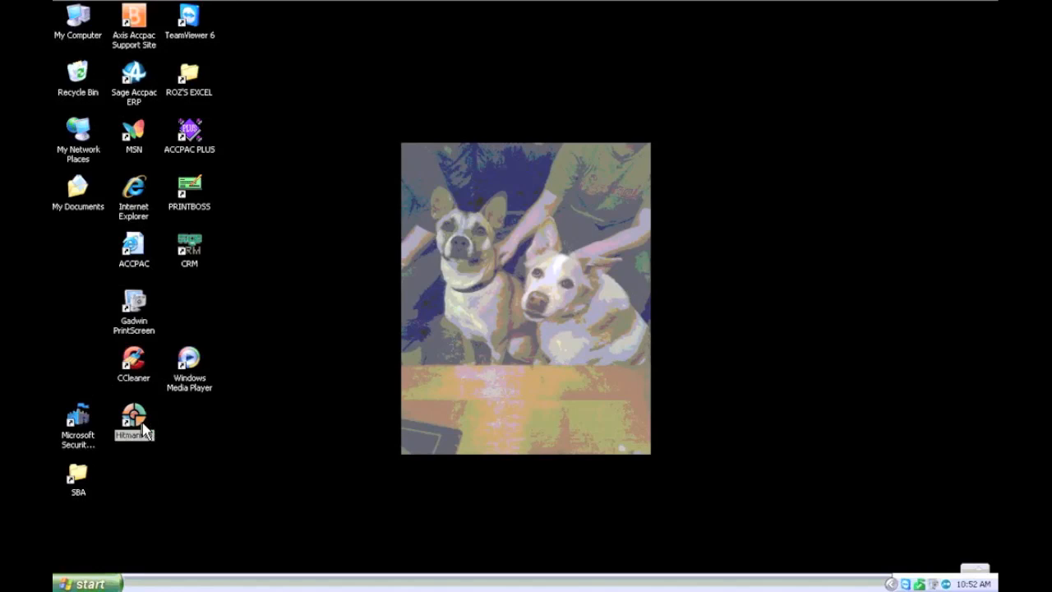
Step: Launch HitmanPro and review the Scan, History, License and Proxy settings pages
double_click(133, 419)
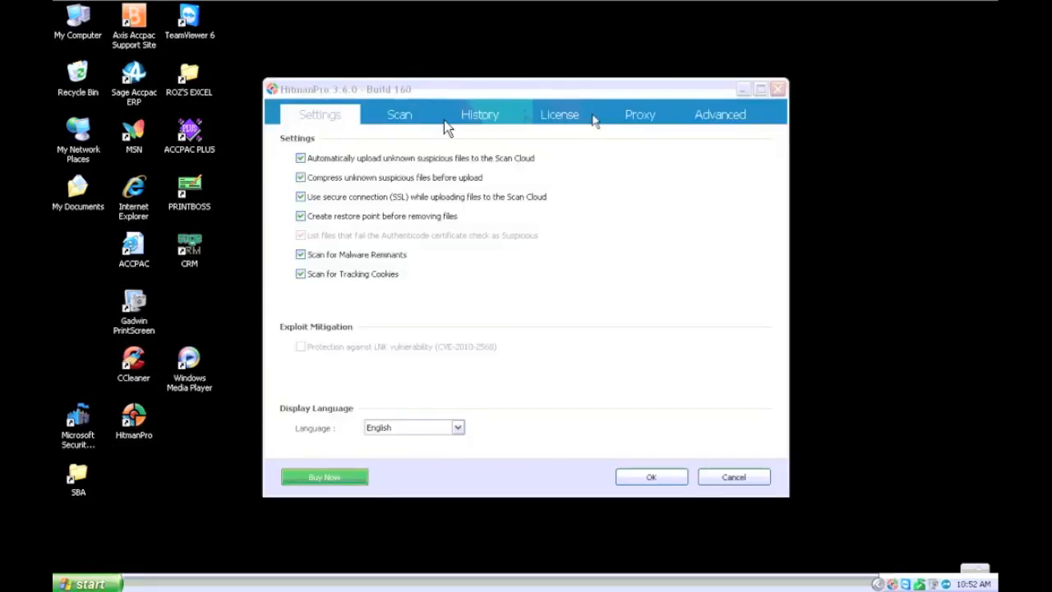
click(398, 115)
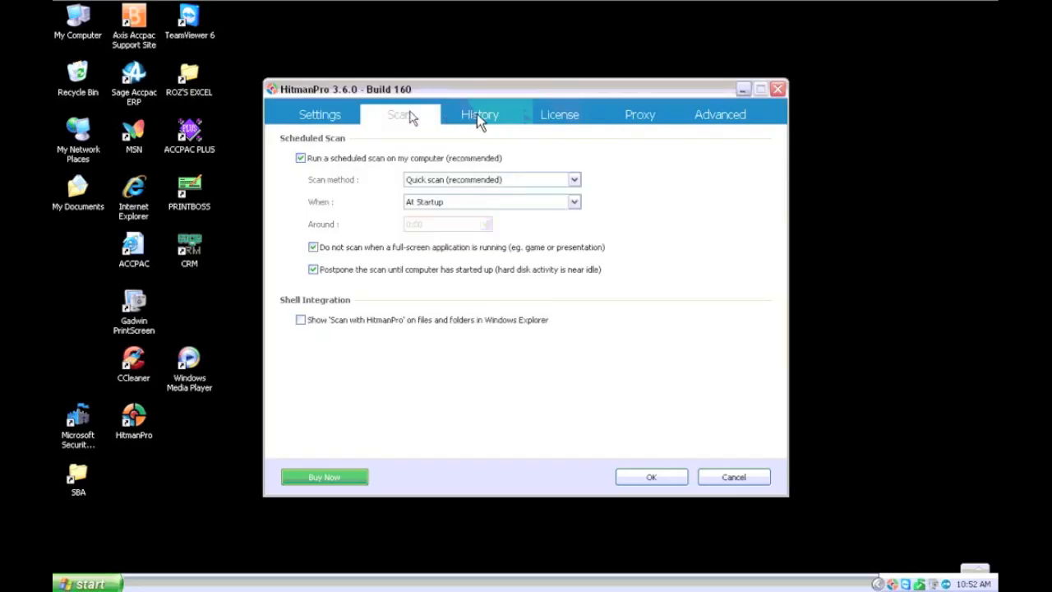
click(480, 115)
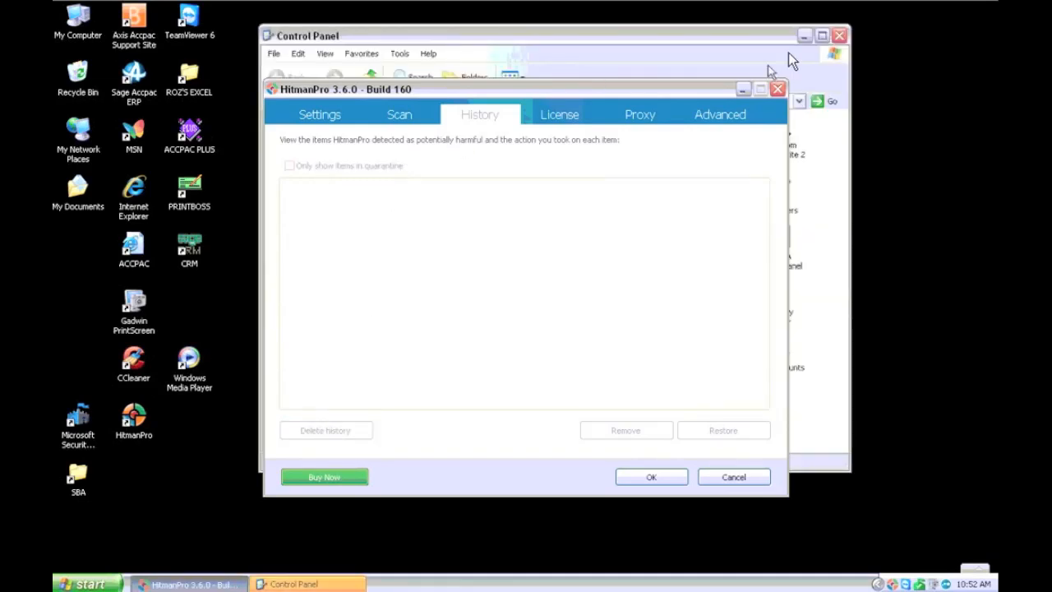
click(559, 115)
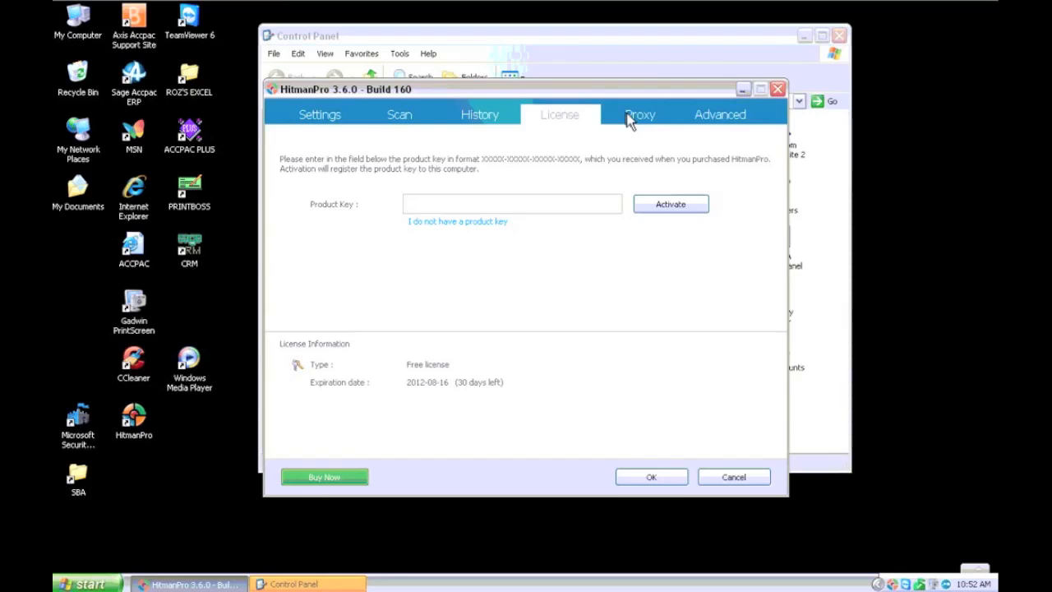
click(721, 115)
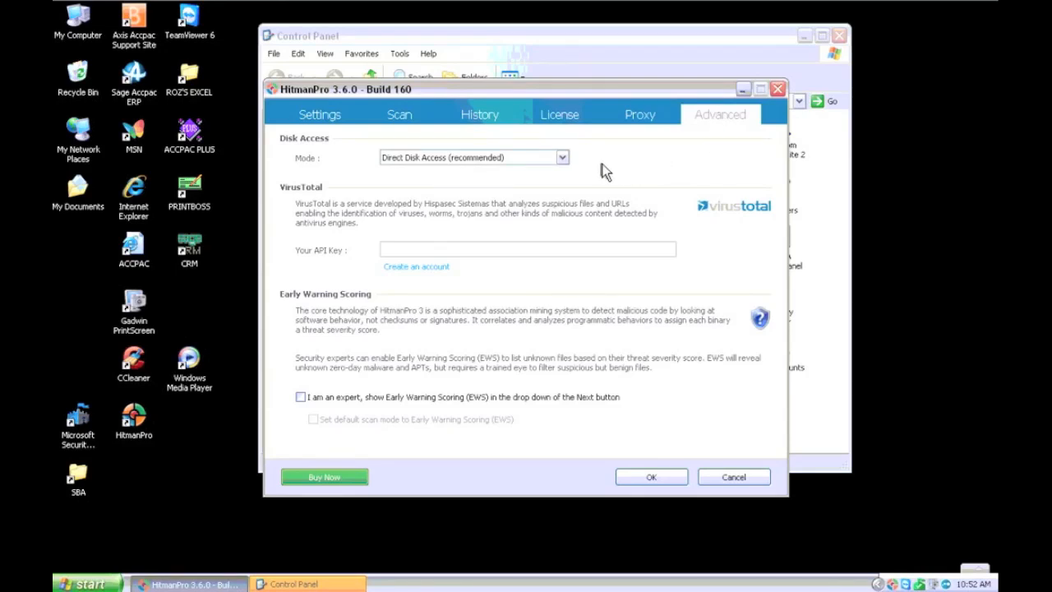
mouse_move(567, 164)
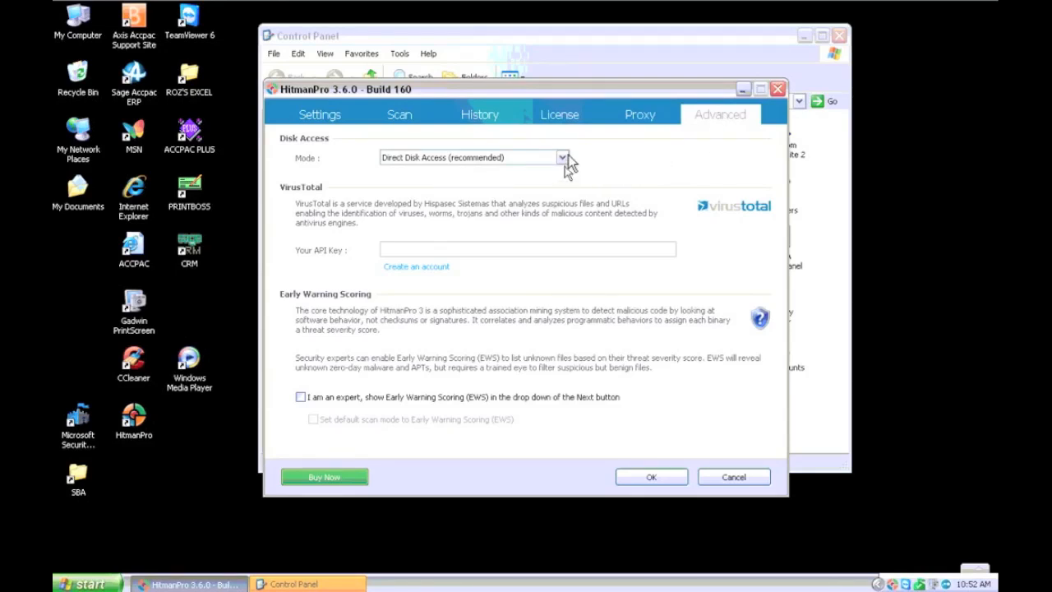
Step: Keep Direct Disk Access as the mode and cancel out of settings unchanged
click(562, 158)
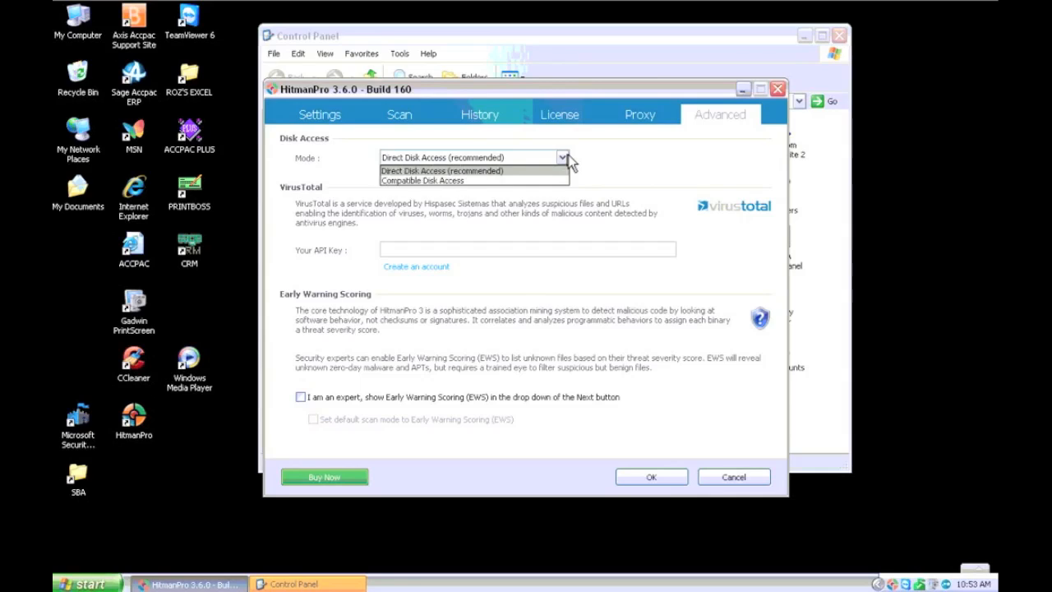
click(441, 170)
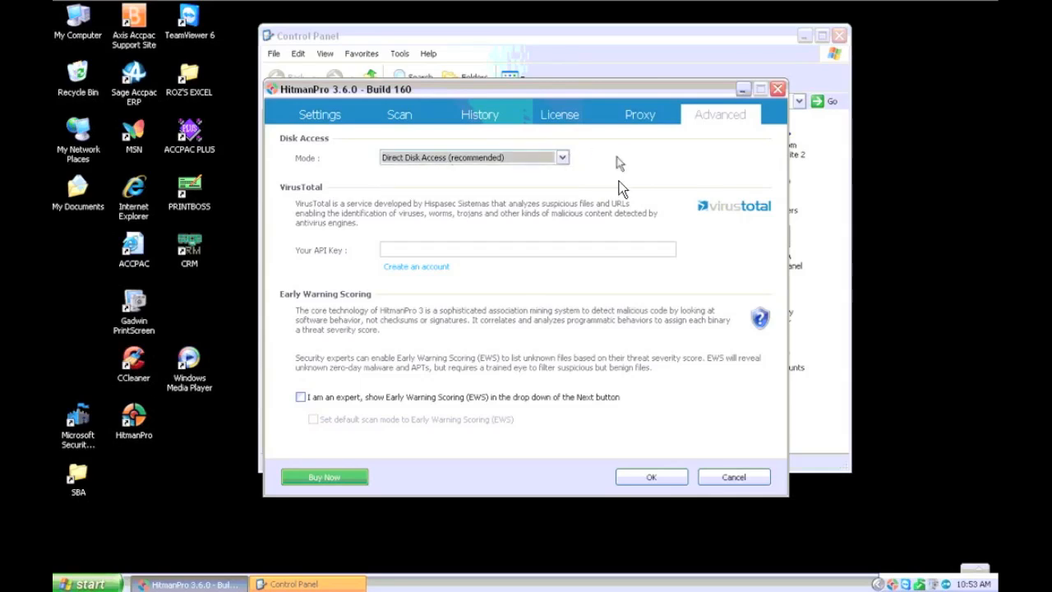
mouse_move(620, 206)
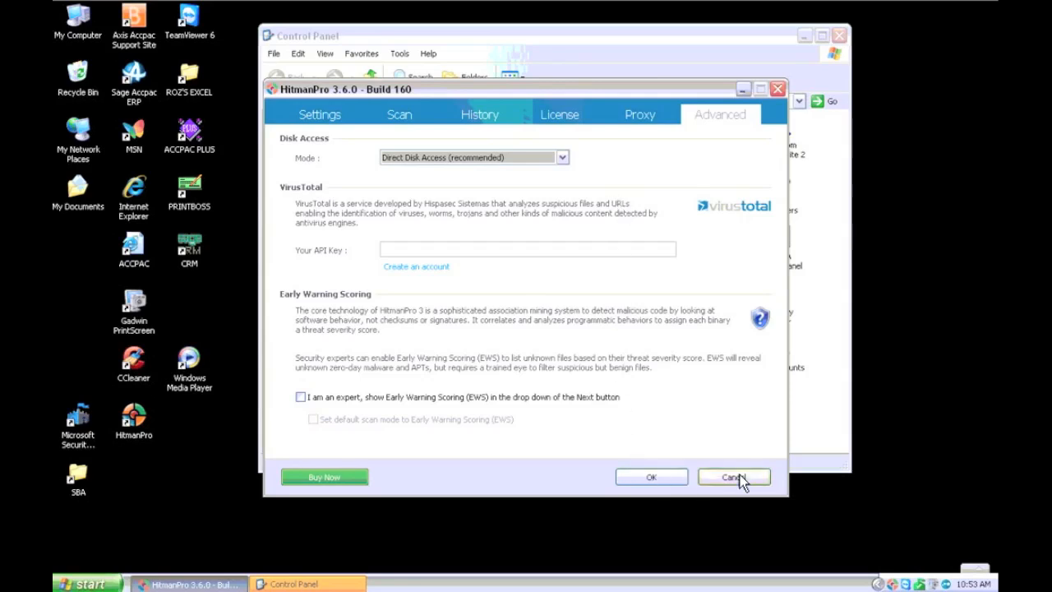
click(734, 477)
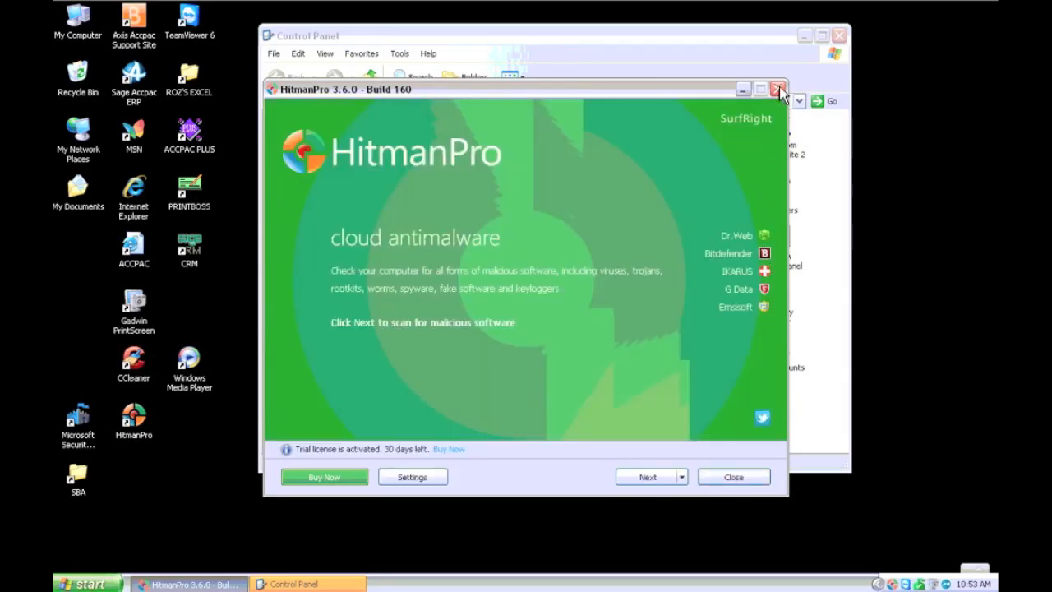
Step: Close HitmanPro, open Add or Remove Programs, and close the main Control Panel window
click(776, 89)
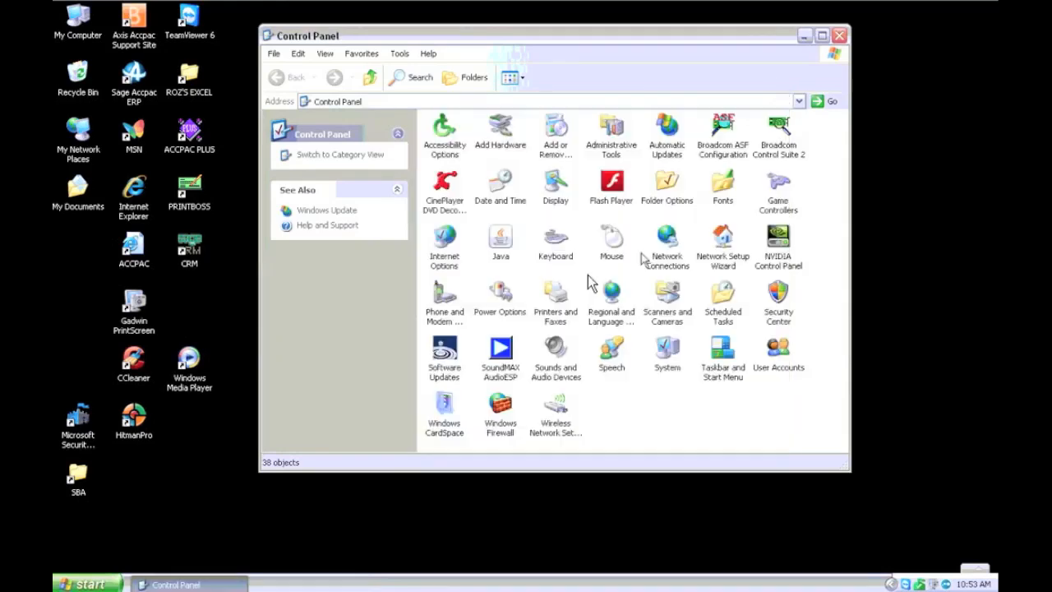
mouse_move(557, 145)
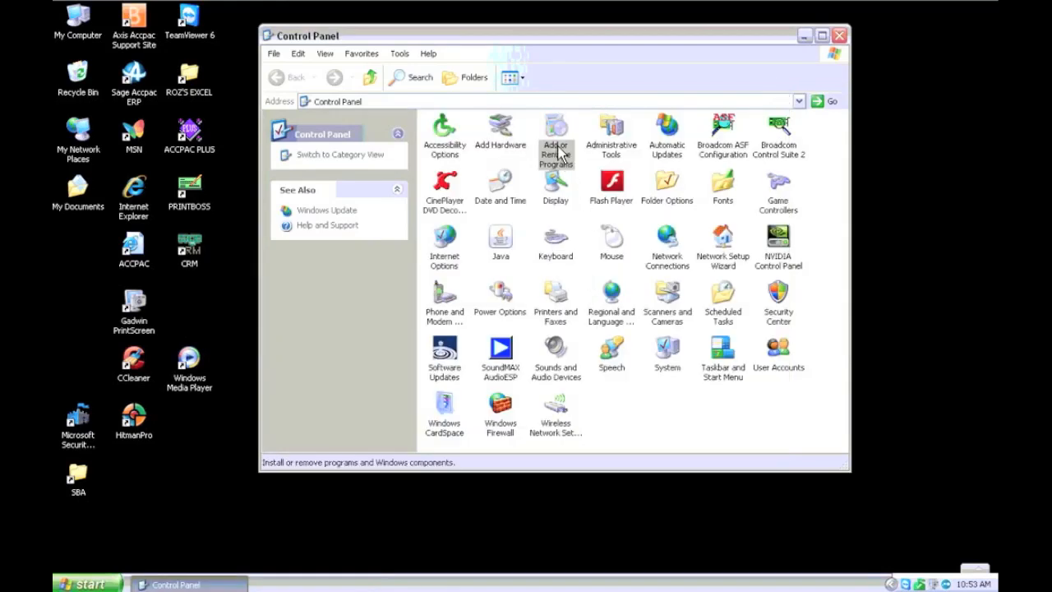
double_click(556, 132)
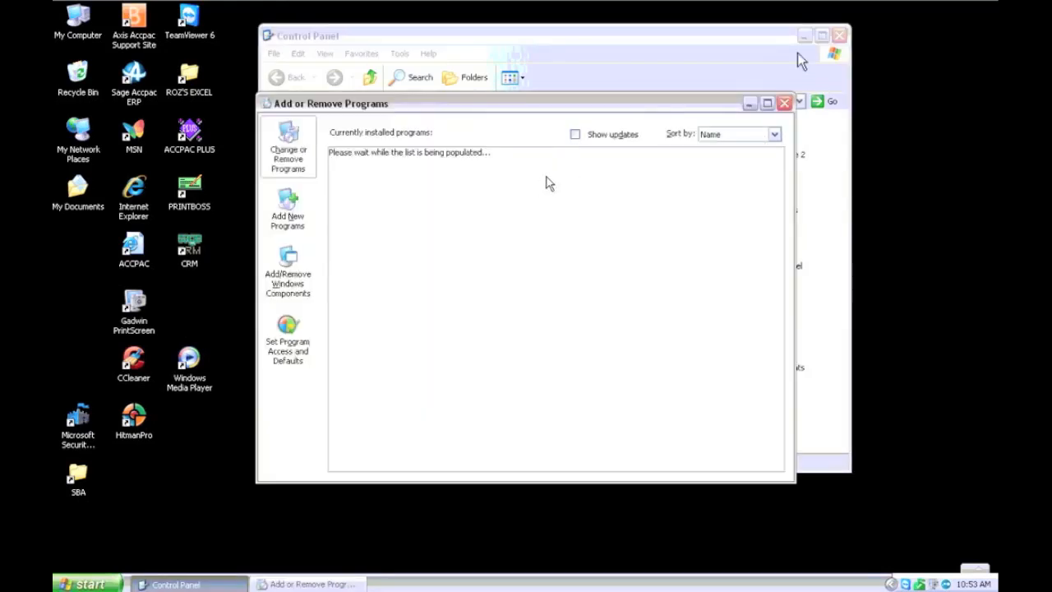
mouse_move(842, 40)
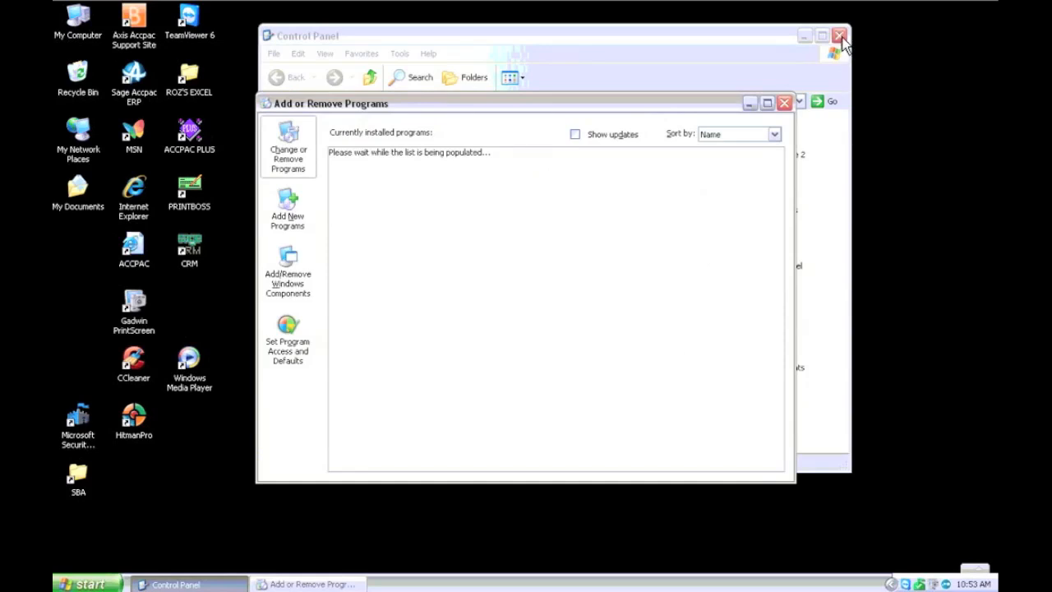
click(838, 33)
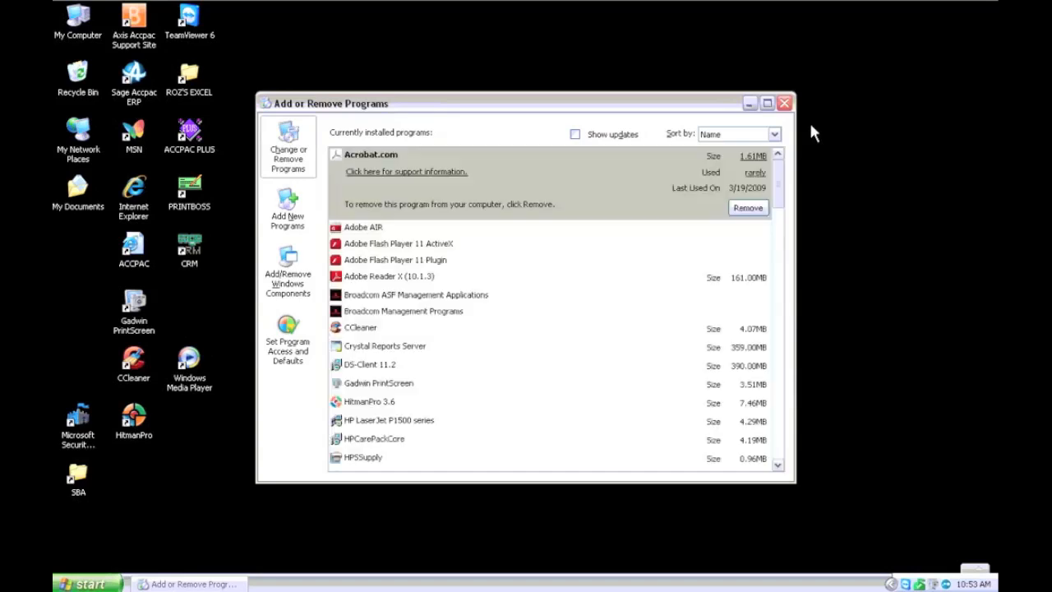
mouse_move(765, 250)
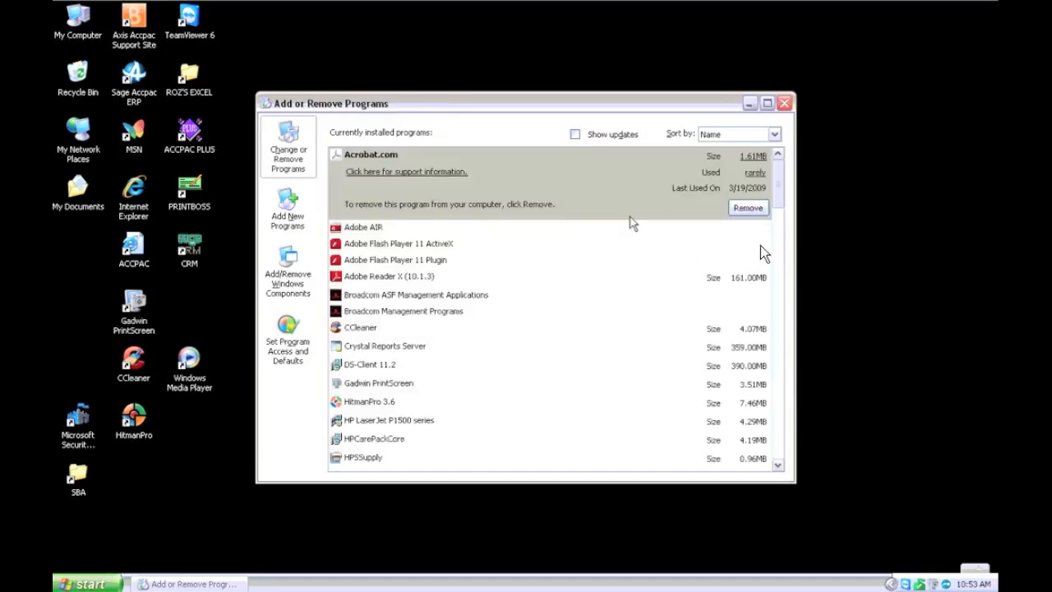
Step: Look through the installed programs list for HitmanPro 3.6 and close the list
scroll(down, 3)
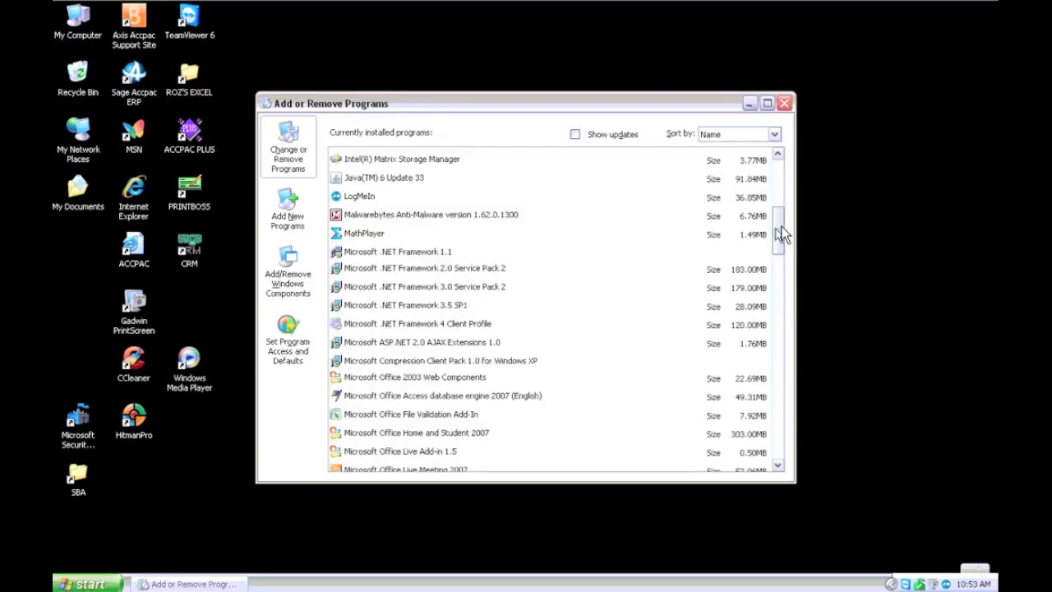
scroll(down, 3)
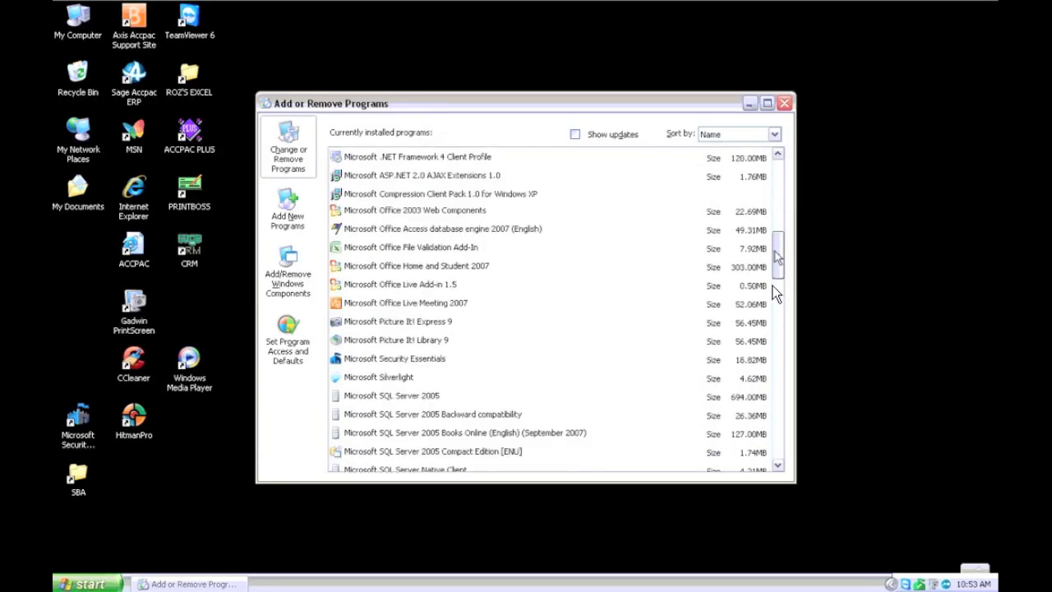
scroll(down, 3)
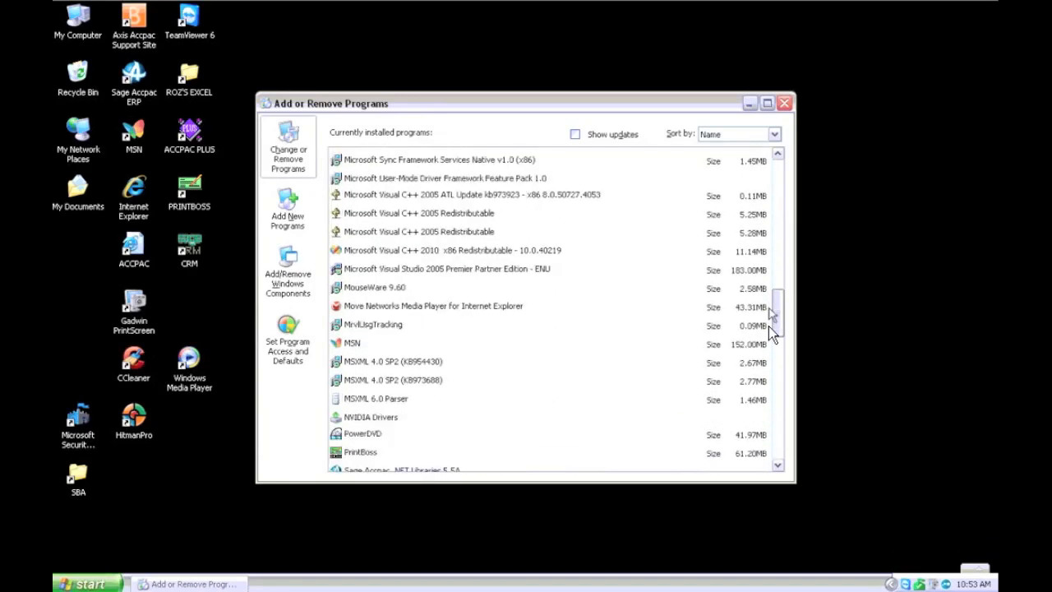
scroll(up, 3)
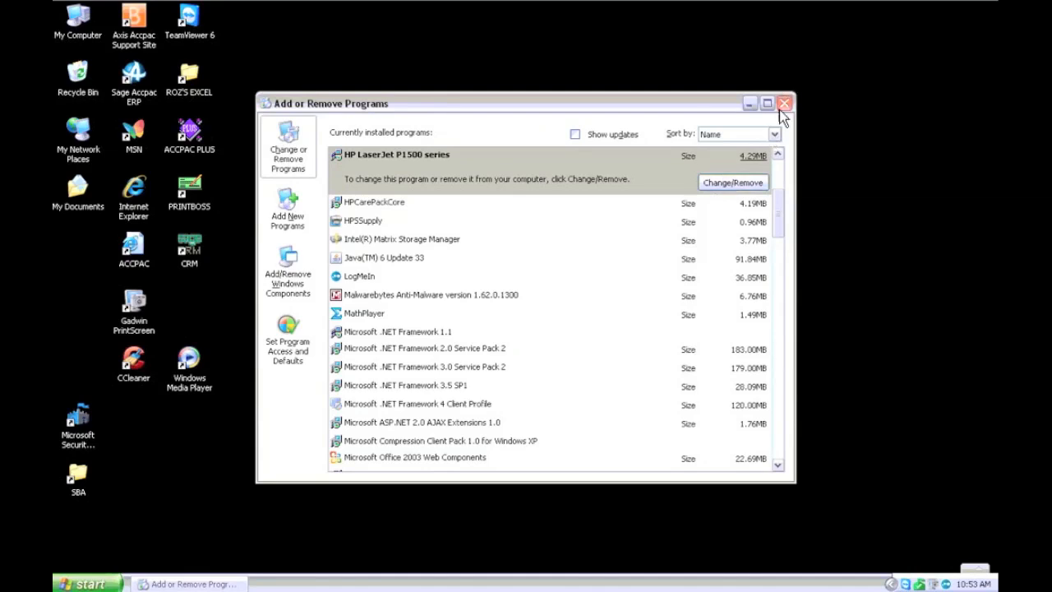
click(783, 102)
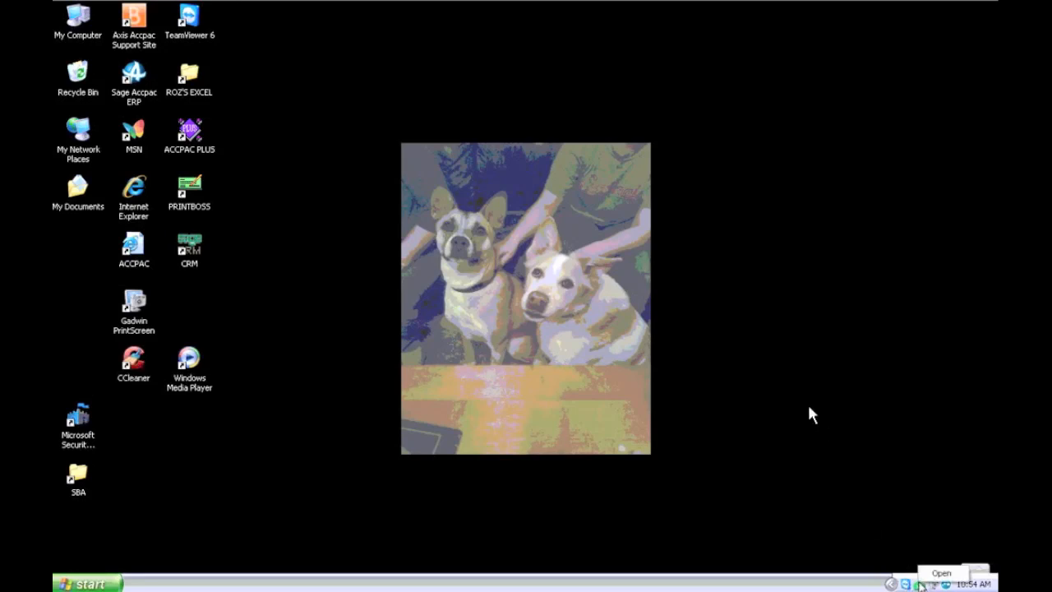
Step: Start a Full scan in Microsoft Security Essentials from the tray icon
click(938, 582)
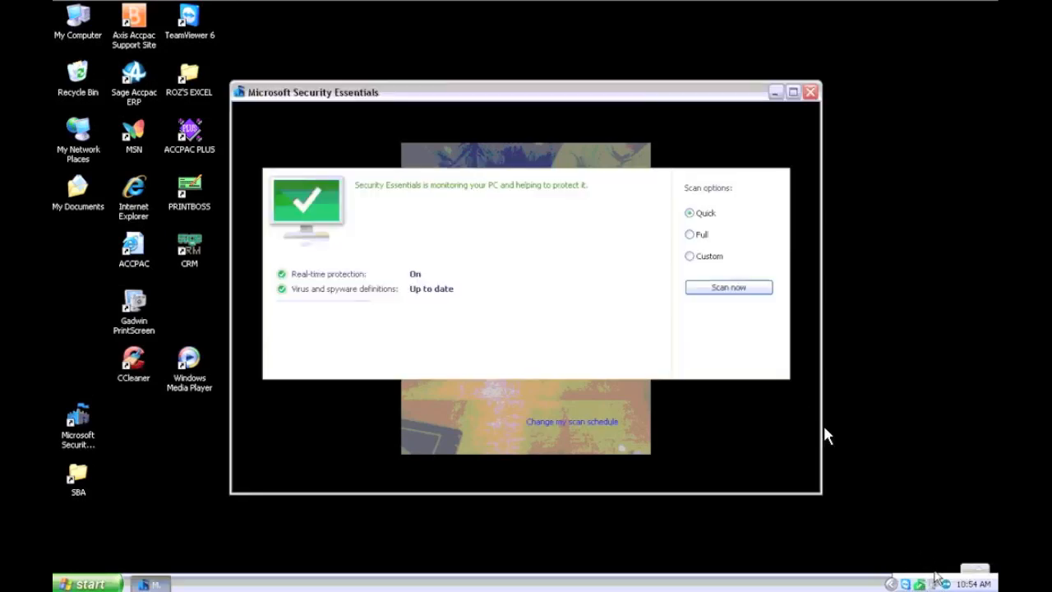
click(691, 233)
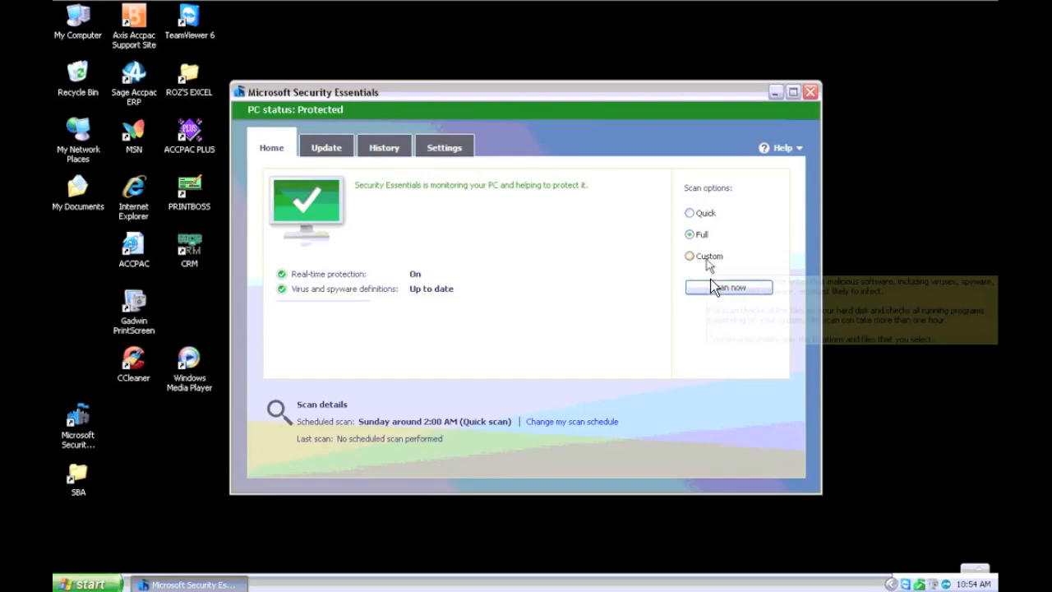
click(729, 286)
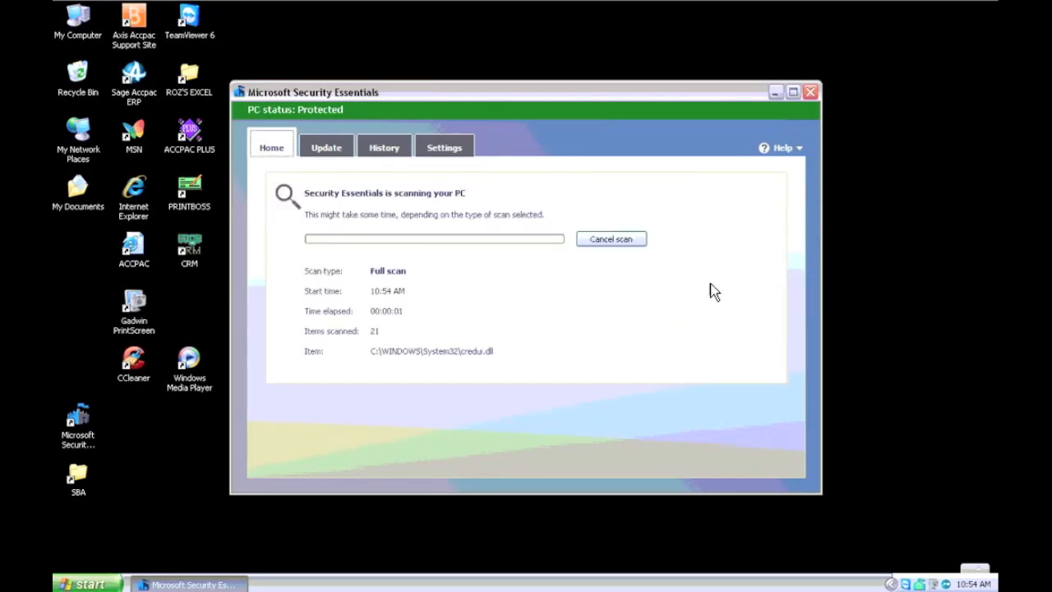